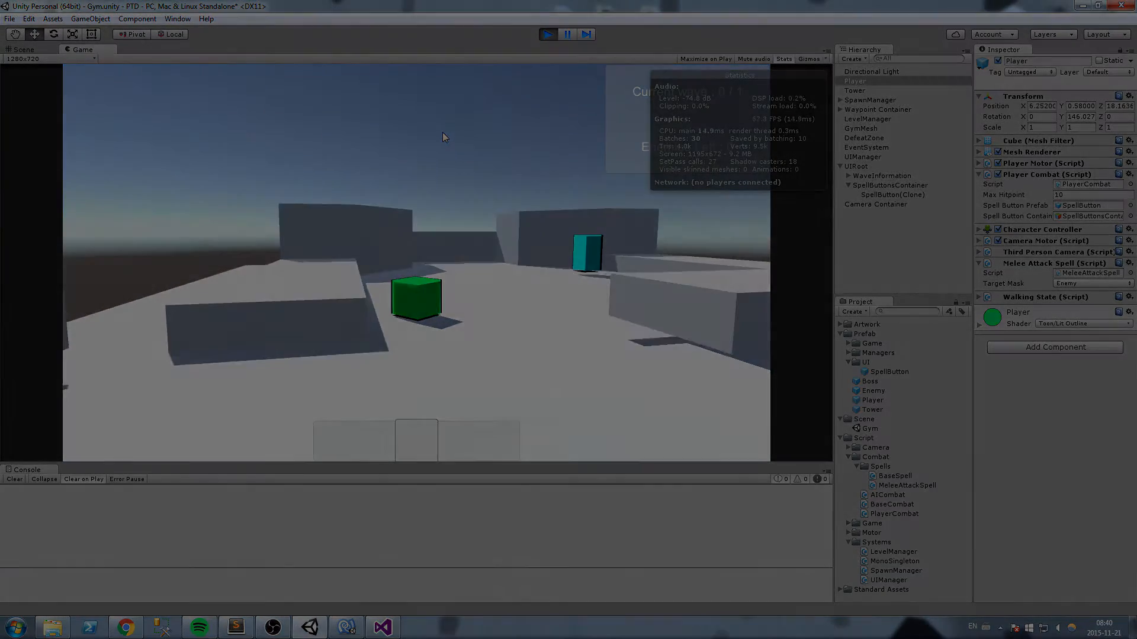
- Stop play mode and expand UIRoot in the Hierarchy to show WaveInformation
click(547, 33)
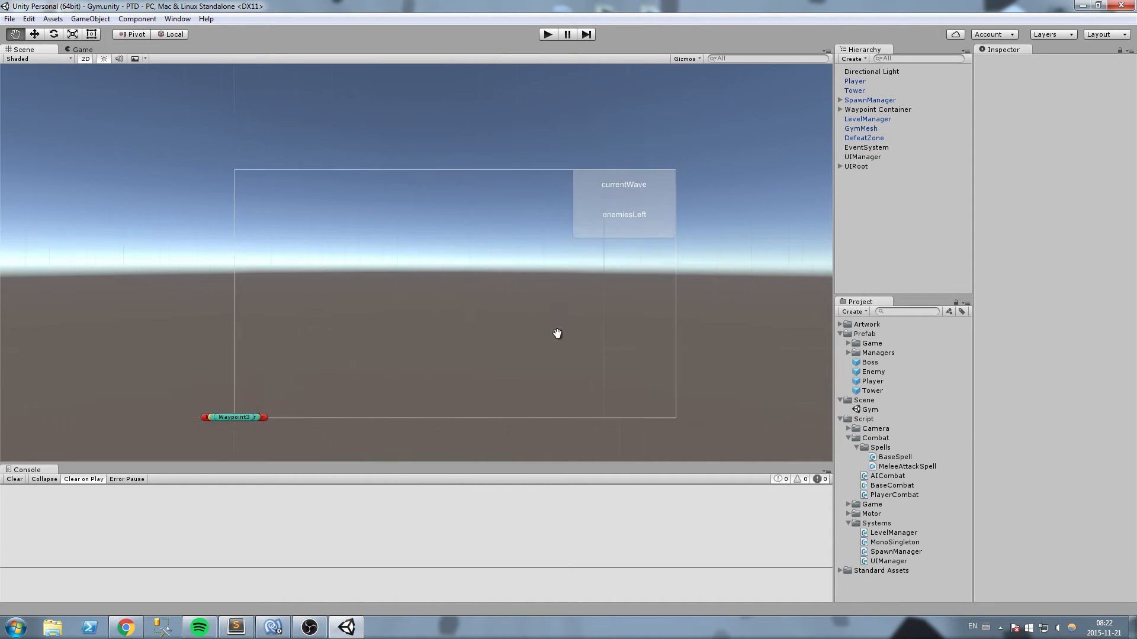
click(855, 166)
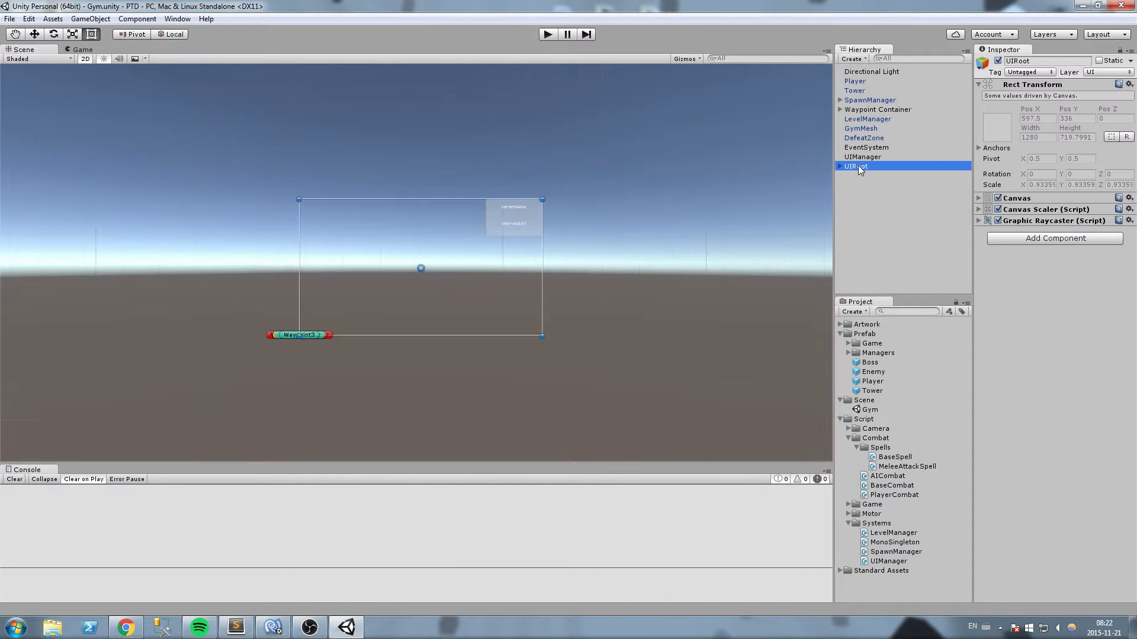
click(840, 166)
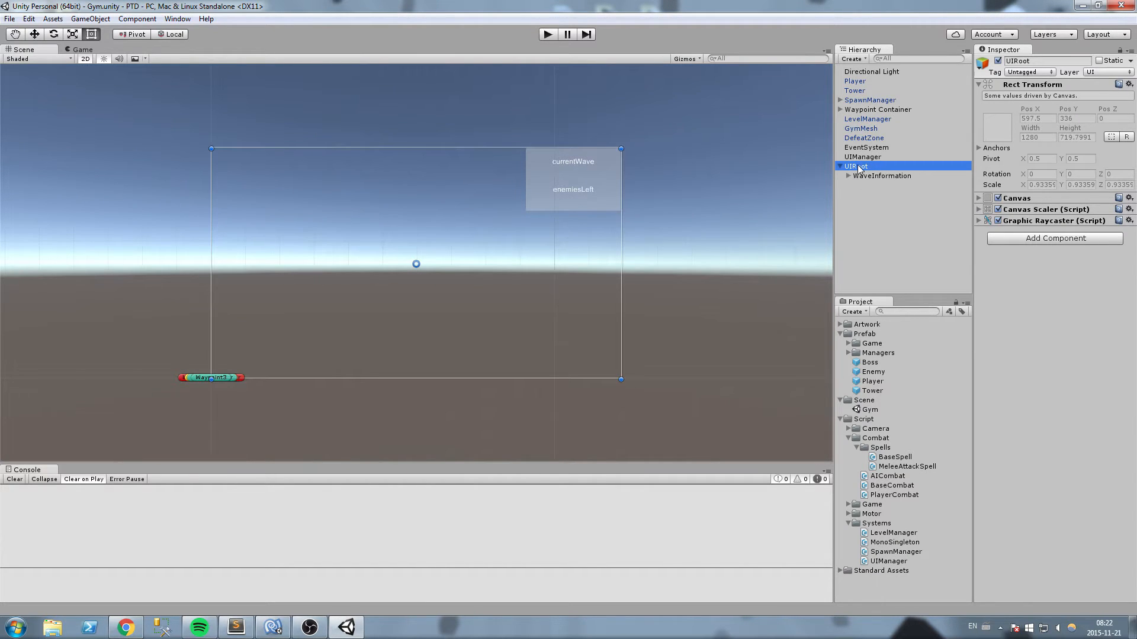
- Add a Panel under UIRoot anchored to the bottom centre of the canvas
right_click(855, 166)
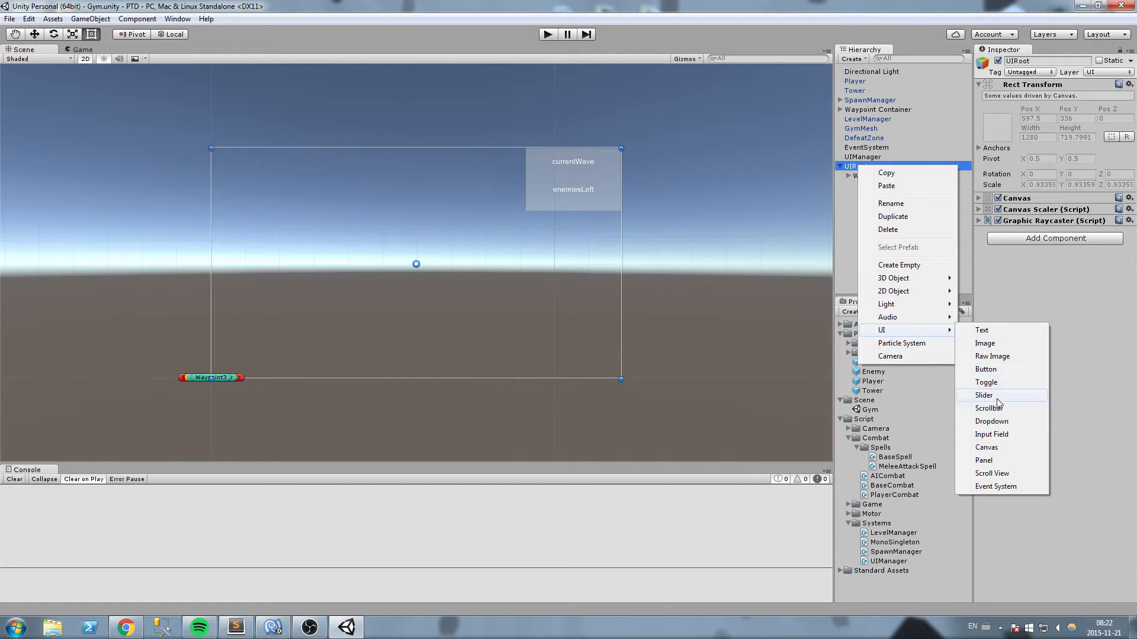
click(984, 461)
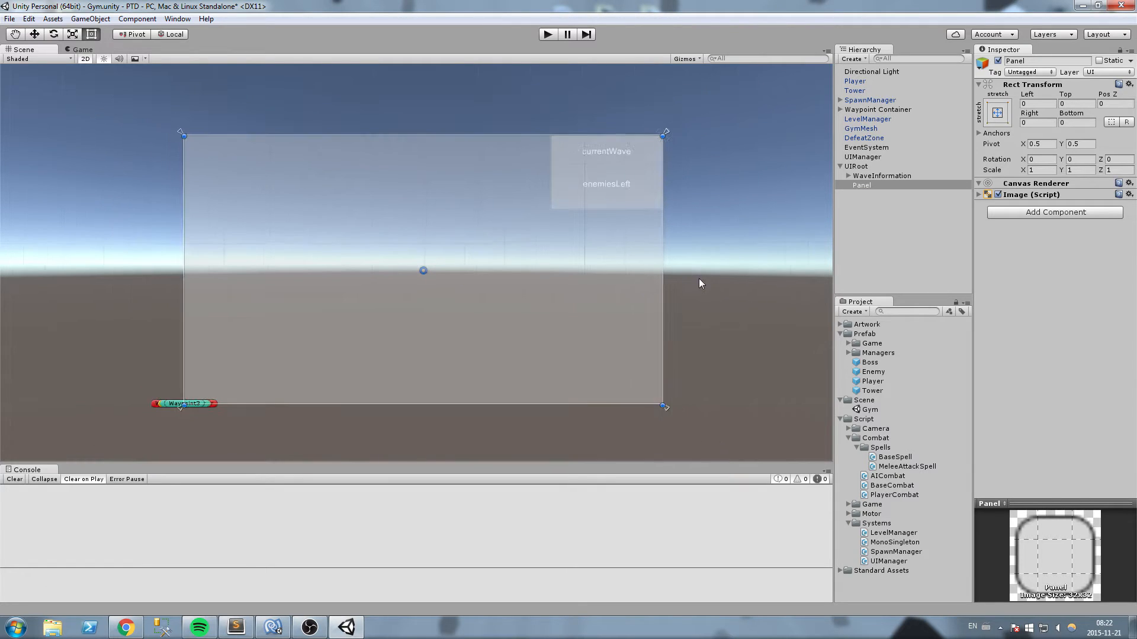
click(997, 112)
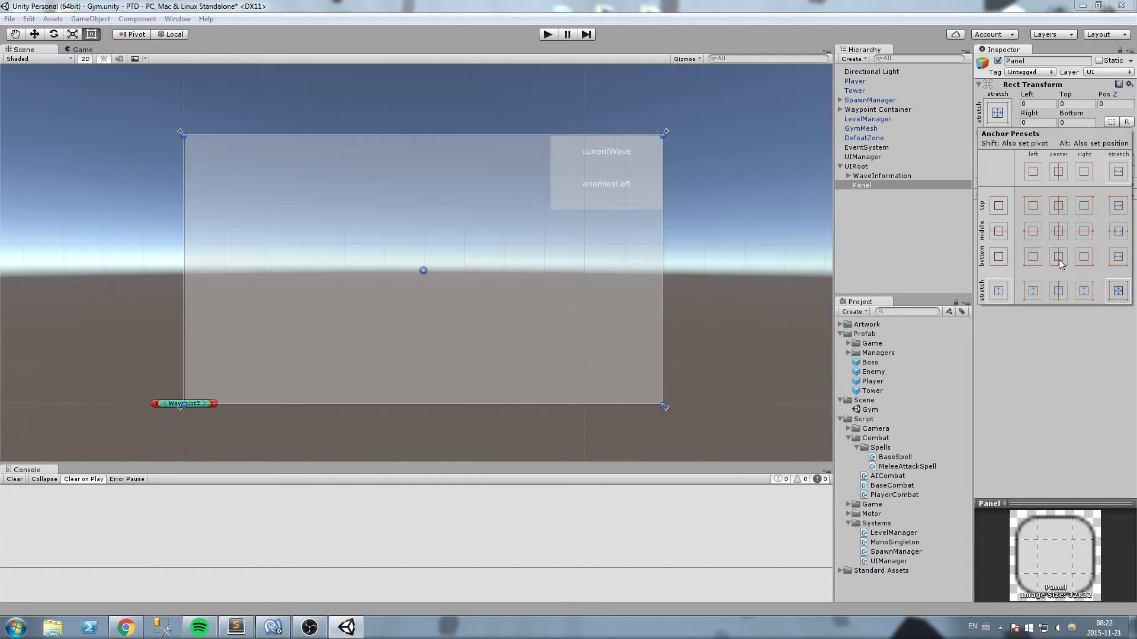
mouse_move(1061, 267)
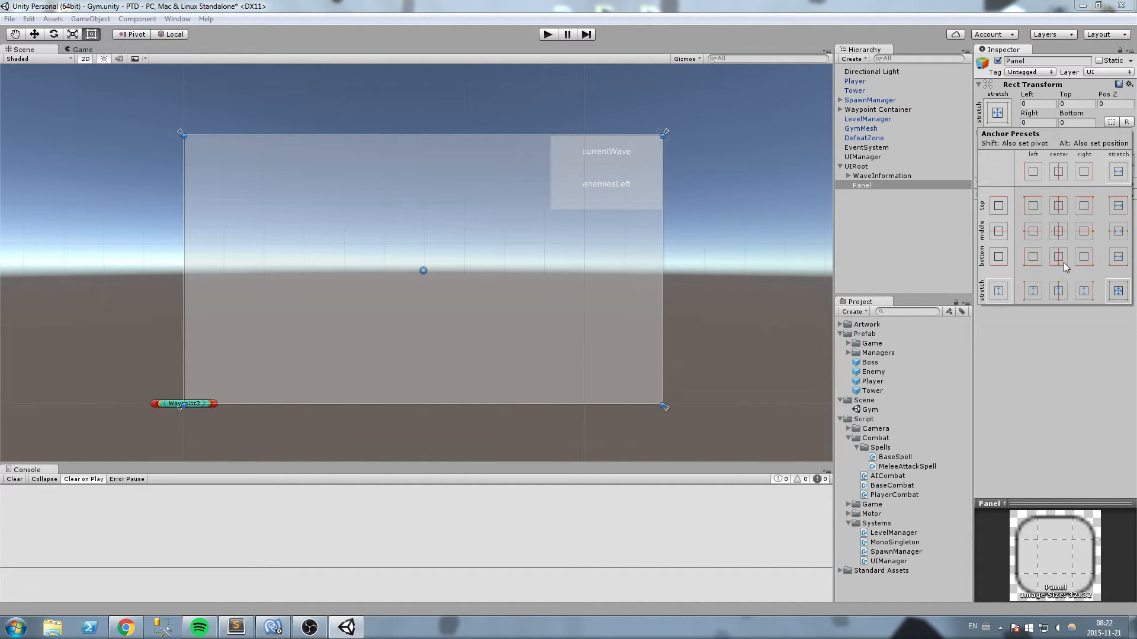
click(1058, 257)
text(75)
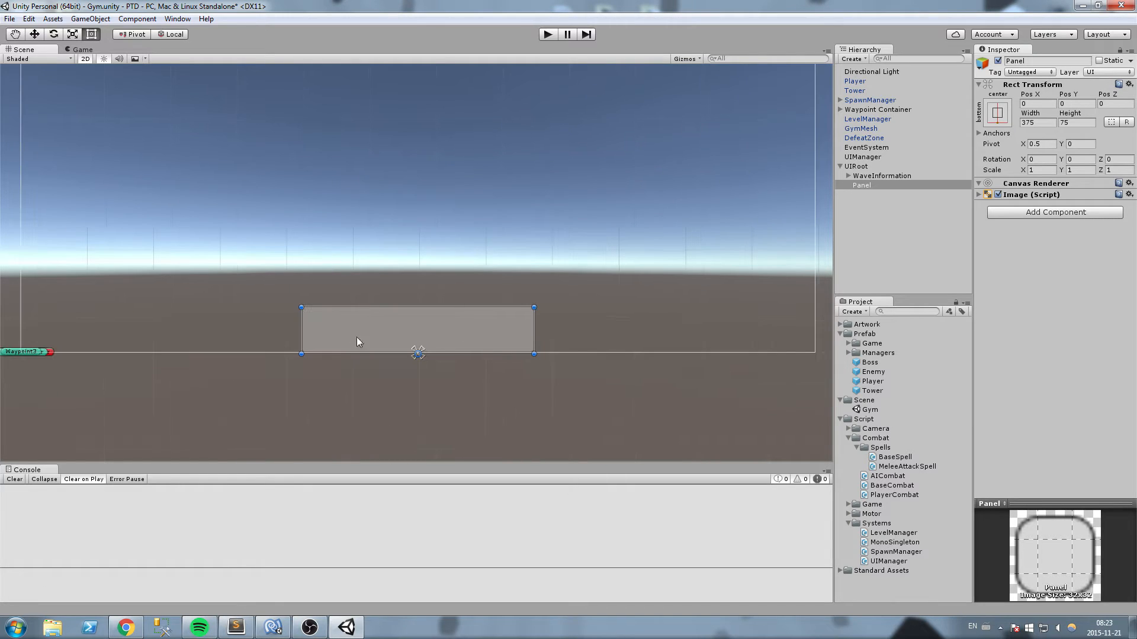
- Size the panel 375 wide by 75 high
click(383, 628)
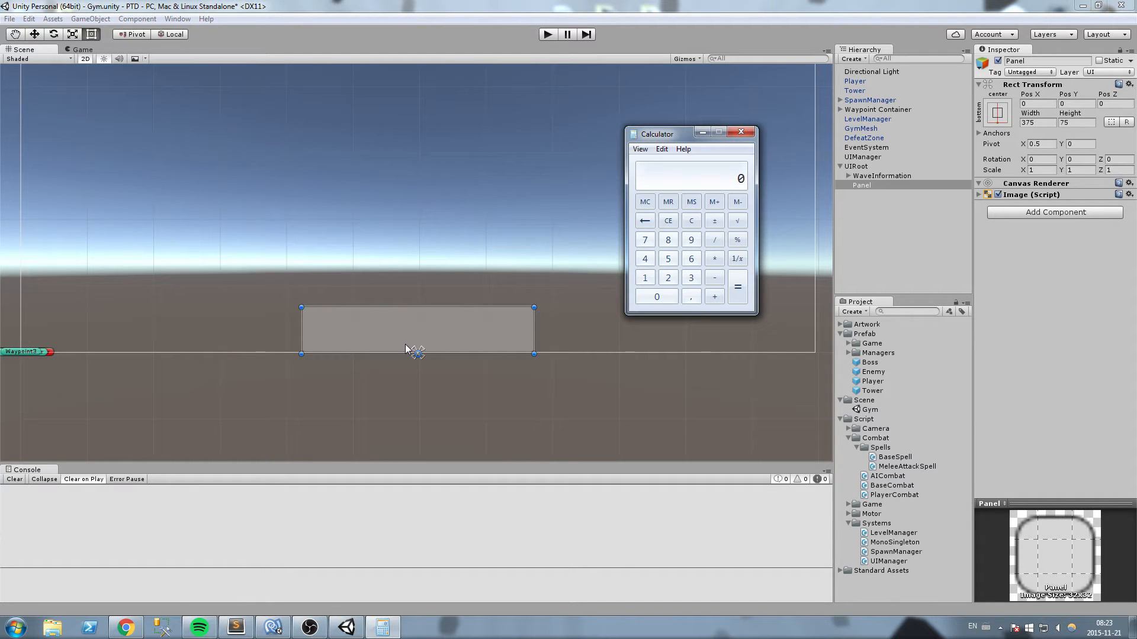
click(666, 258)
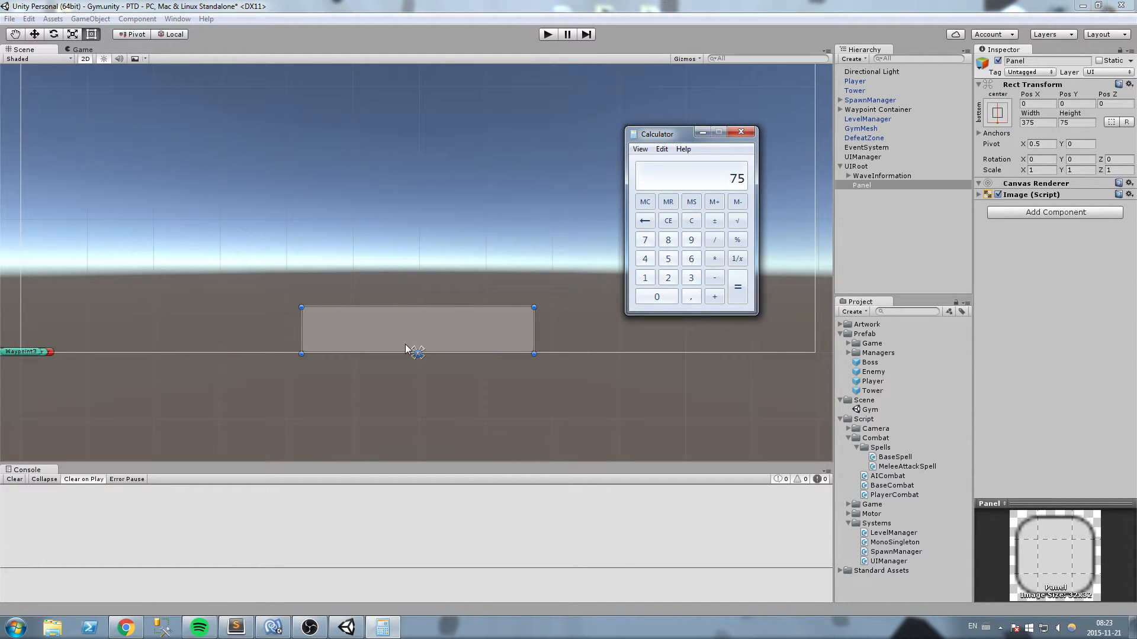
mouse_move(740, 132)
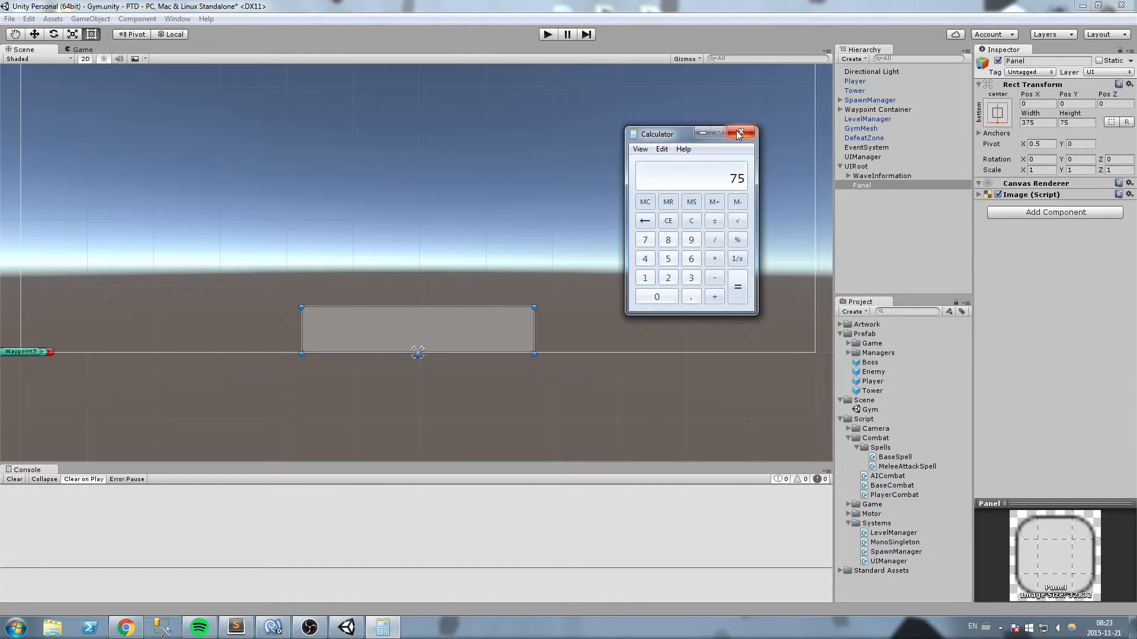
click(740, 133)
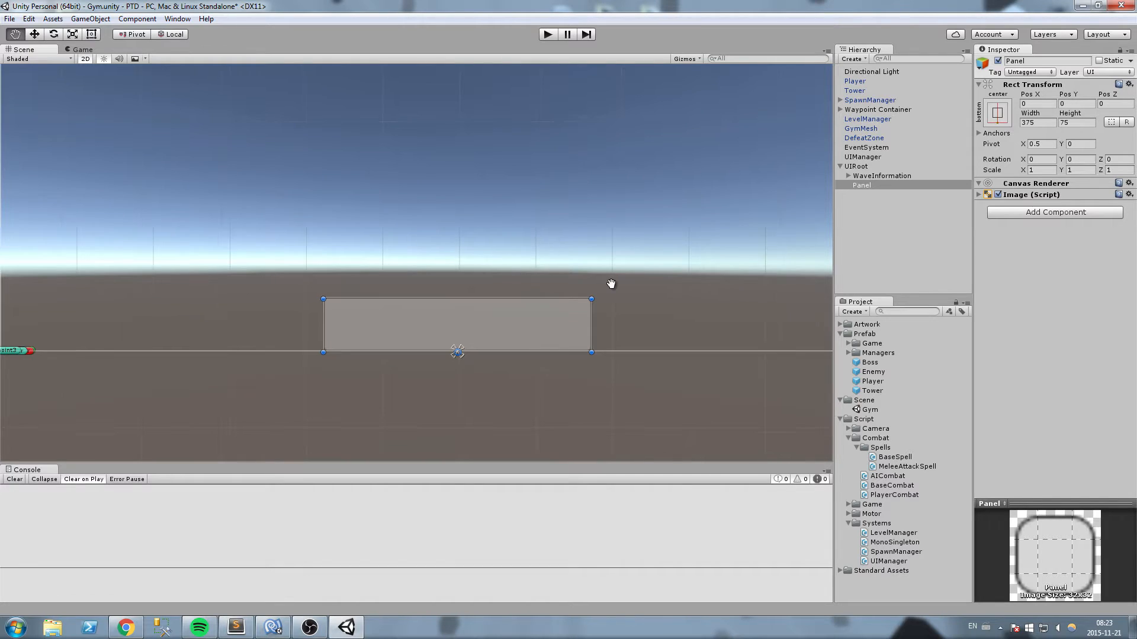
- Rename the panel to SpellButtonsContainer
click(862, 185)
text(SpellButtonsContai)
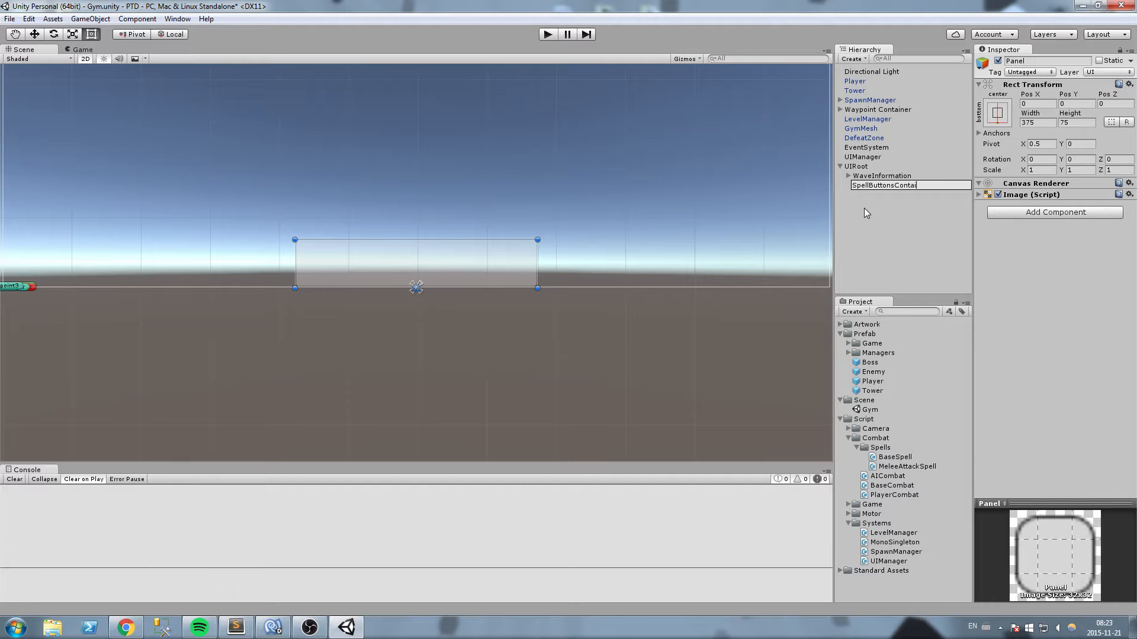
key(Return)
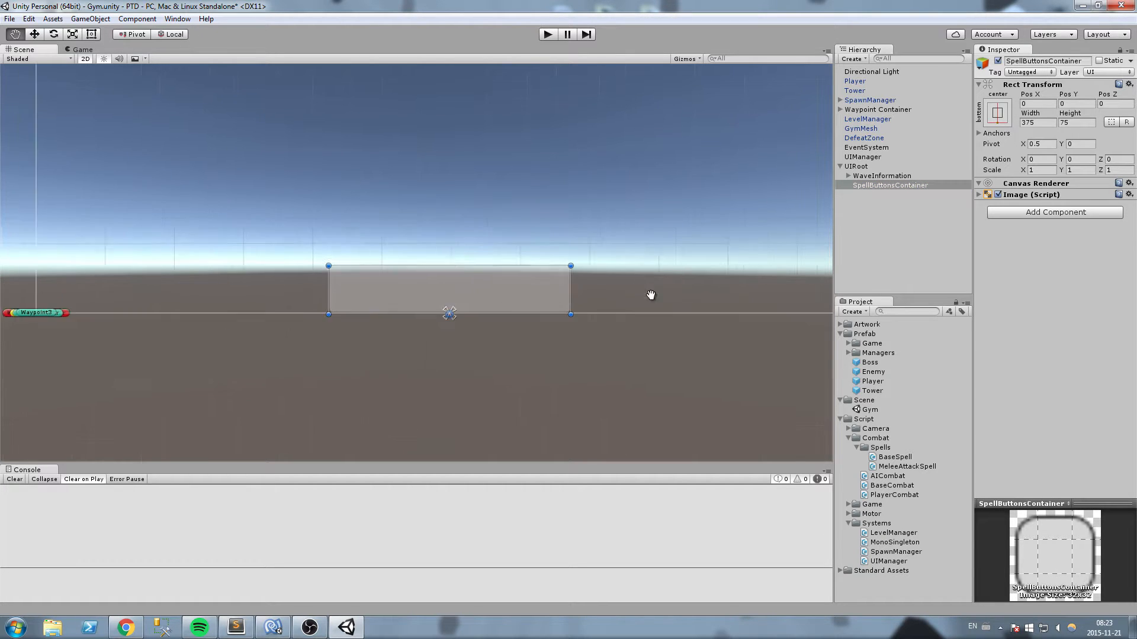
click(887, 184)
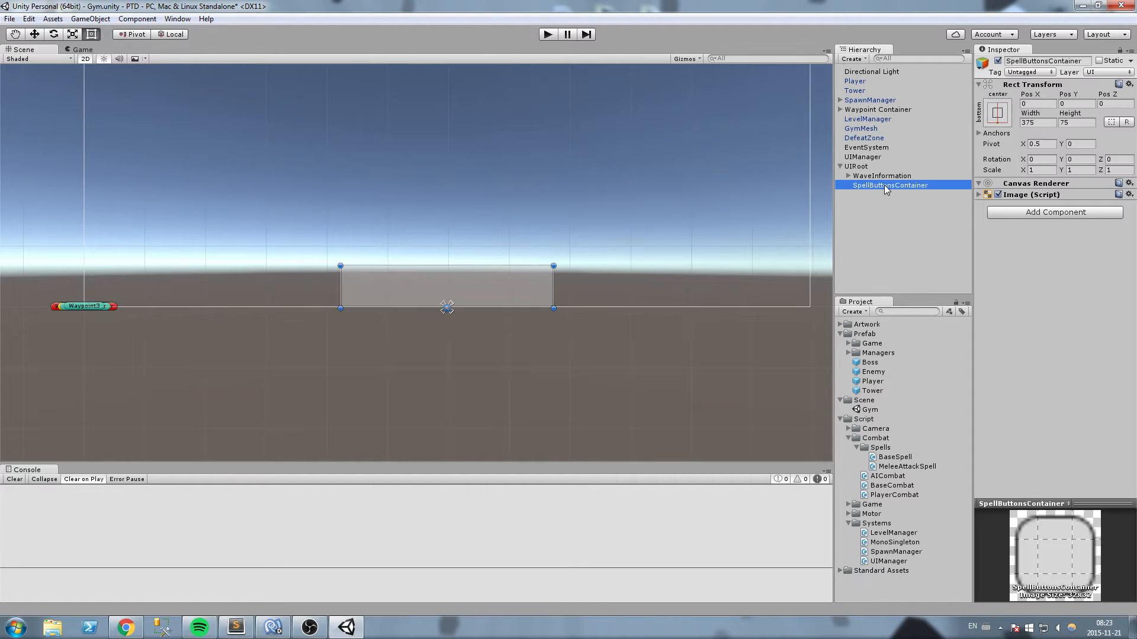
mouse_move(966, 193)
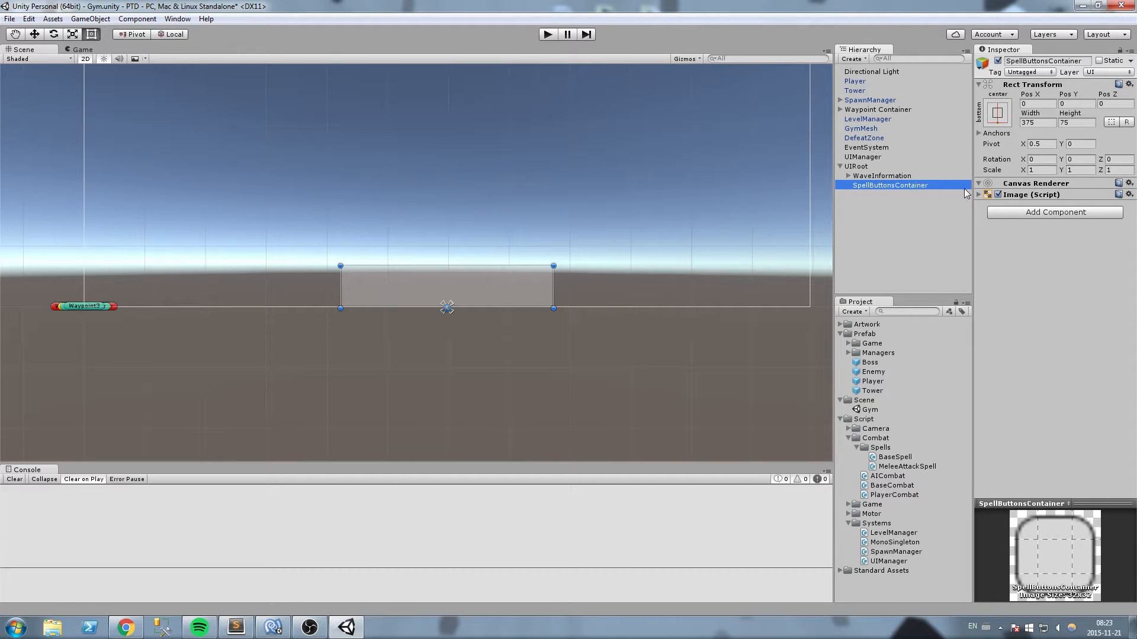
- Add a 75-by-75 Button inside it, remove its Text label and rename it SpellButton
right_click(887, 185)
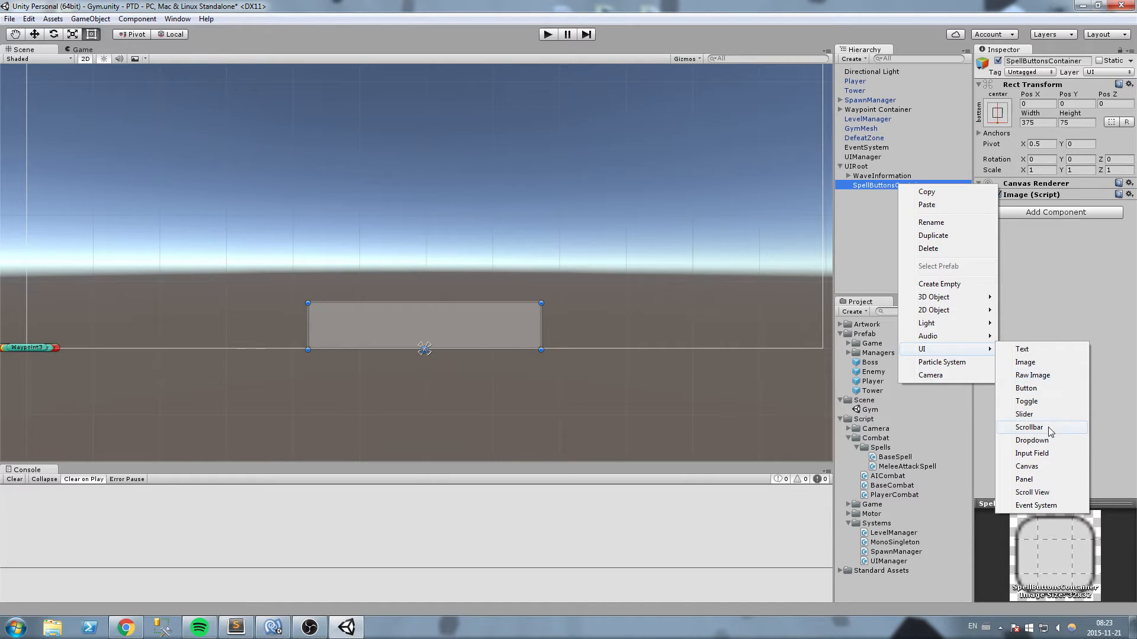
click(1026, 389)
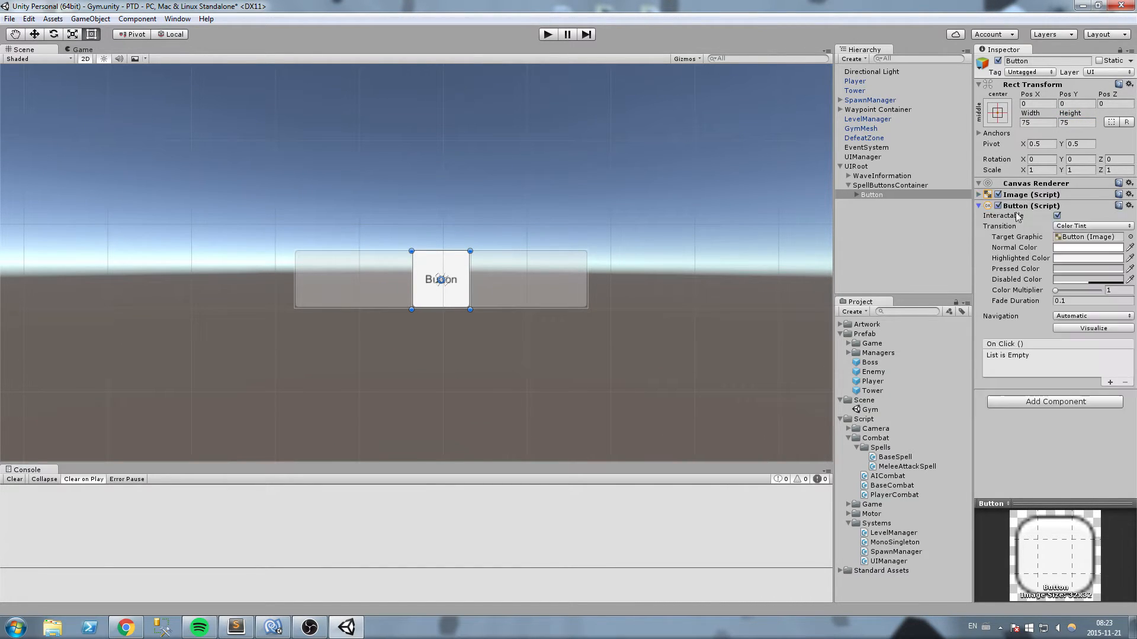
click(876, 204)
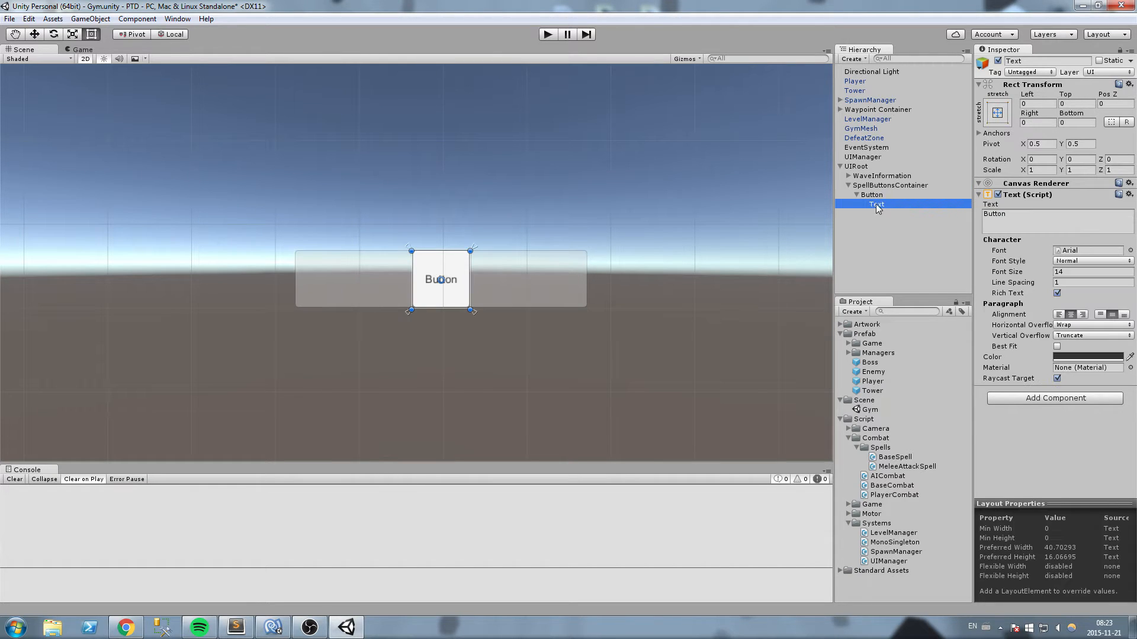
mouse_move(878, 204)
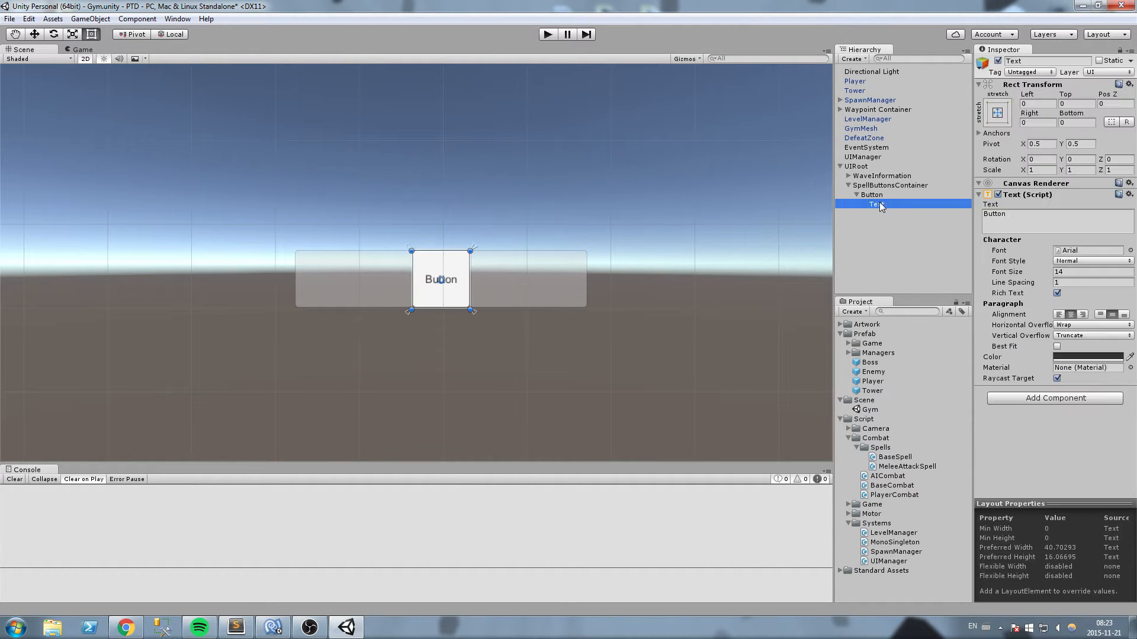
click(871, 194)
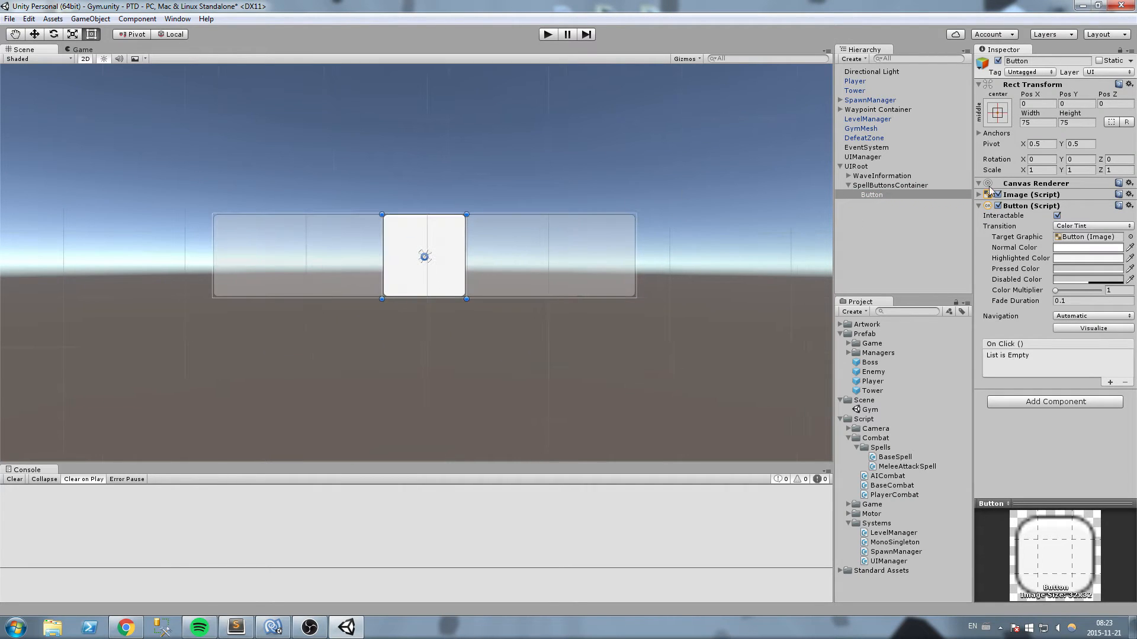
double_click(872, 194)
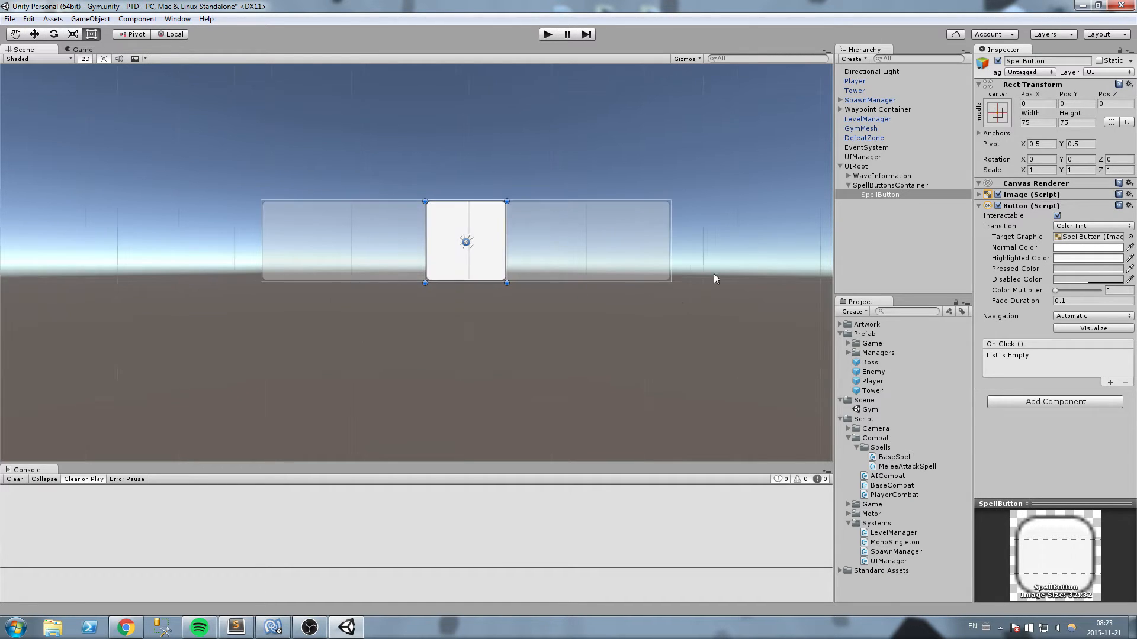
- Save SpellButton as a prefab in the Prefab folder
click(880, 195)
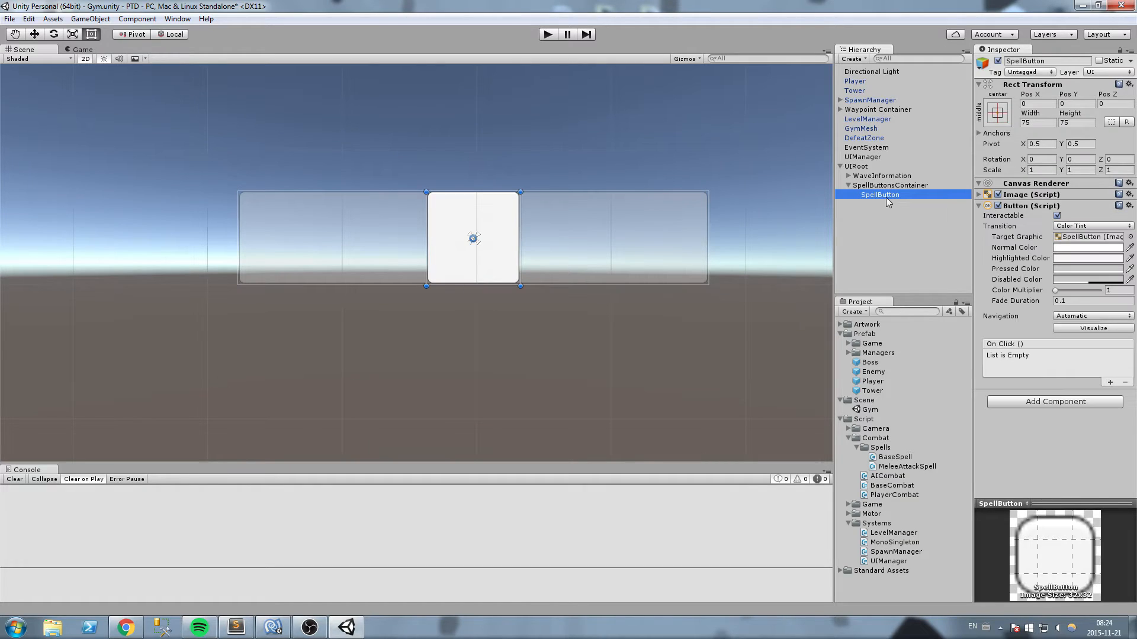
click(864, 334)
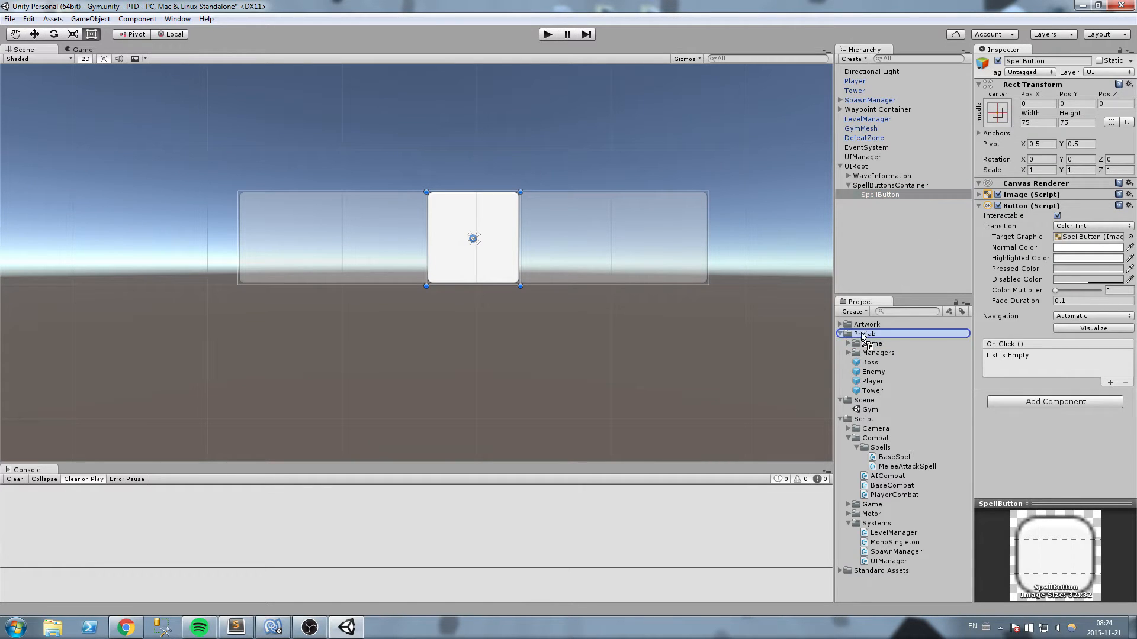
click(880, 390)
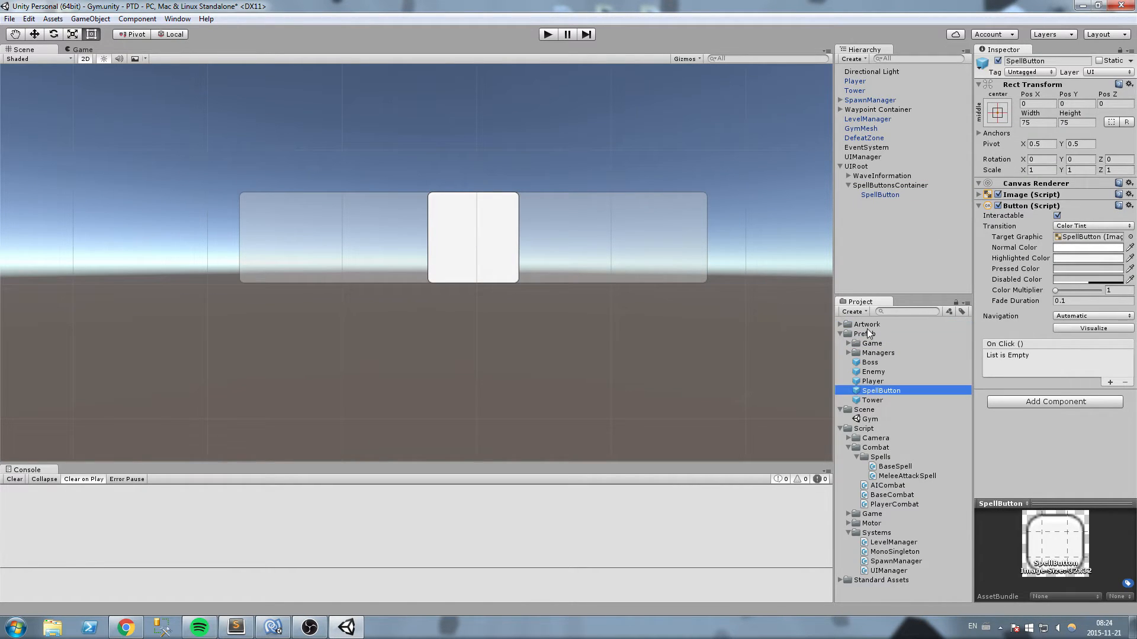
- Create a UI folder inside Prefab and move the SpellButton prefab into it
right_click(862, 334)
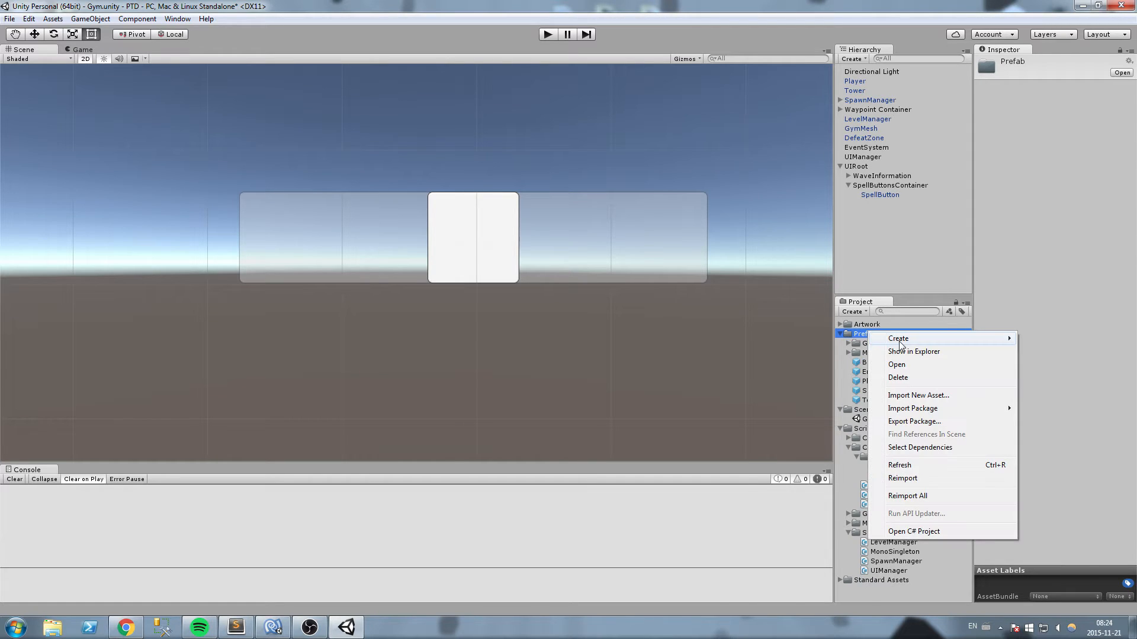
click(897, 337)
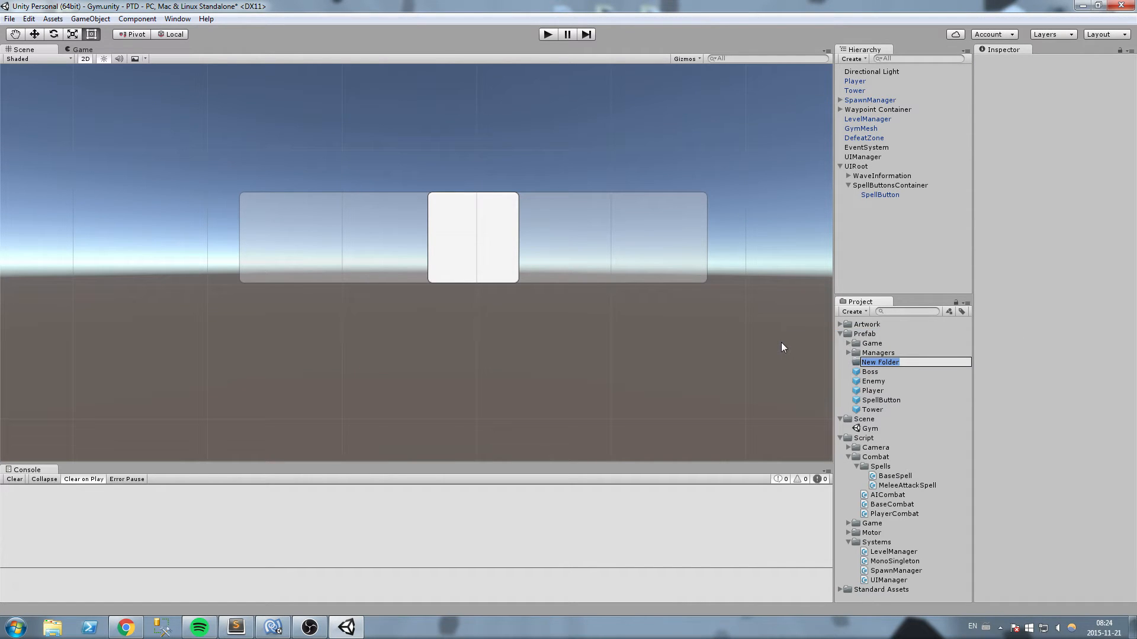
text(UI)
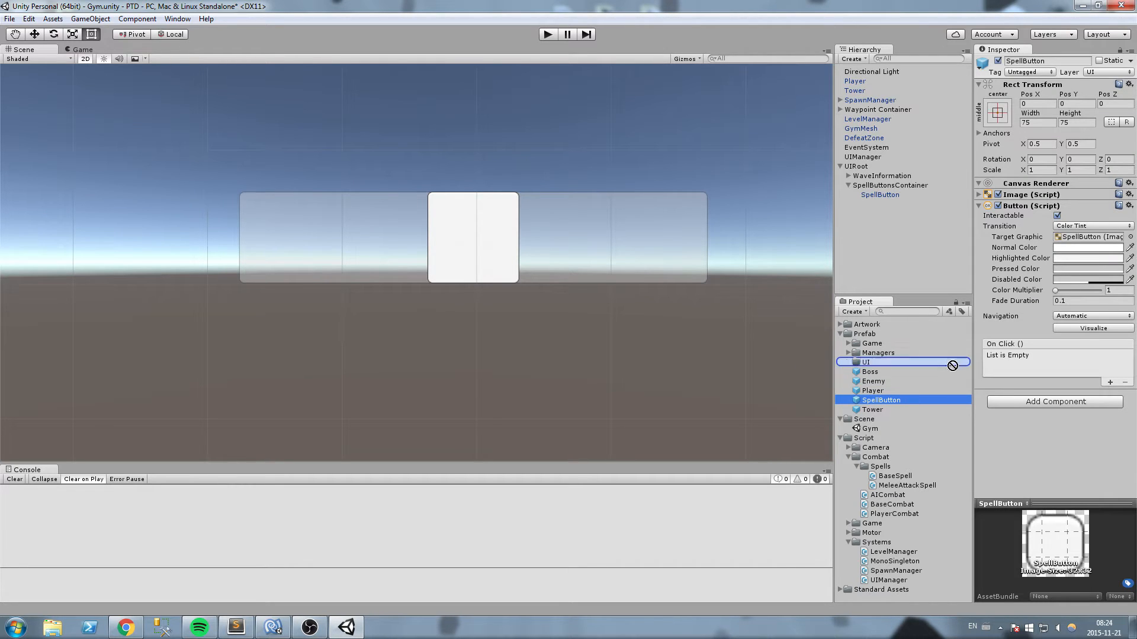
click(848, 362)
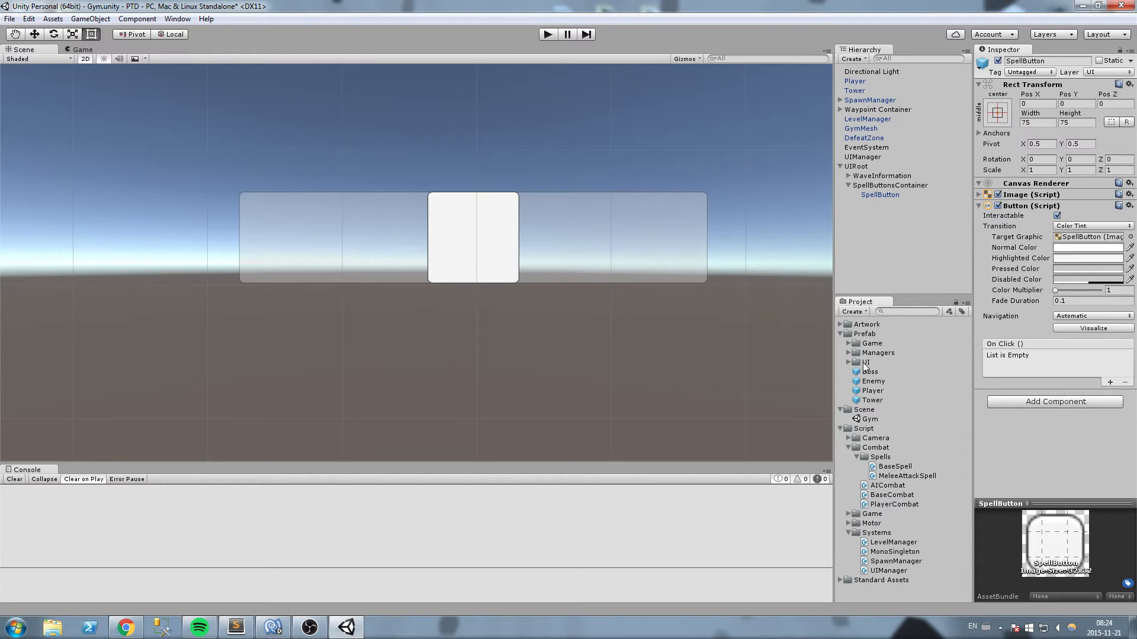
click(889, 185)
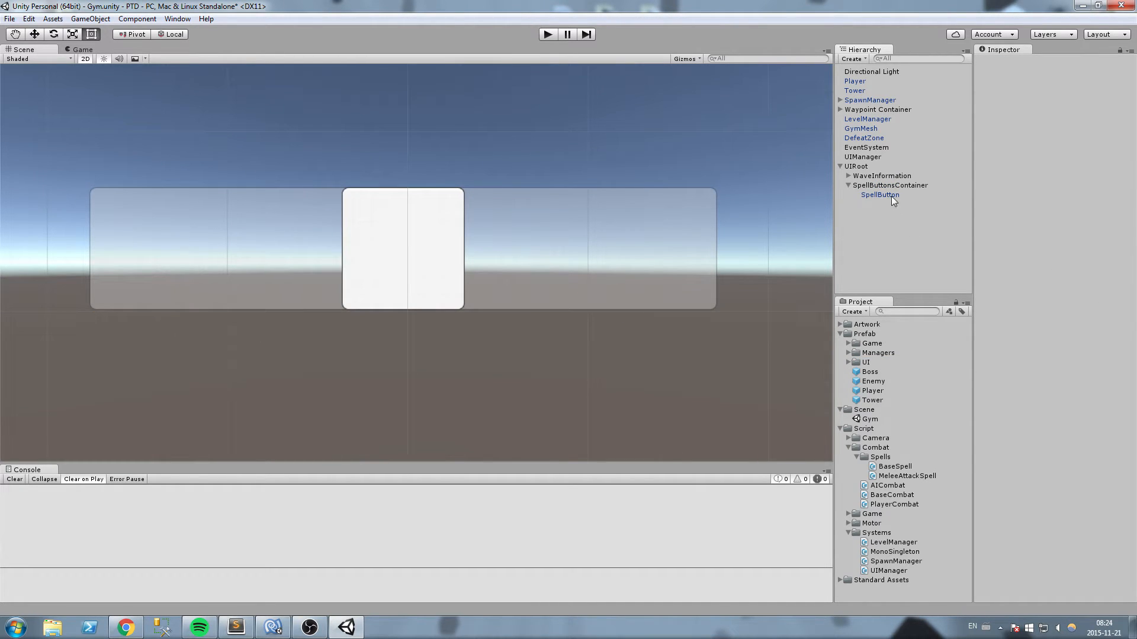
- Add a Horizontal Layout Group component to SpellButtonsContainer
click(890, 184)
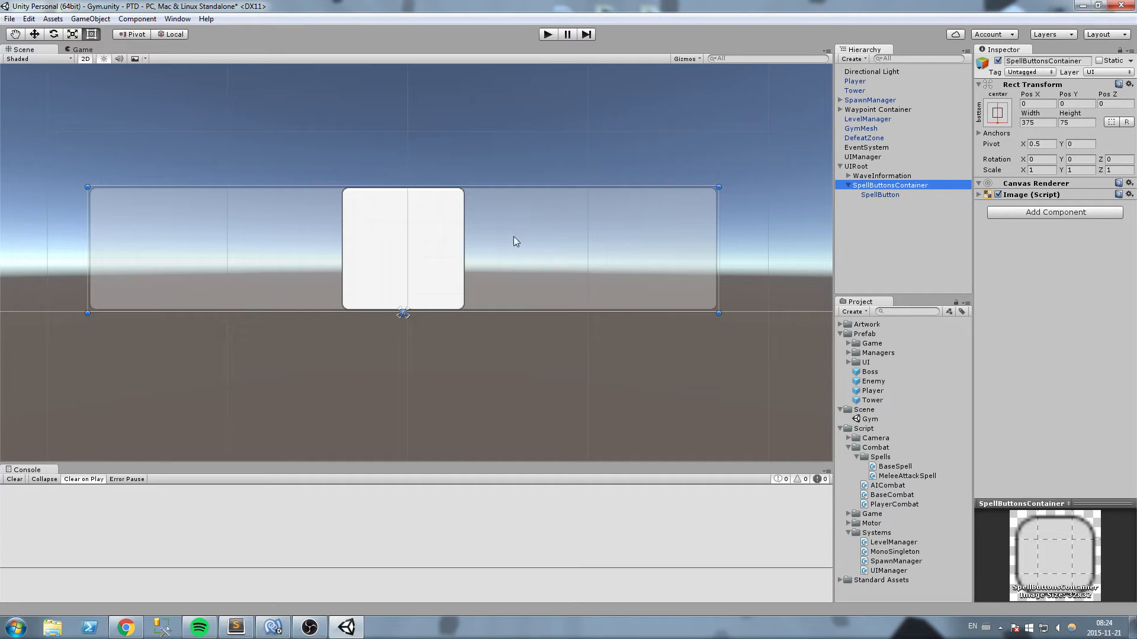
click(880, 194)
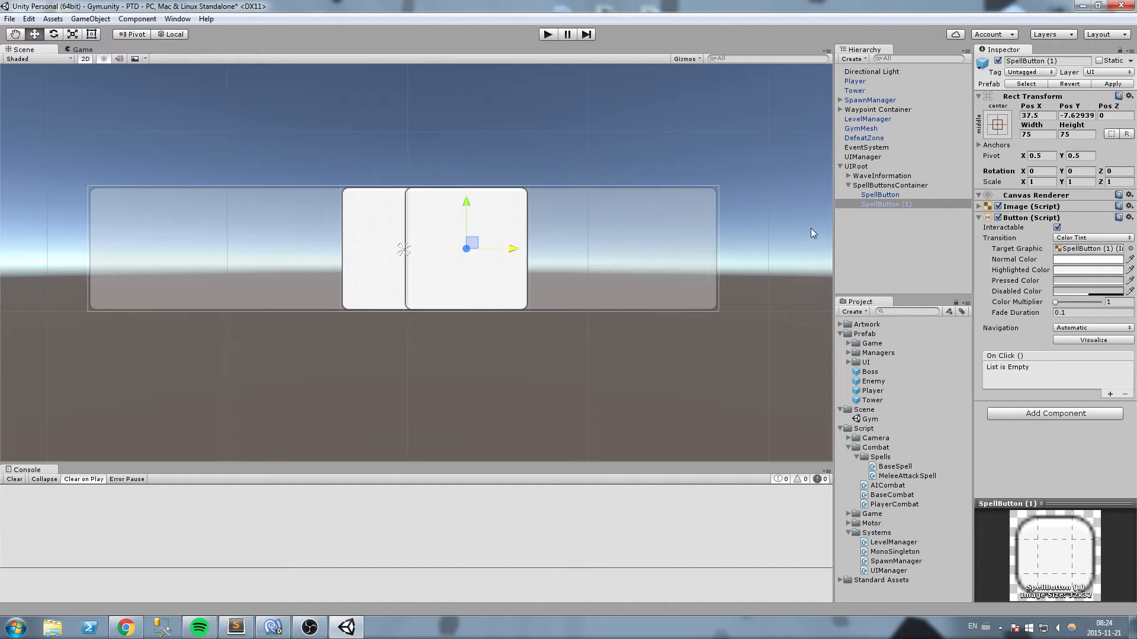
click(889, 184)
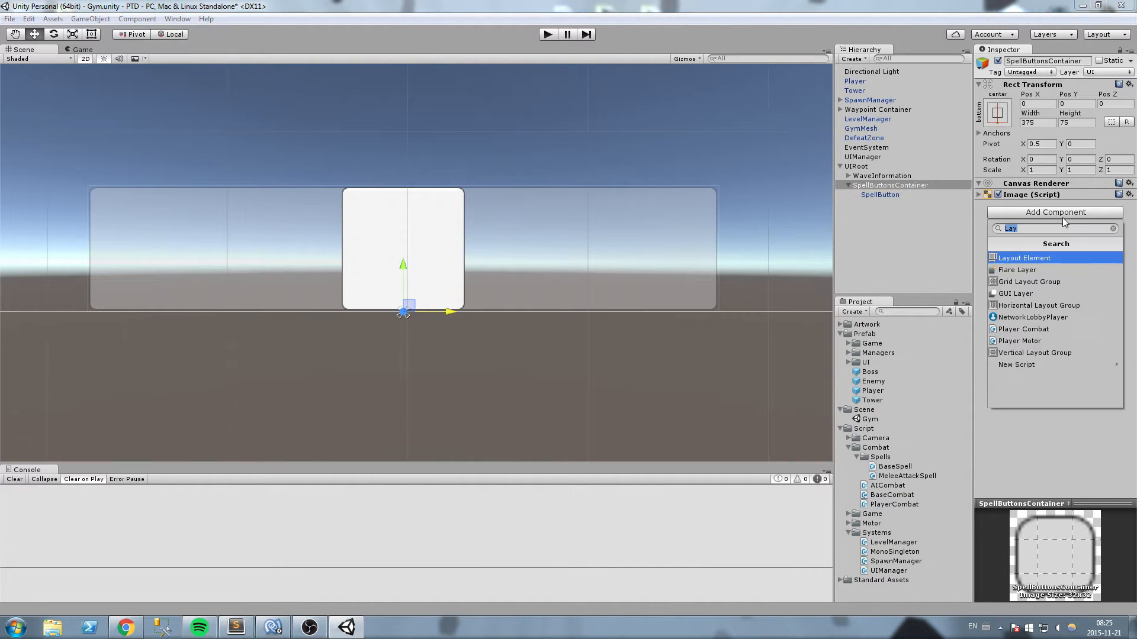
text(hOR)
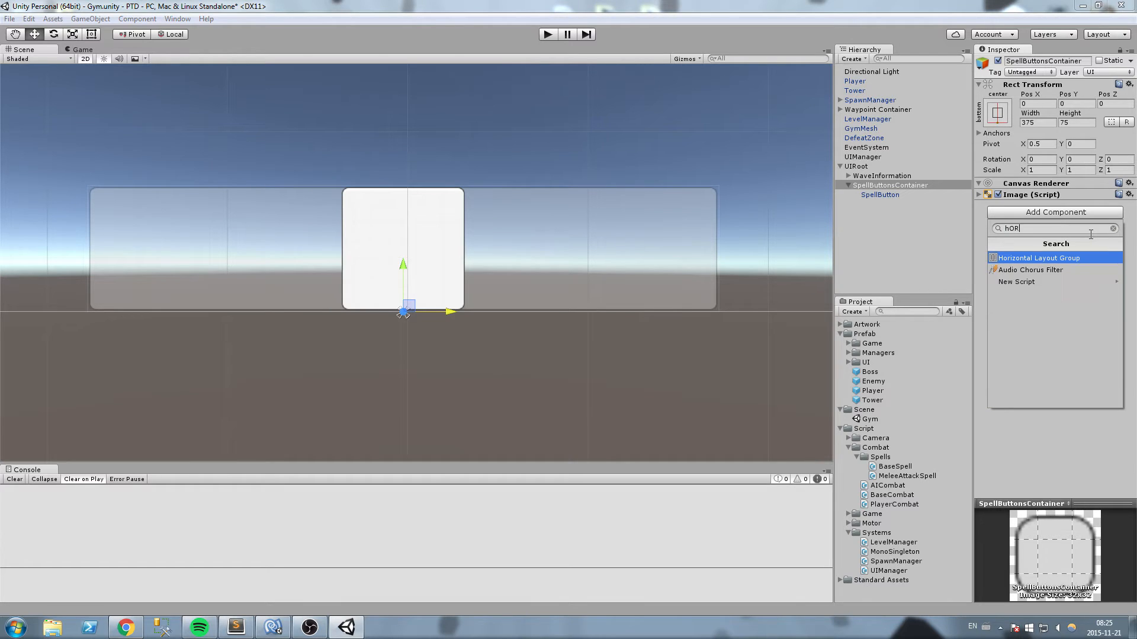
click(1040, 257)
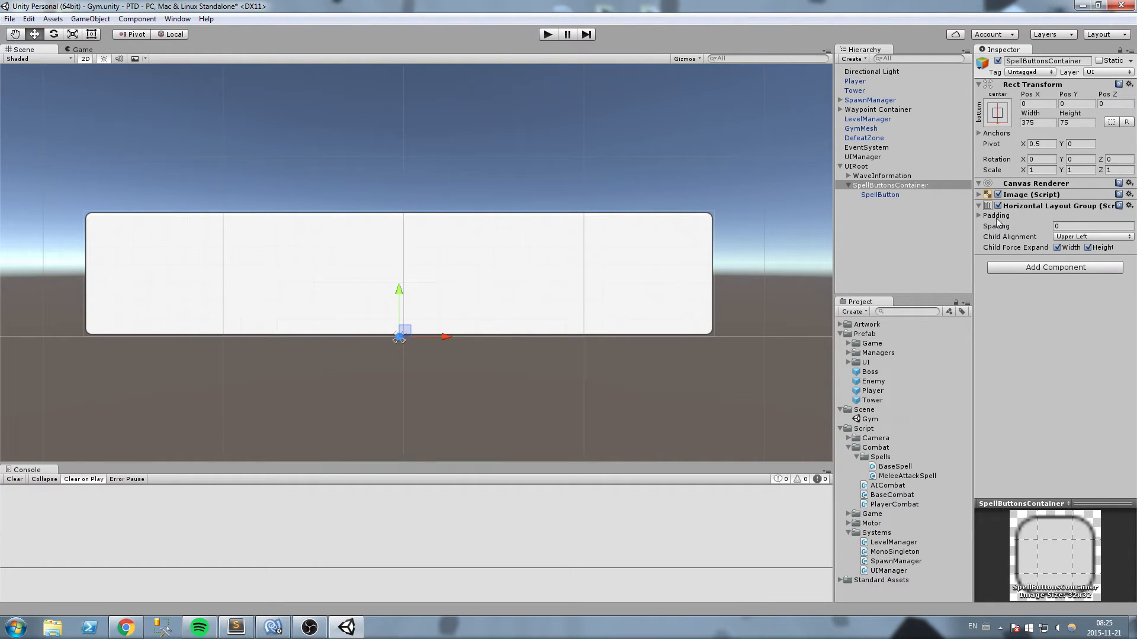
- Set child alignment to Middle Center and untick Child Force Expand width and height
click(980, 216)
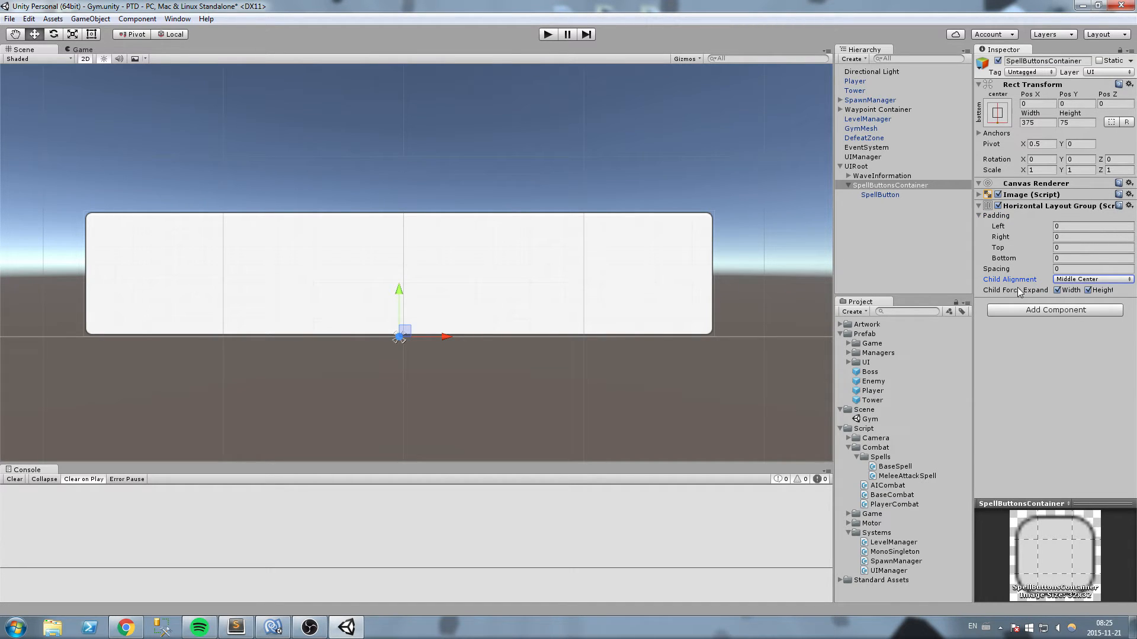
click(1061, 290)
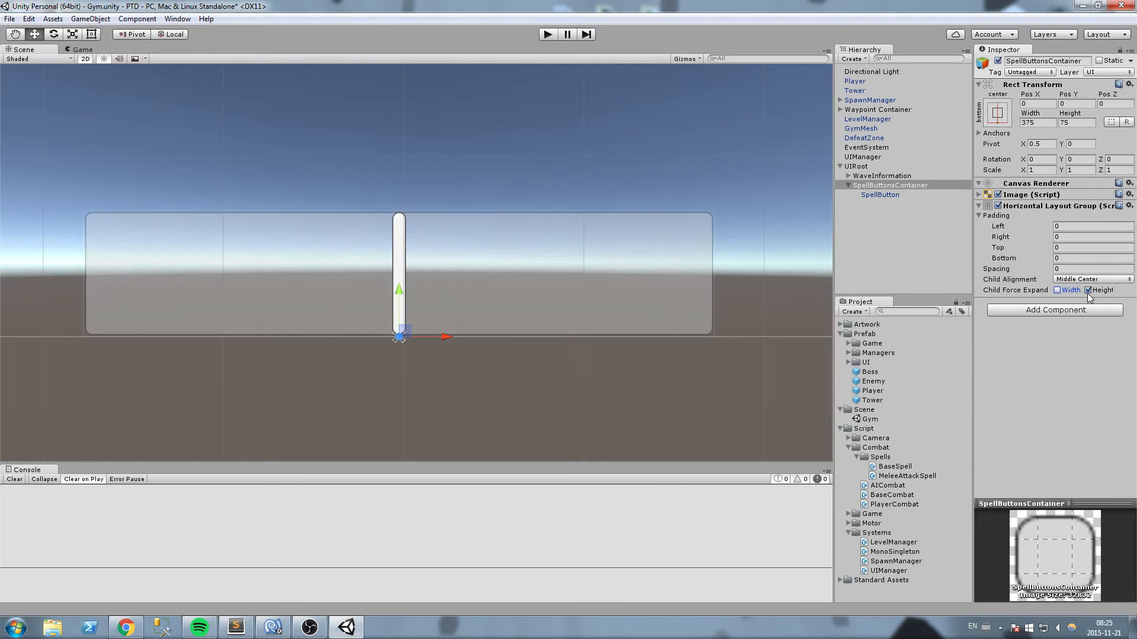
click(1090, 290)
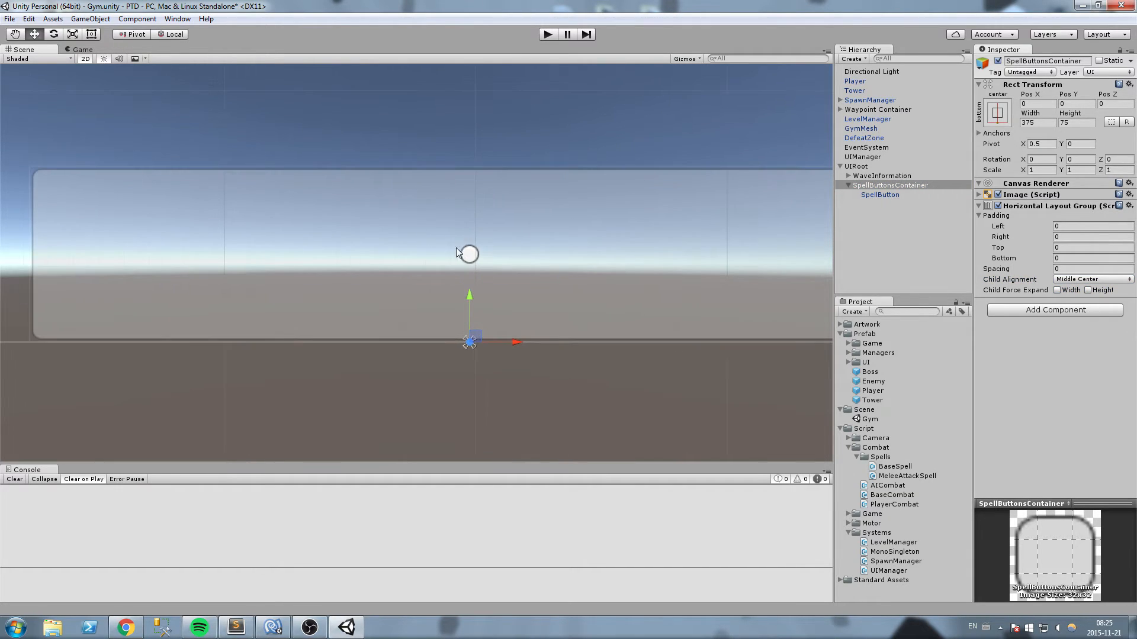
- Give SpellButton a Layout Element with 75-by-75 minimum width and height
click(880, 195)
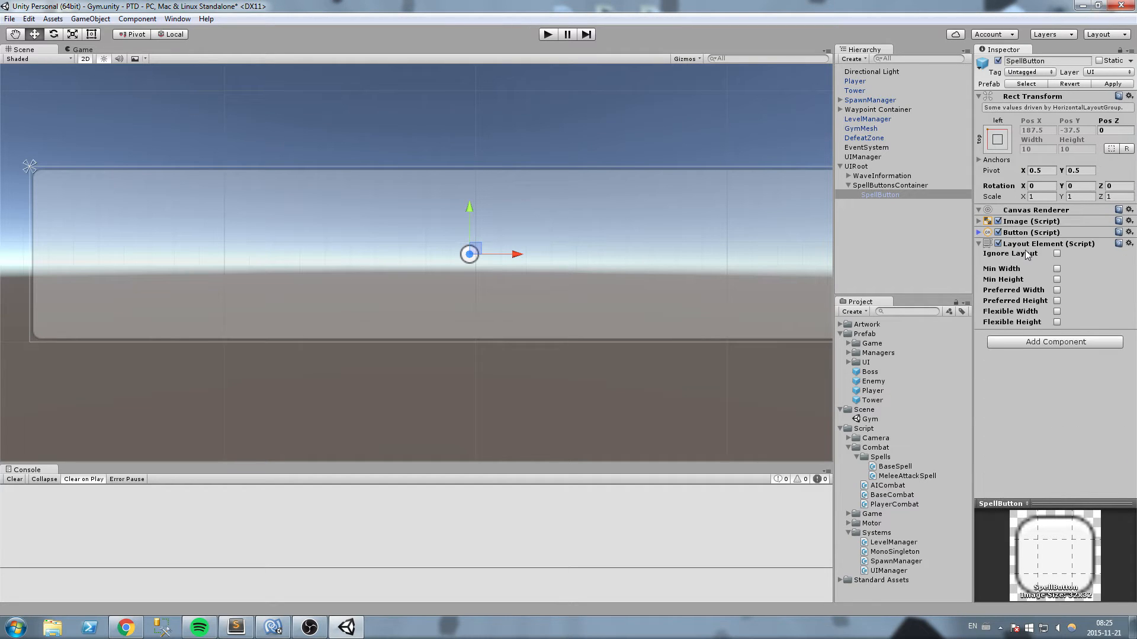
mouse_move(1129, 280)
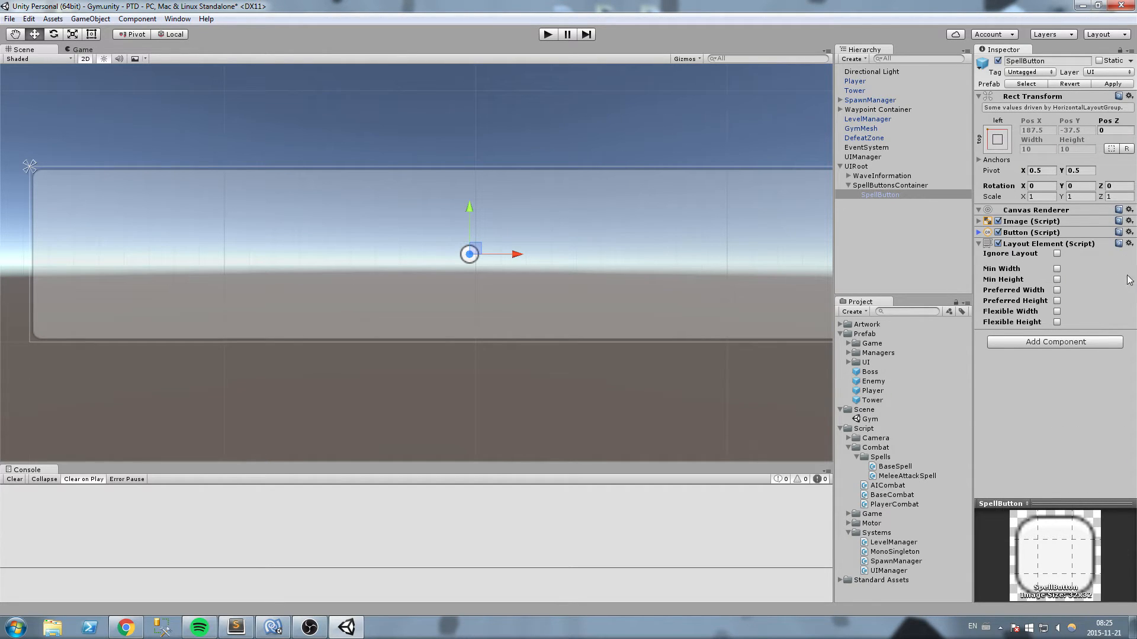
click(1057, 269)
text(75)
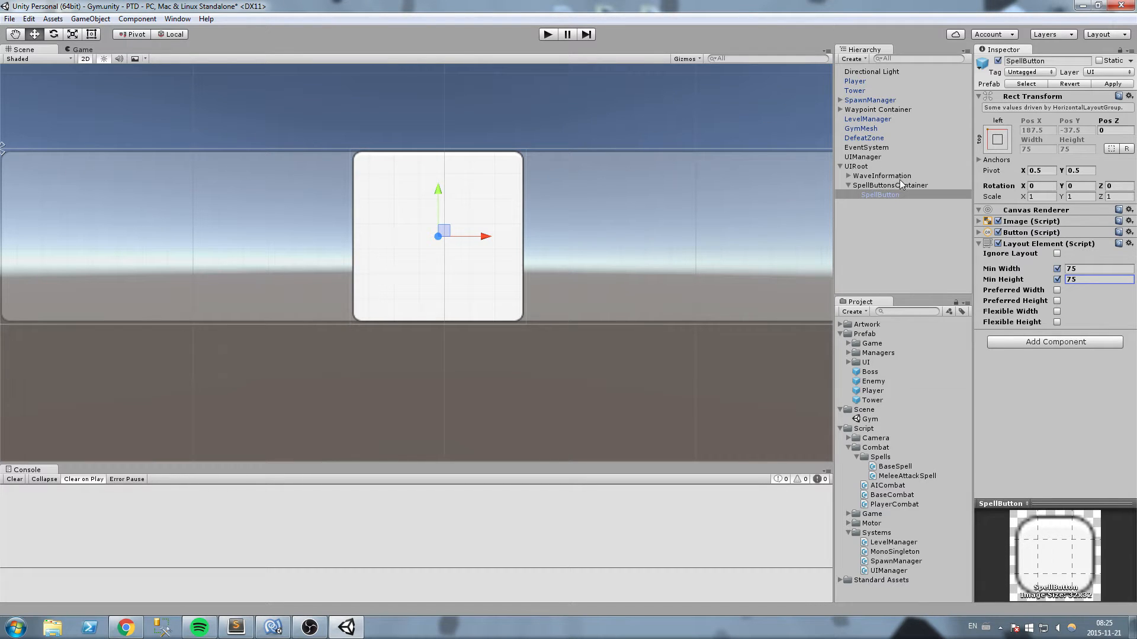
click(880, 195)
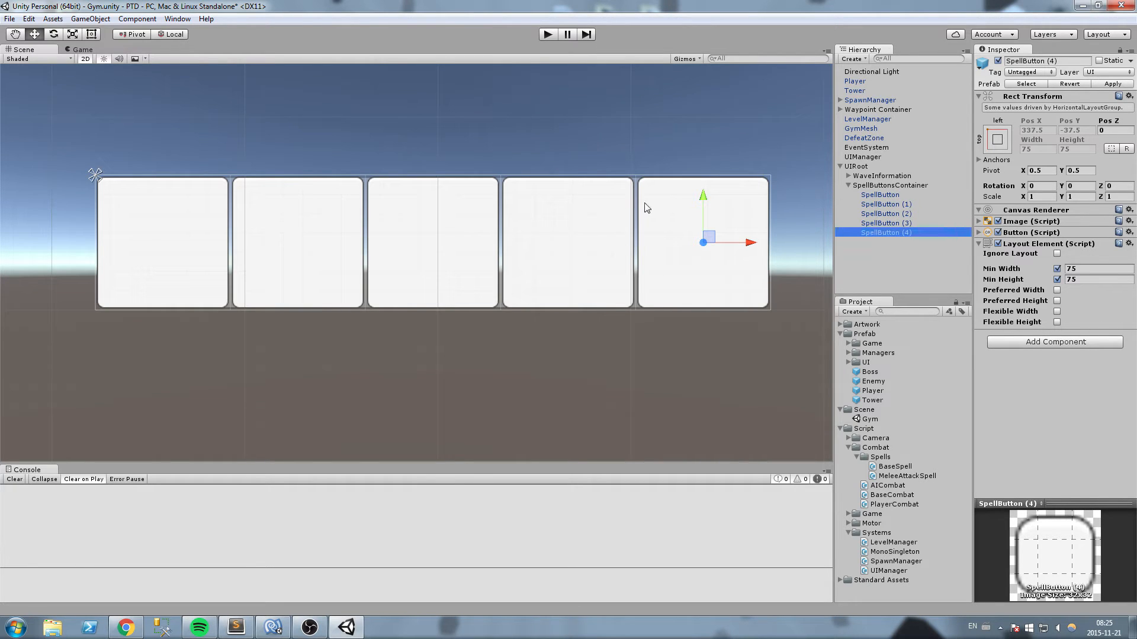
- Duplicate SpellButton until five buttons fill the container in a row
click(886, 204)
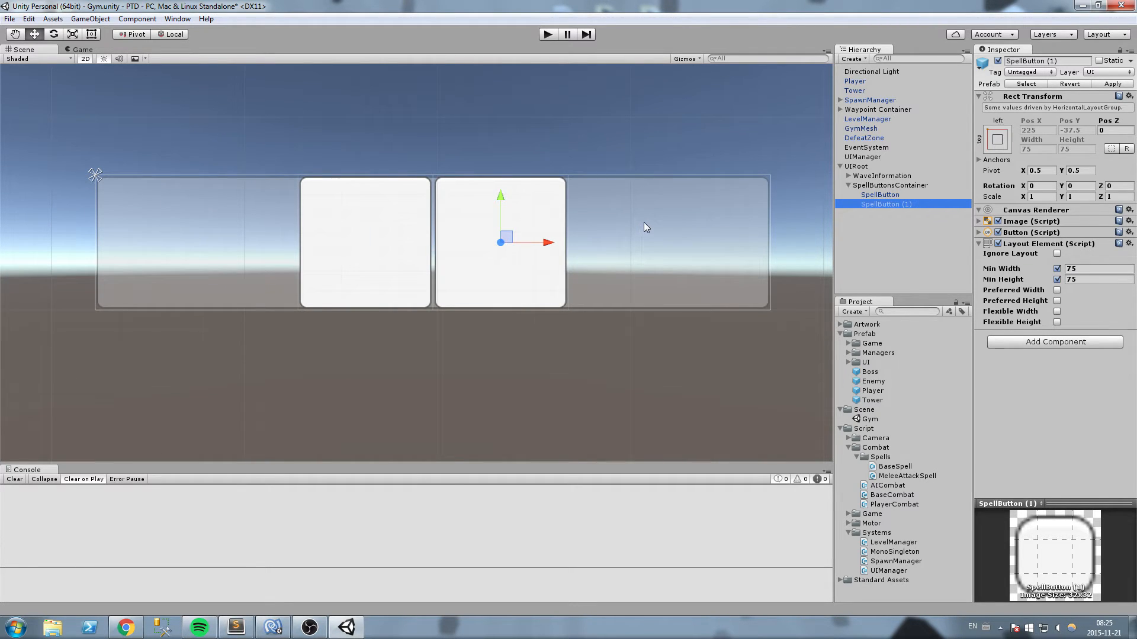
click(880, 195)
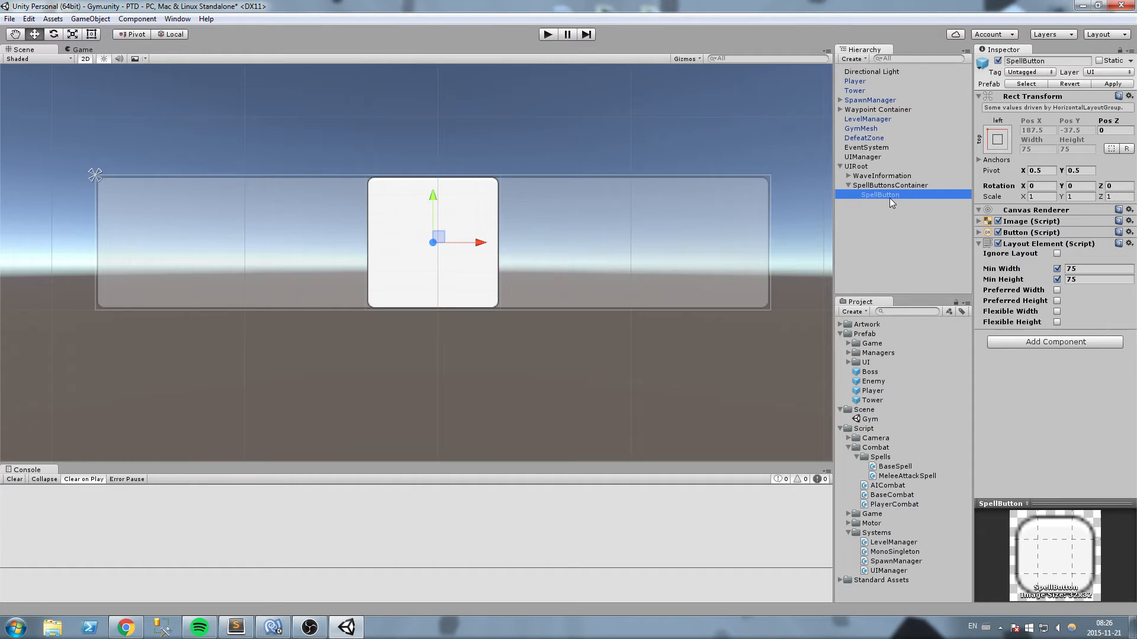
mouse_move(654, 260)
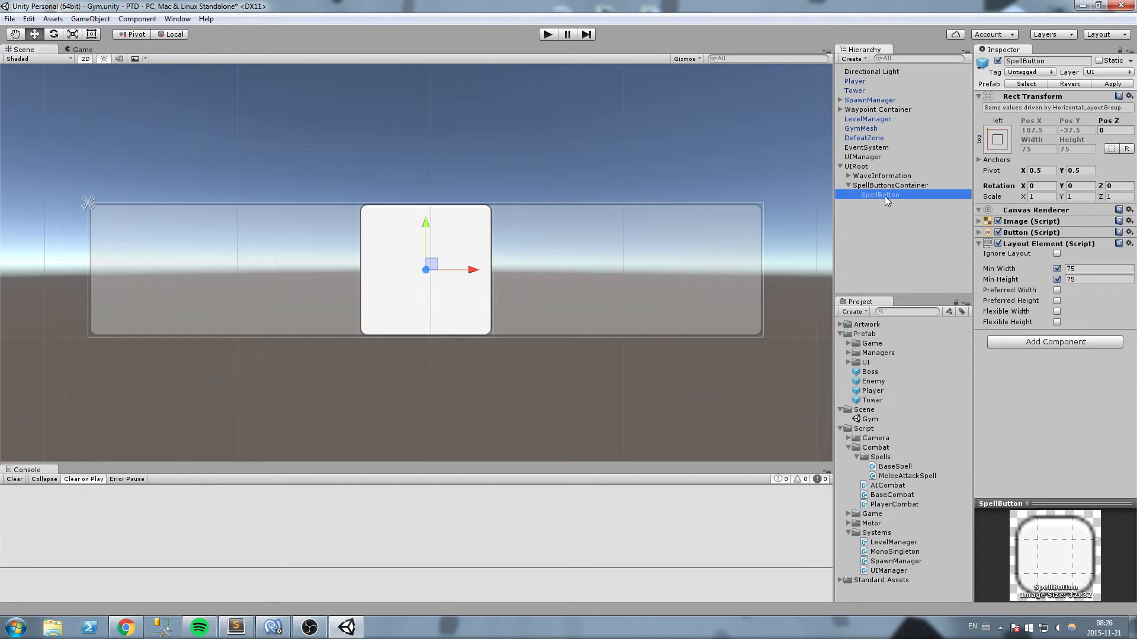
click(888, 184)
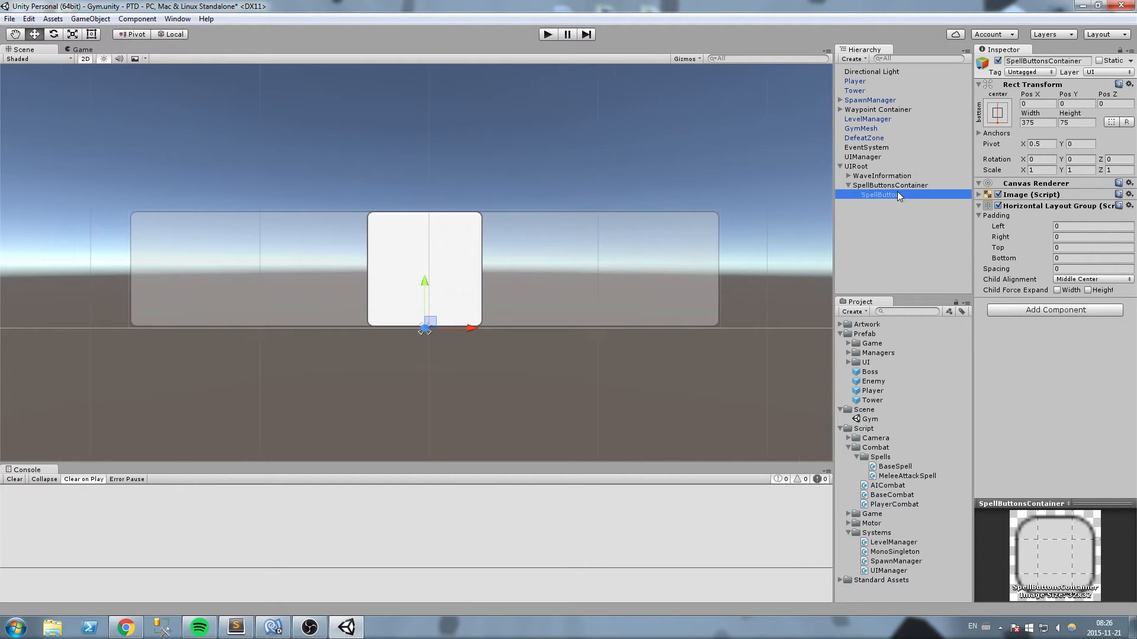
click(885, 234)
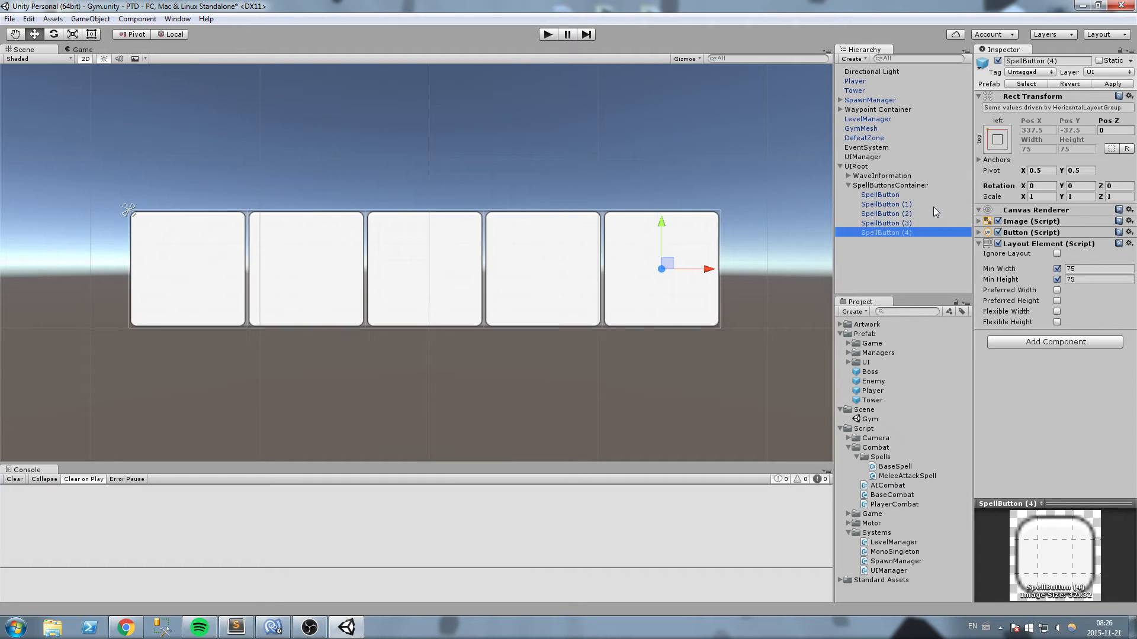
- Delete the spell buttons from the container and open the PlayerCombat script
click(886, 204)
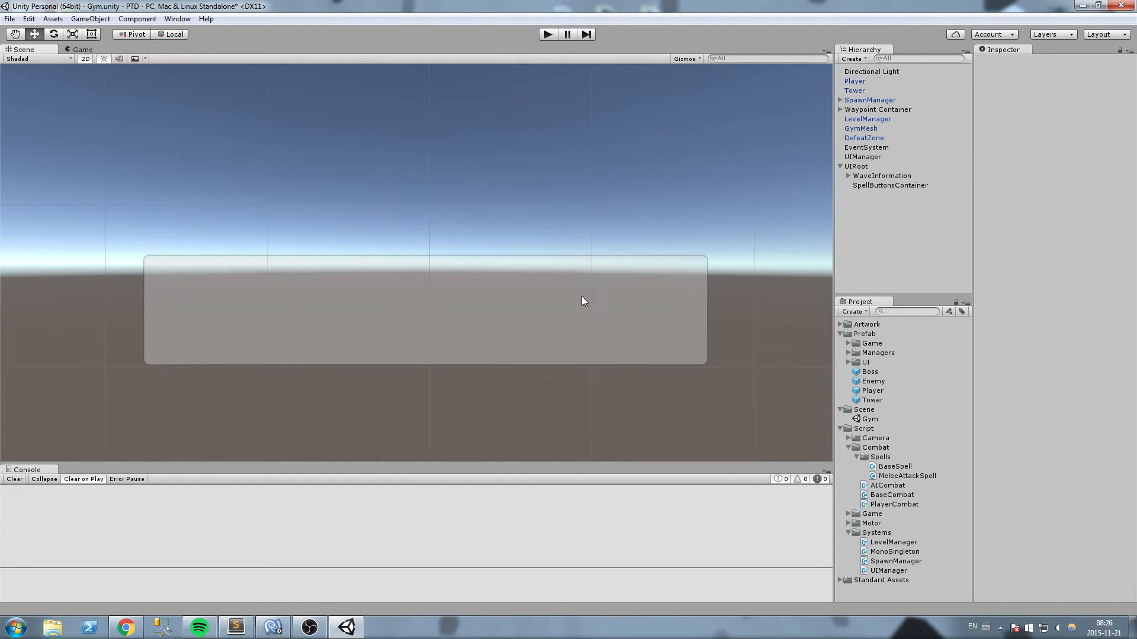
mouse_move(554, 301)
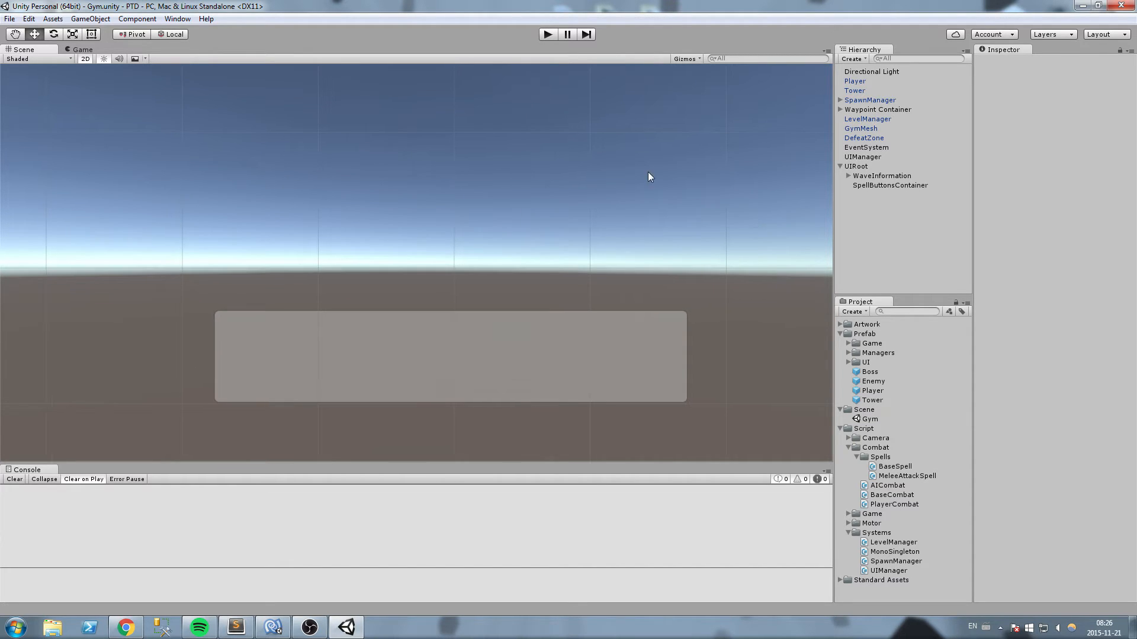
click(890, 495)
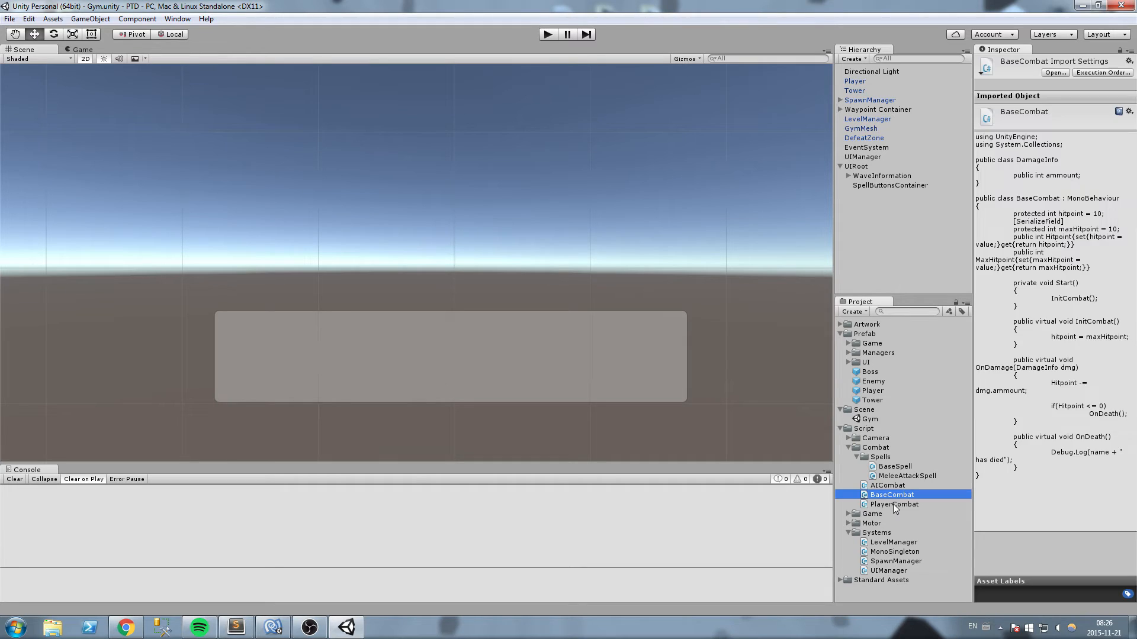
click(893, 504)
text(using AO)
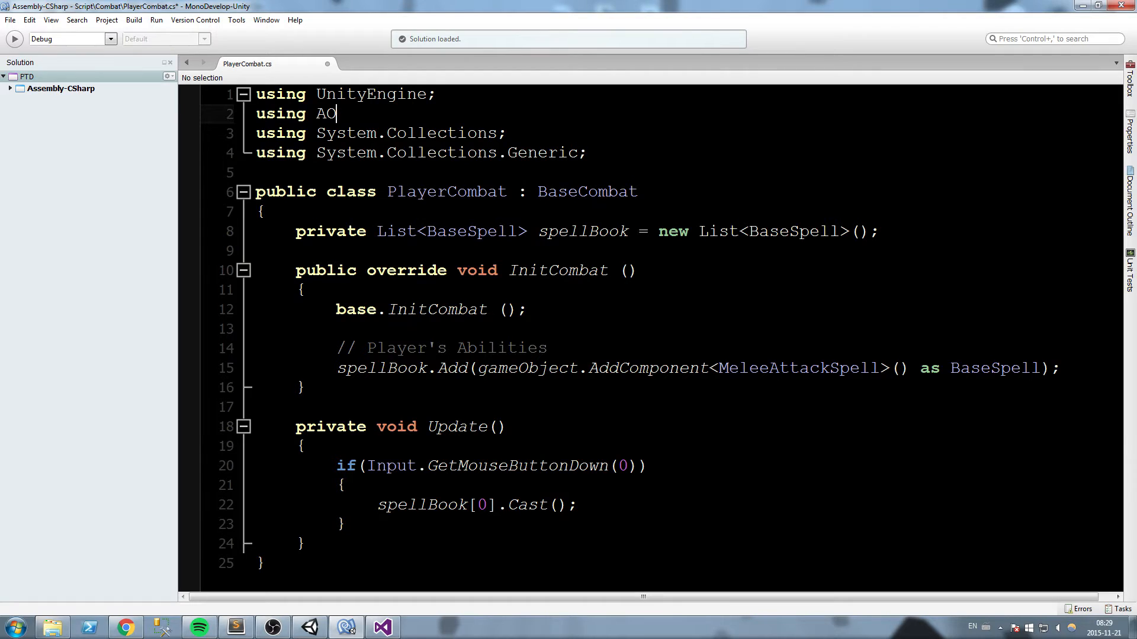
- Import UnityEngine.UI and declare a public GameObject spellButtonPrefab field
text(UnityEngine.UI;)
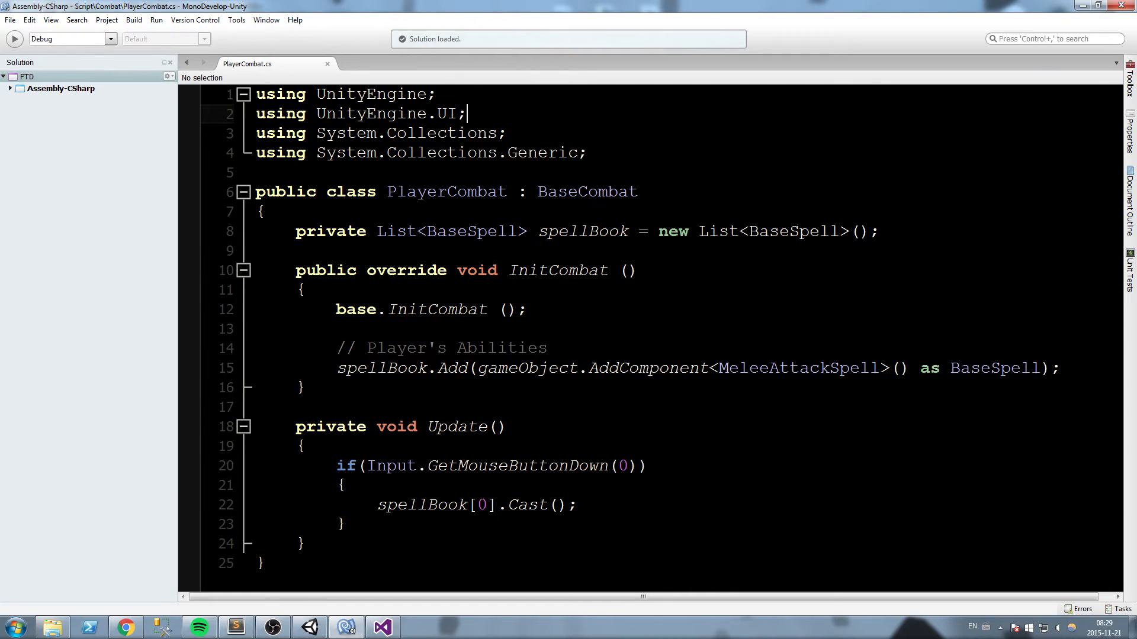
triple_click(362, 114)
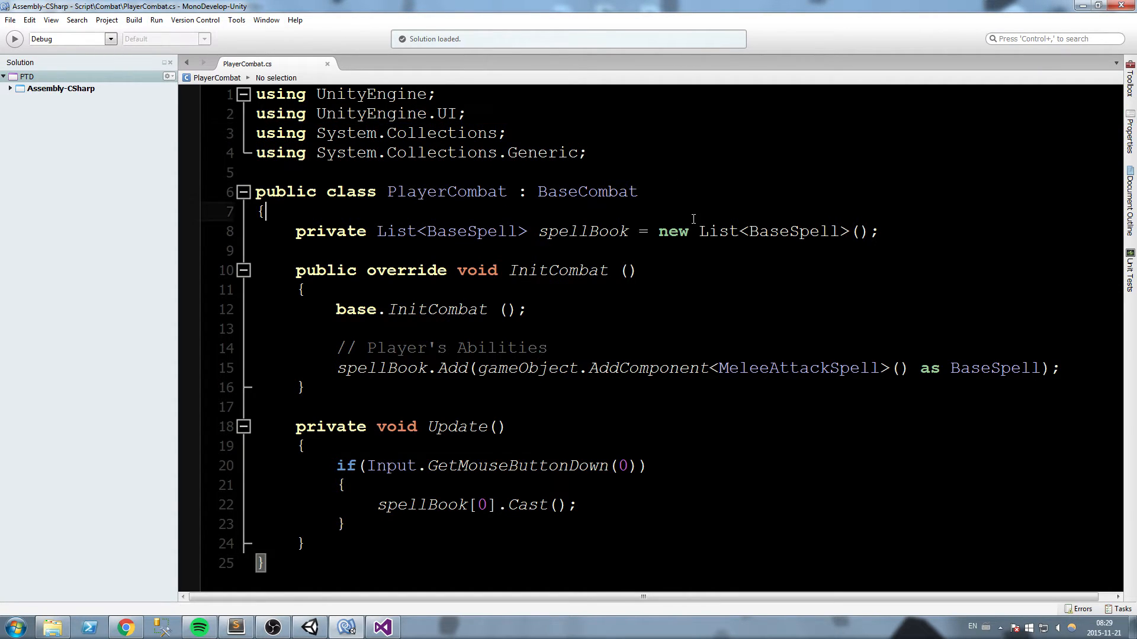
text(public)
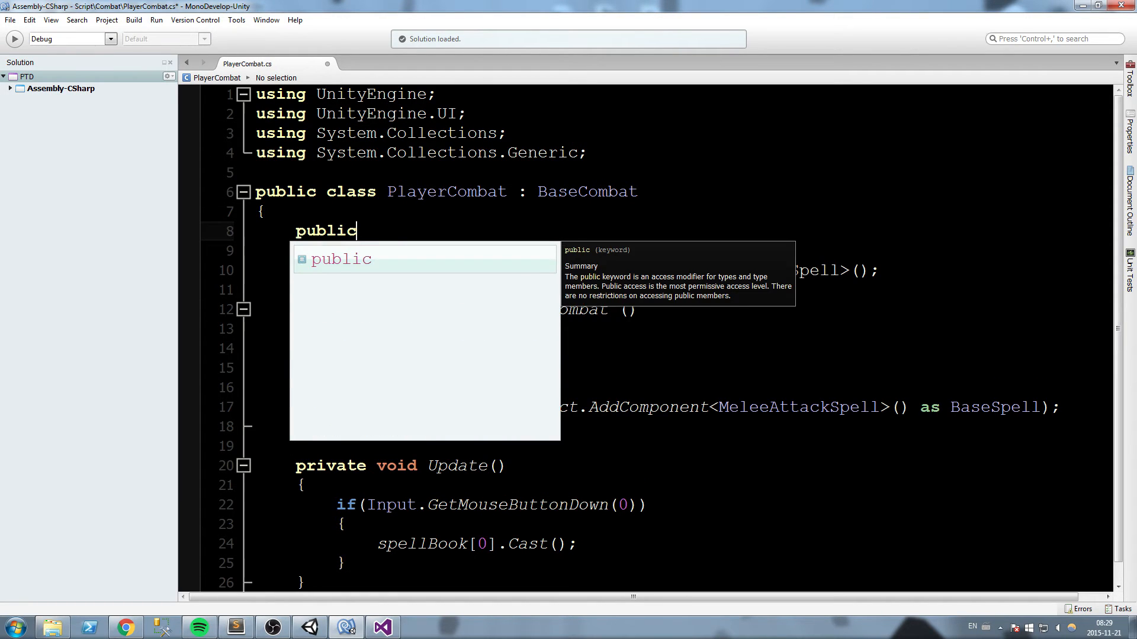
text(GameObject)
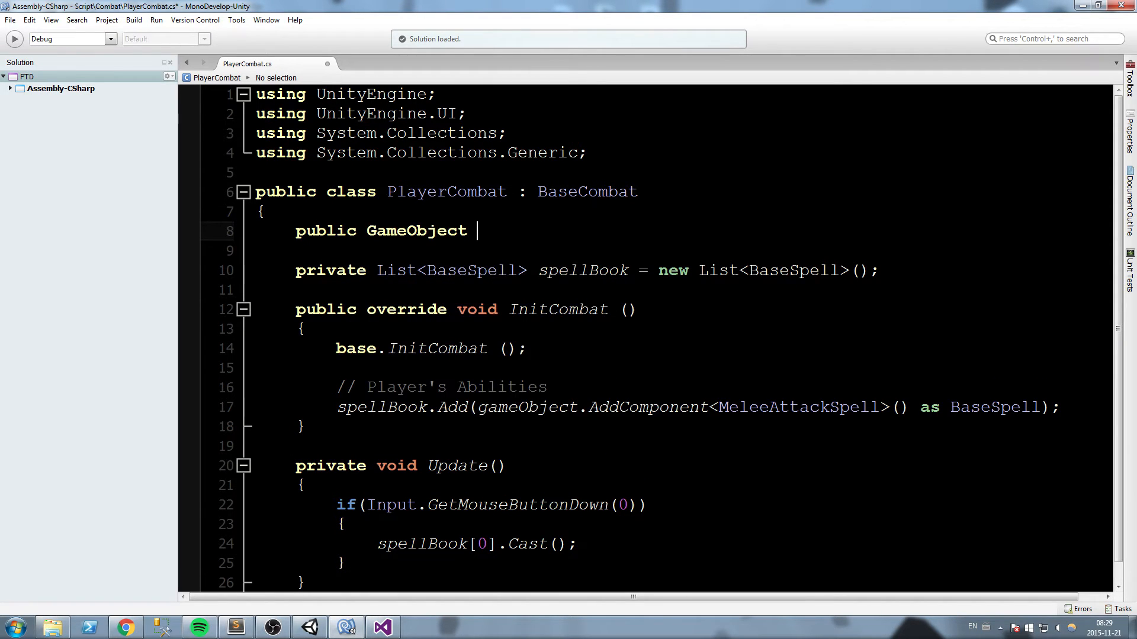
text(spellButt)
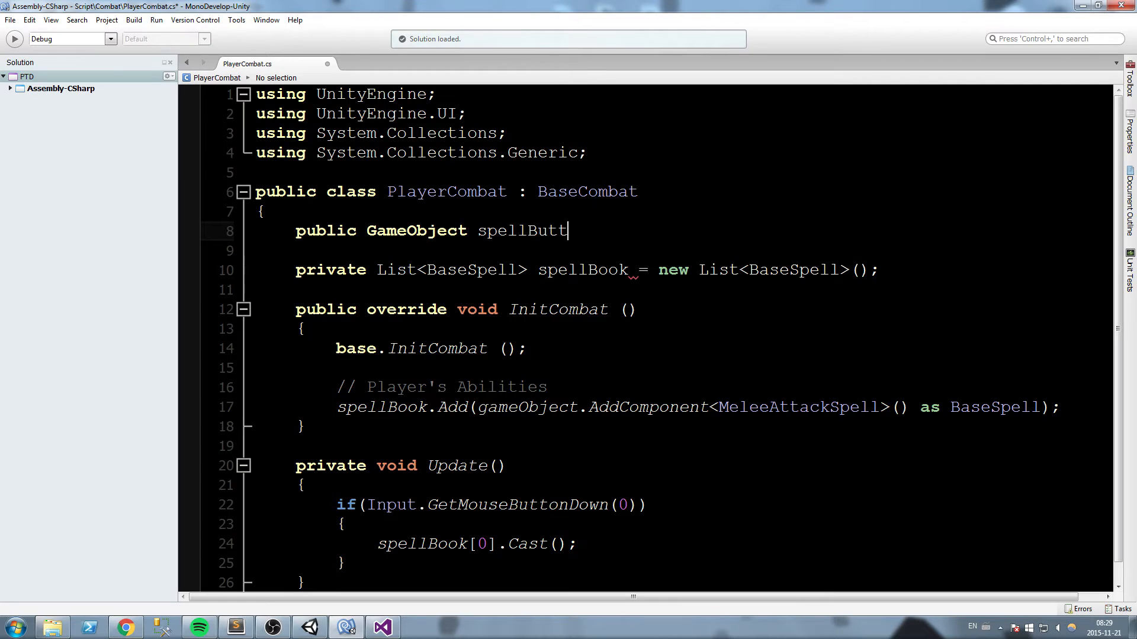
text(onPreaf)
click(655, 250)
text(public GameObject)
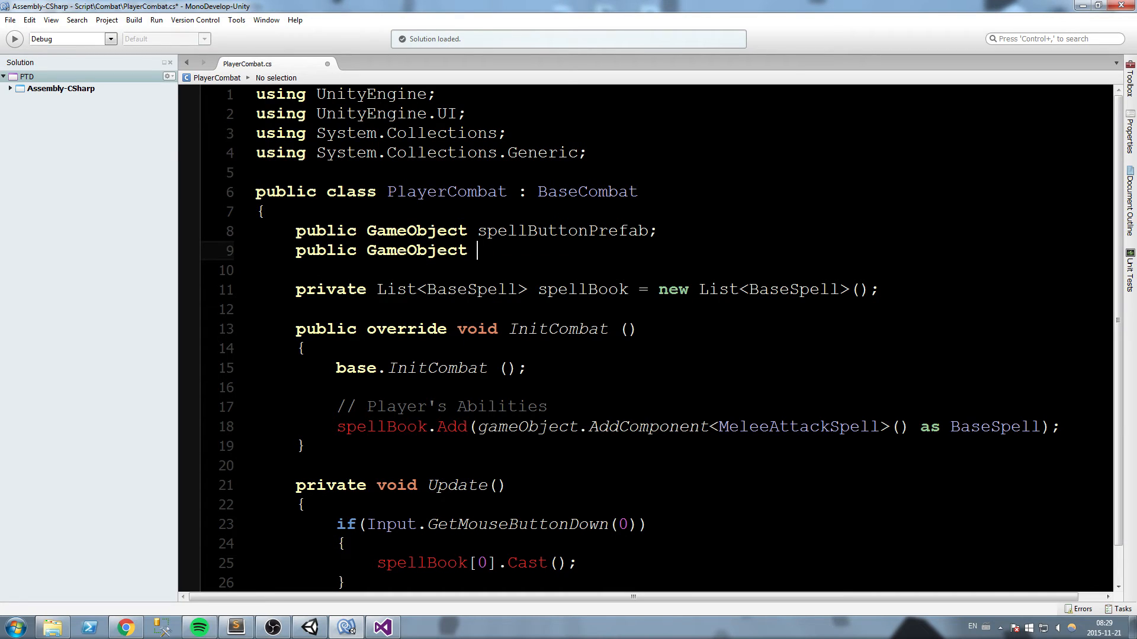
- Declare a public GameObject spellButtonContainer field above spellBook
text(spellButton)
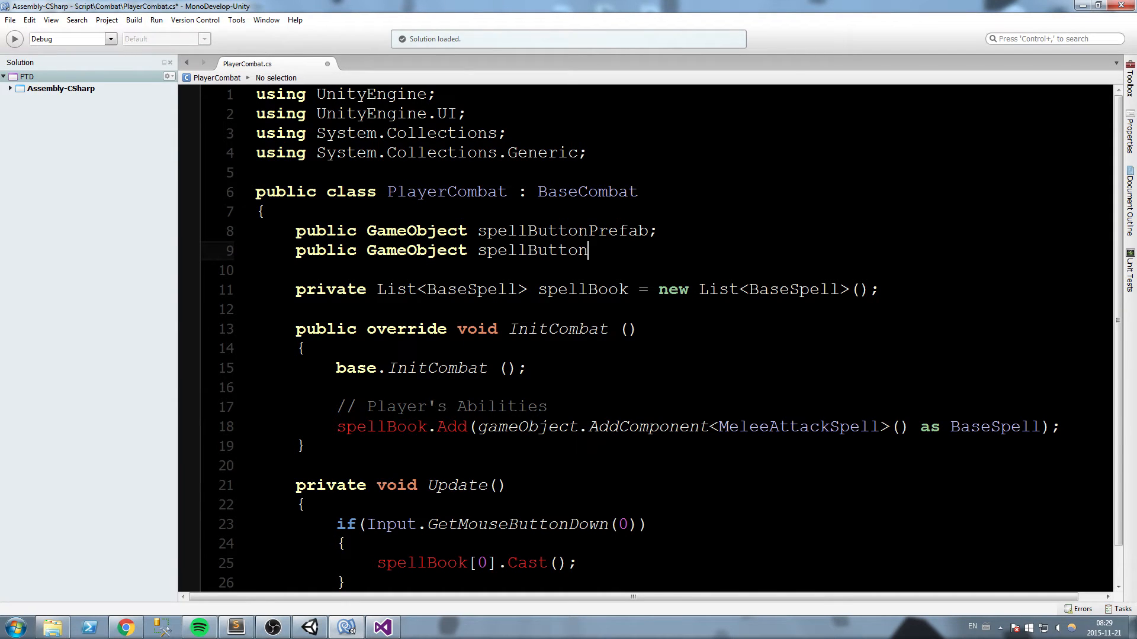
text(Container;)
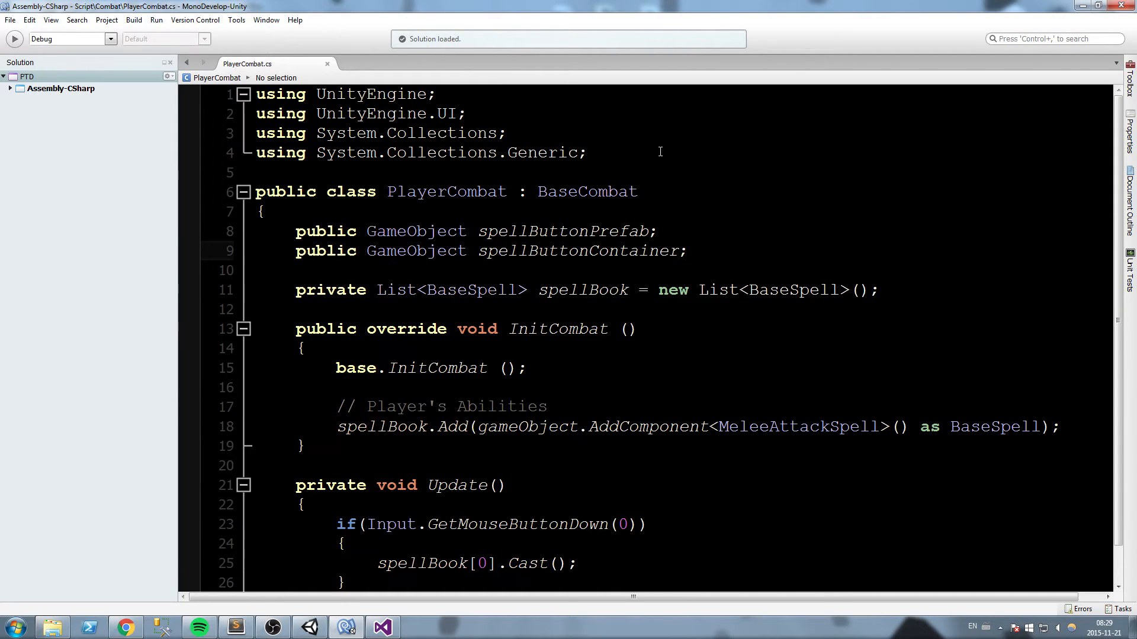
double_click(578, 251)
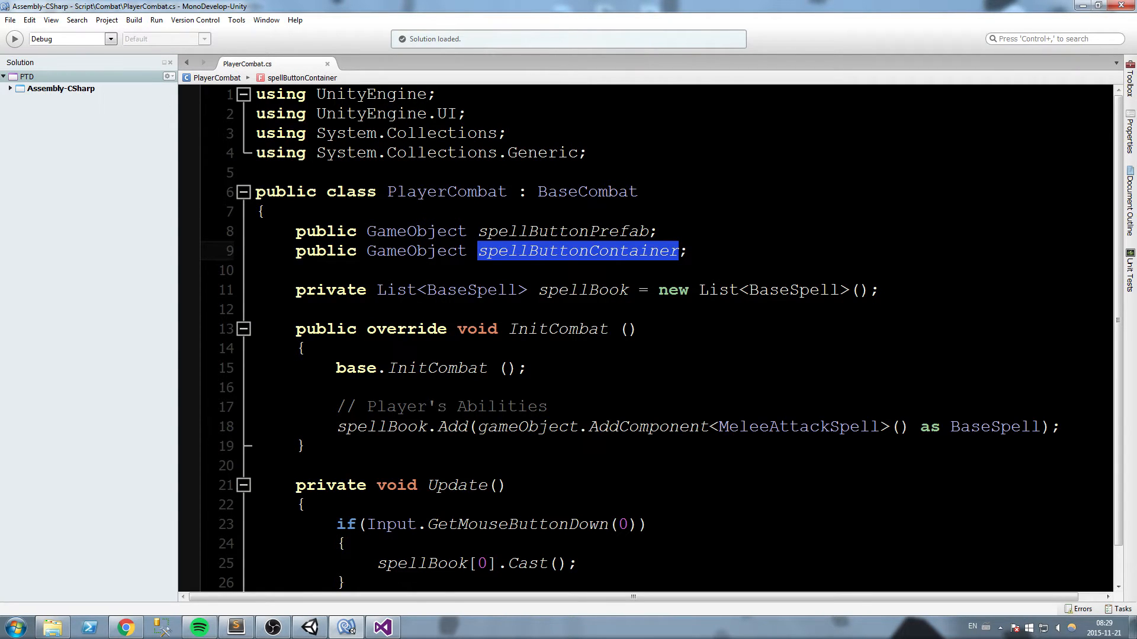
double_click(564, 231)
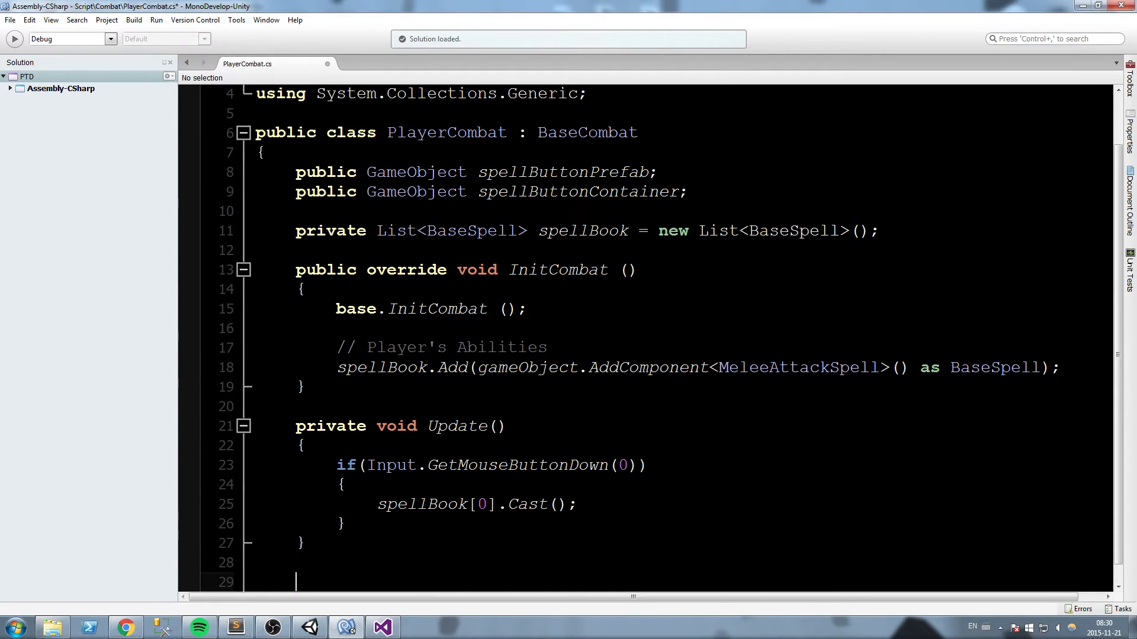
- Declare a private void AddSpell(string spellName) method
text(private void)
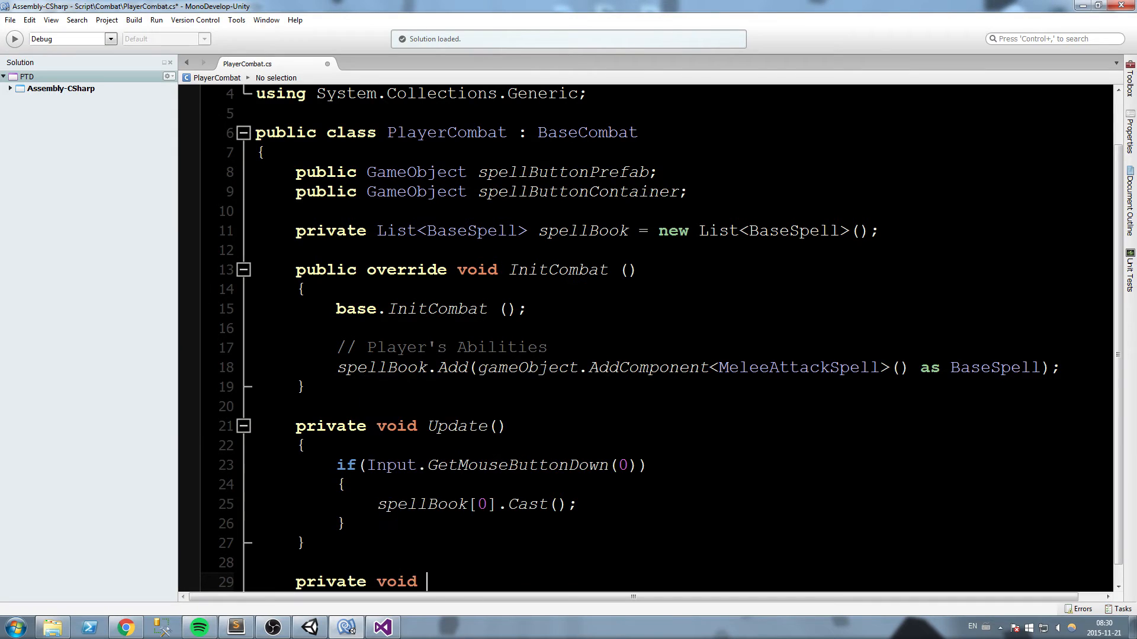
text(AddSpel)
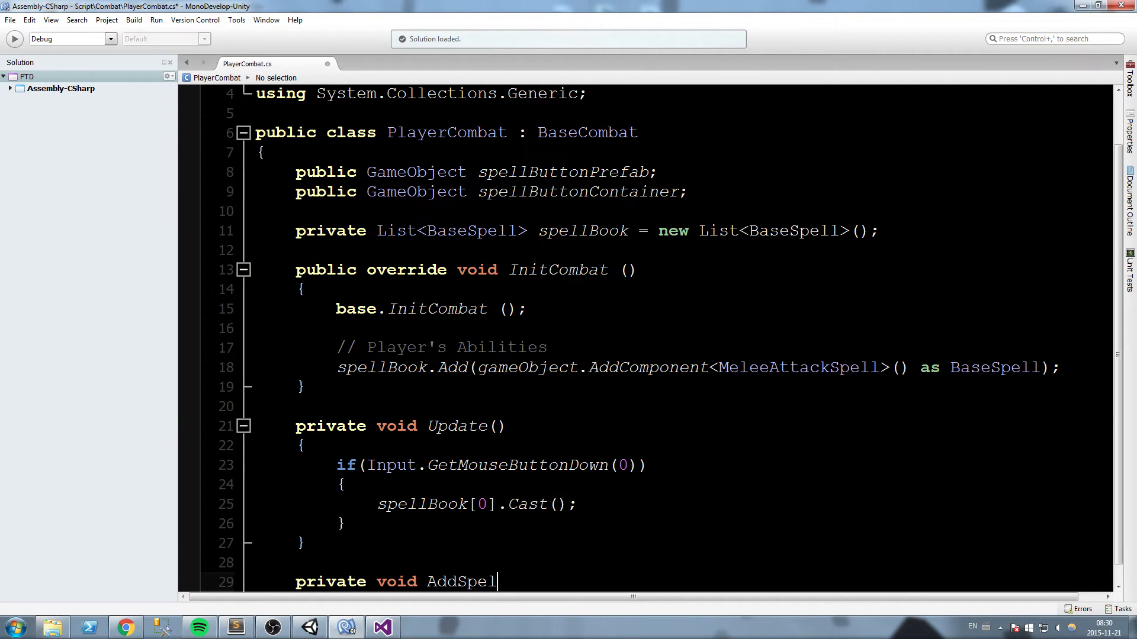
text(l(string)
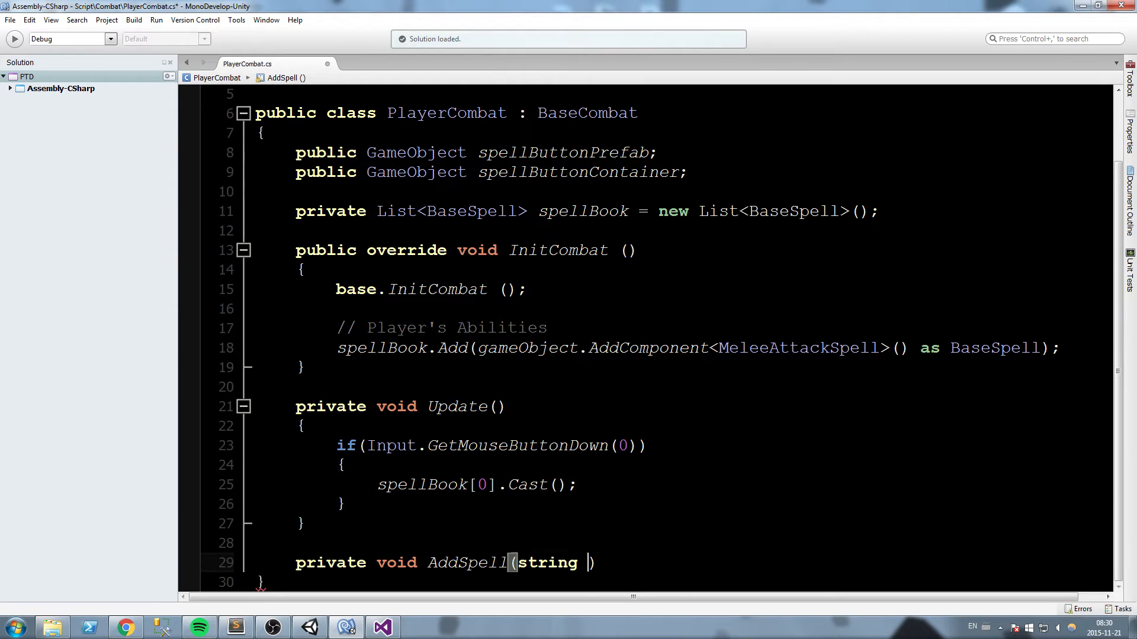
text(spellName)
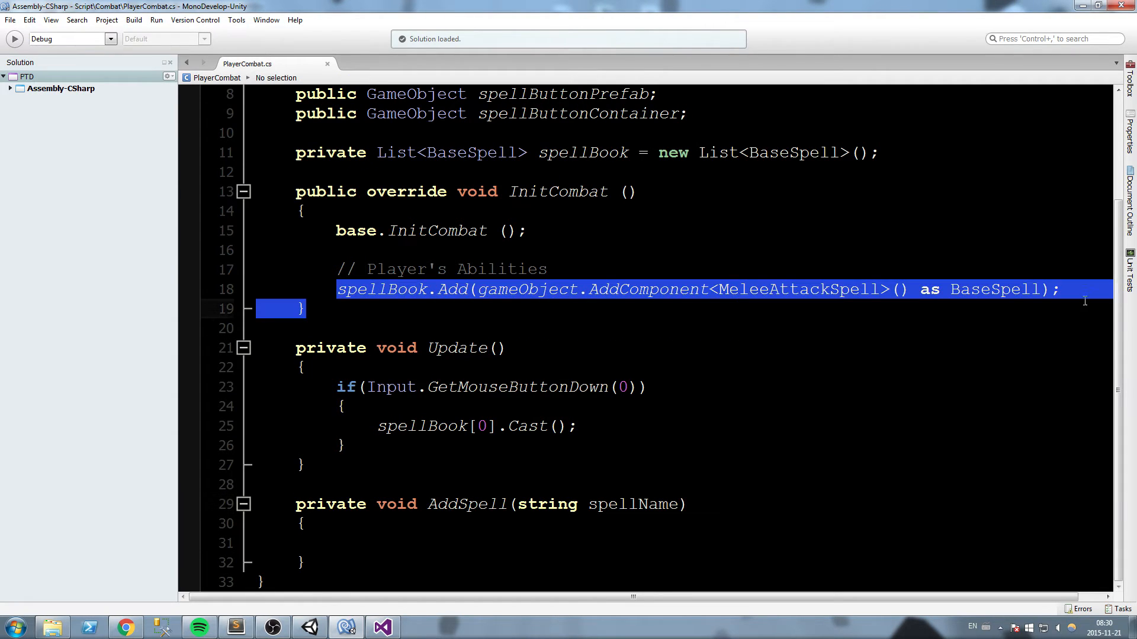
- Replace the spellBook.Add line in InitCombat with AddSpell("MeleeAttackSpell")
double_click(466, 504)
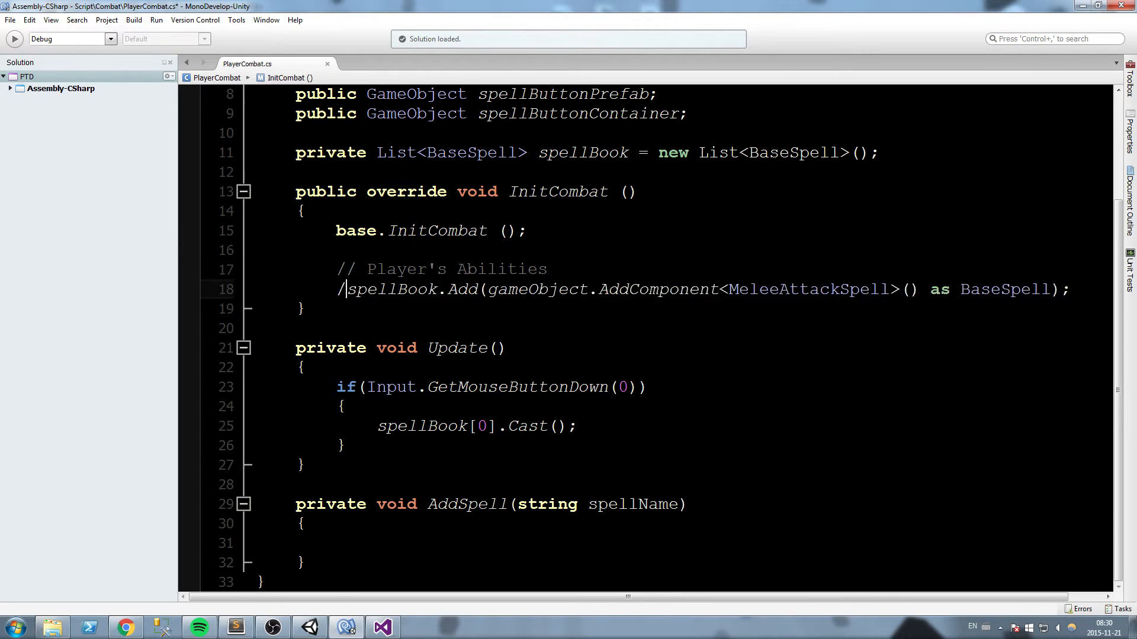
text(AddSpell)
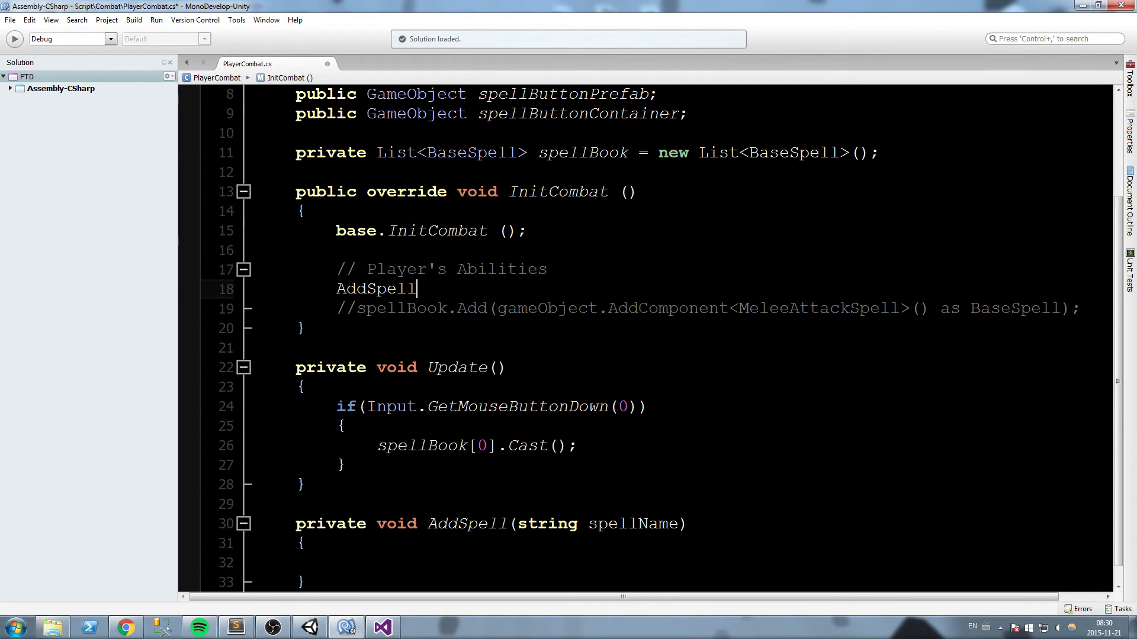
text(()
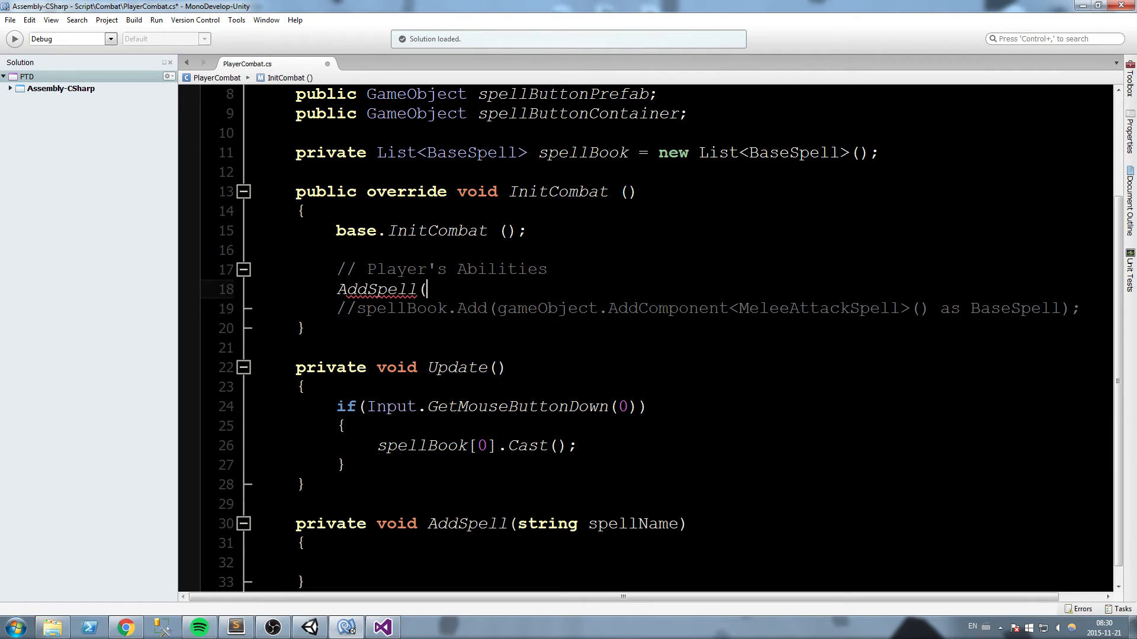
text("MeleeAttackSpell");)
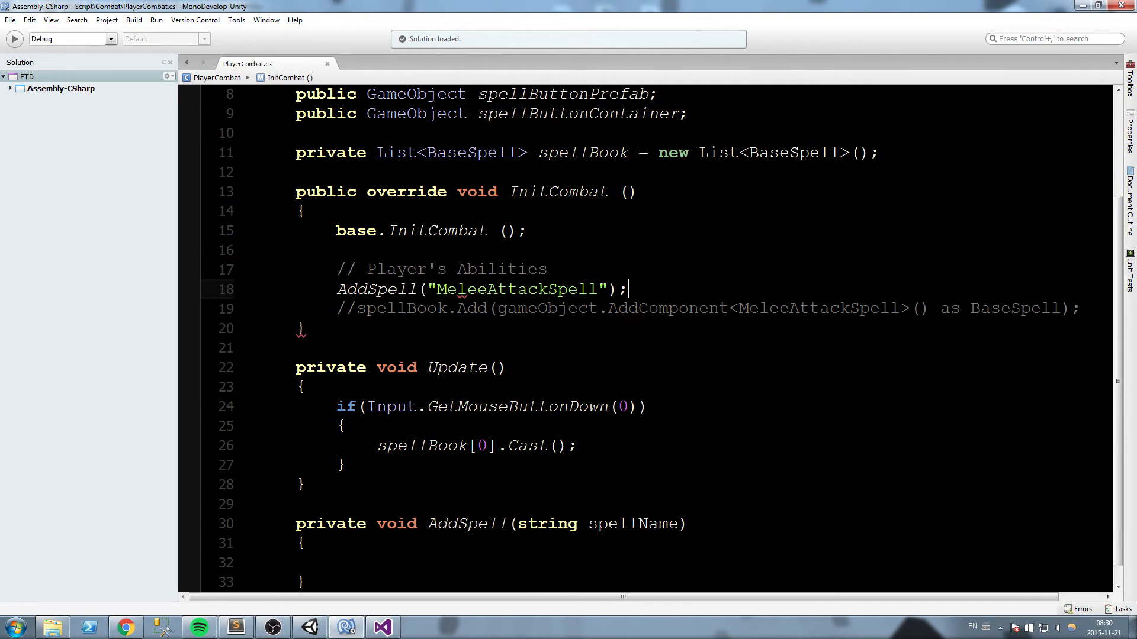
triple_click(471, 289)
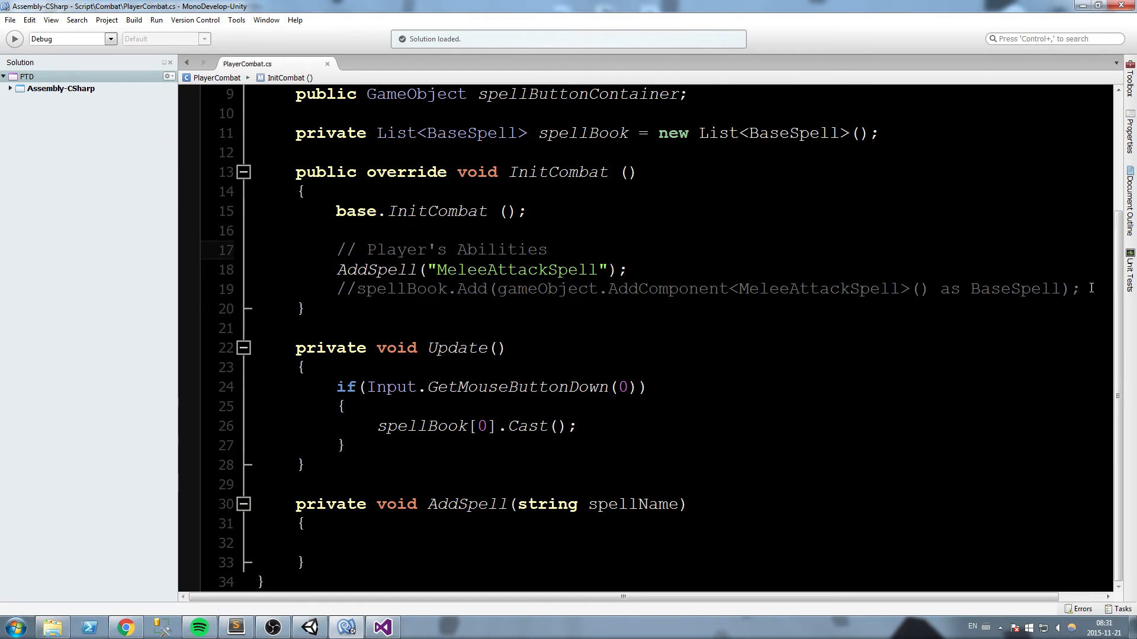
click(305, 309)
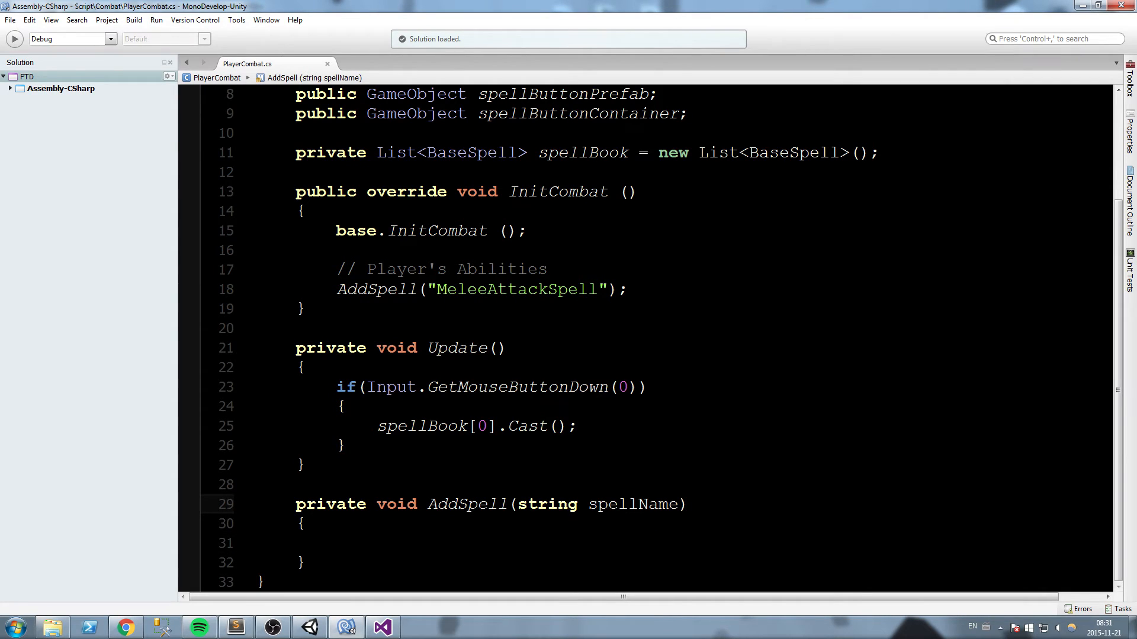
- In AddSpell, resolve System.Type t via System.Type.GetType(spellName)
double_click(633, 504)
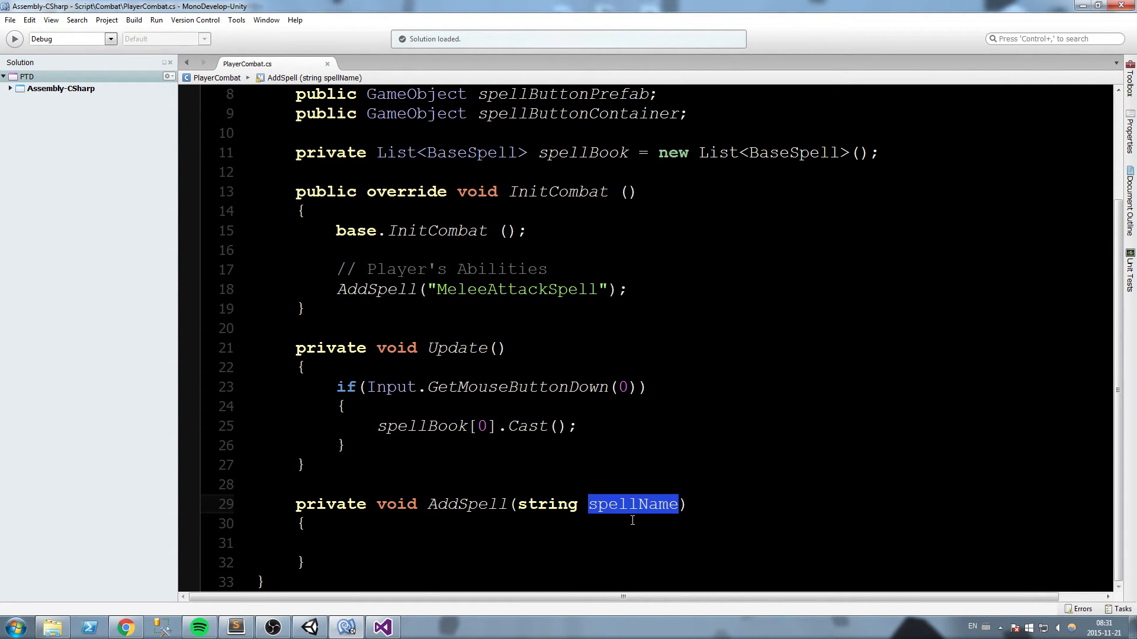
click(335, 543)
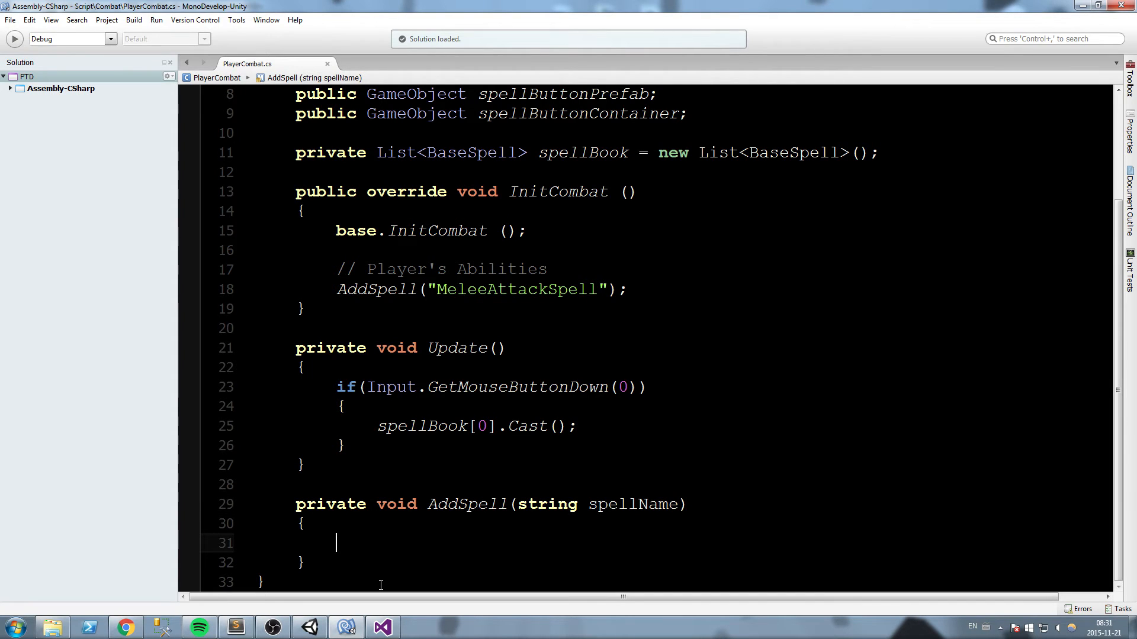
text(Sys)
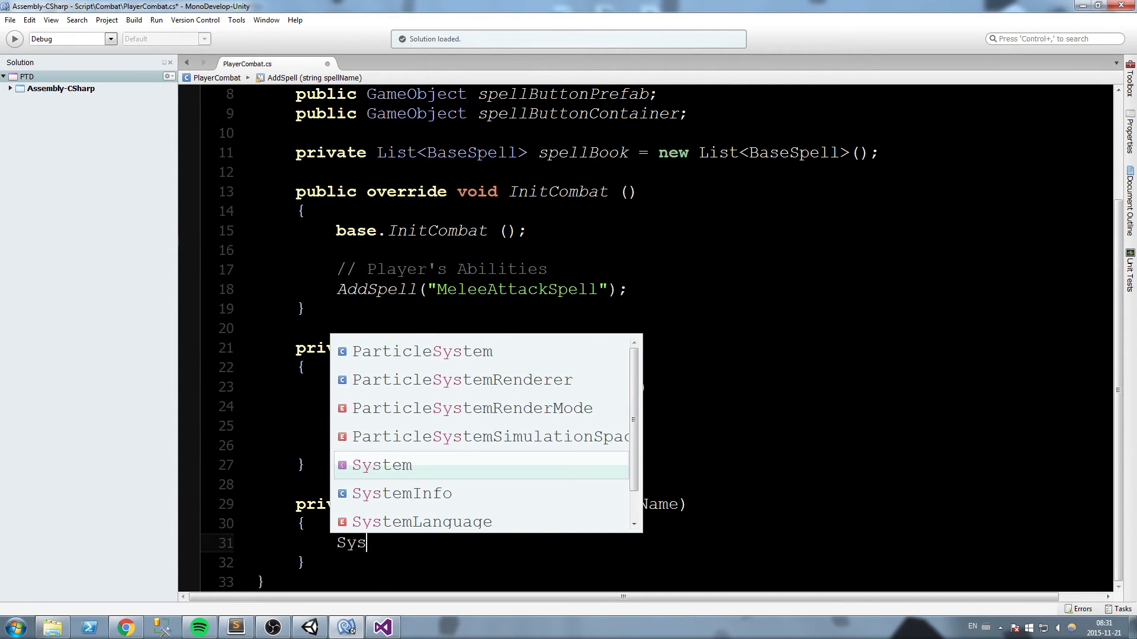
text(System.Type)
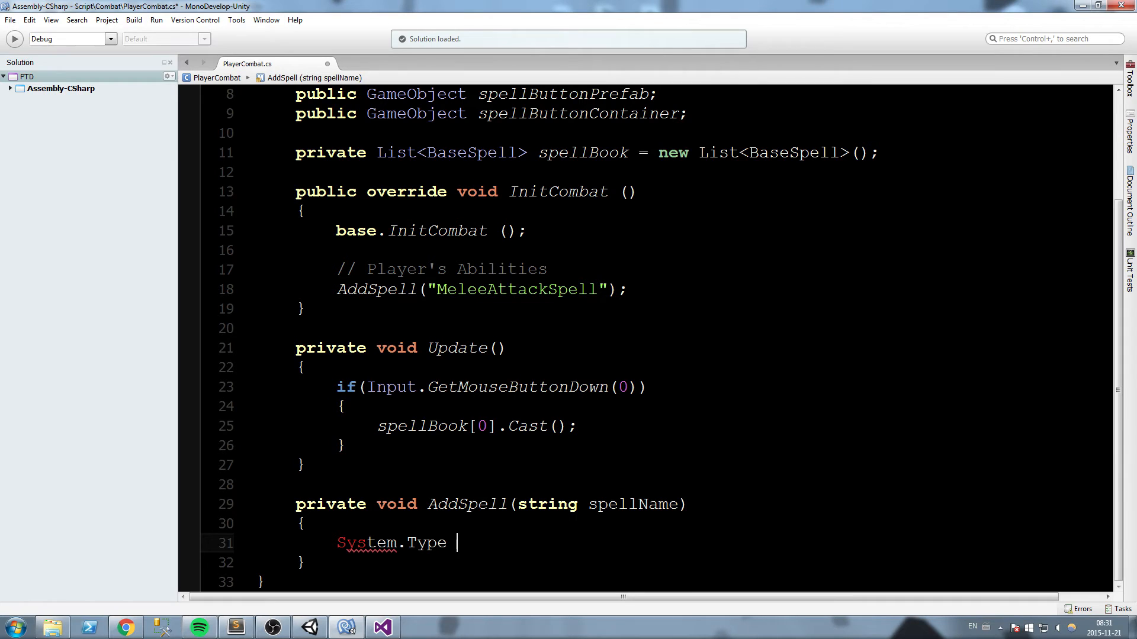
text(t = Sy)
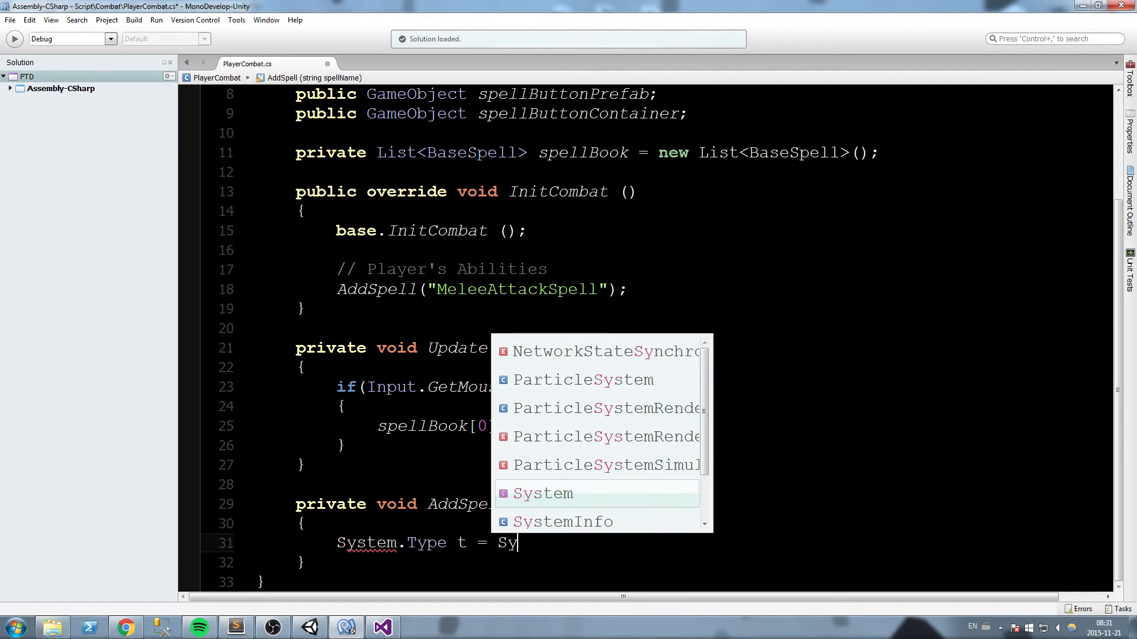
text(stem.ty)
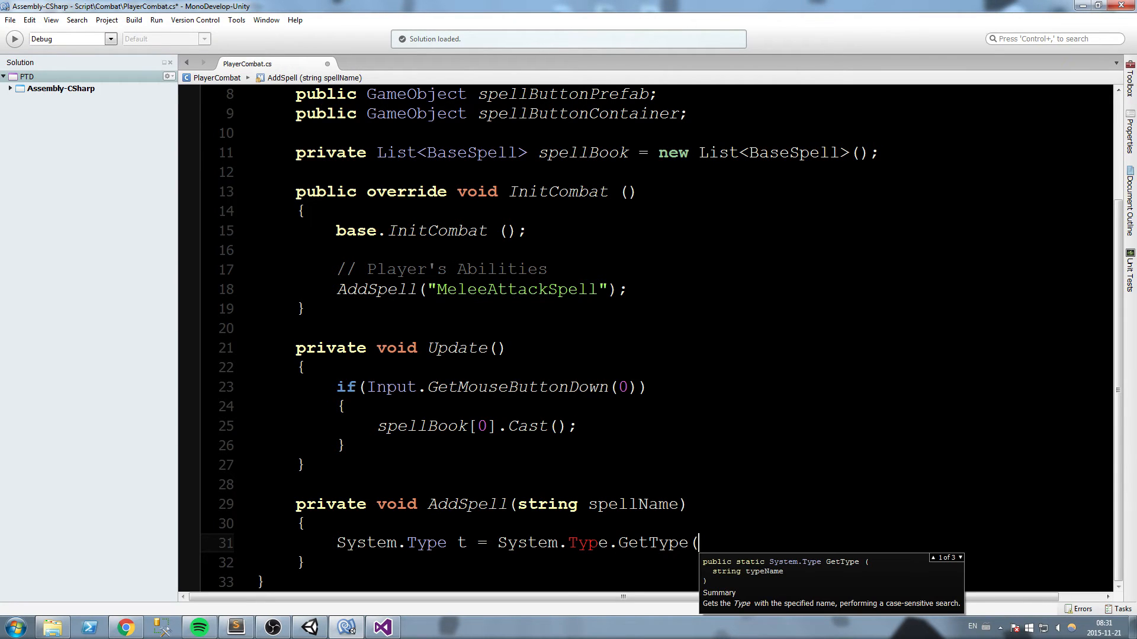
text(spellName);)
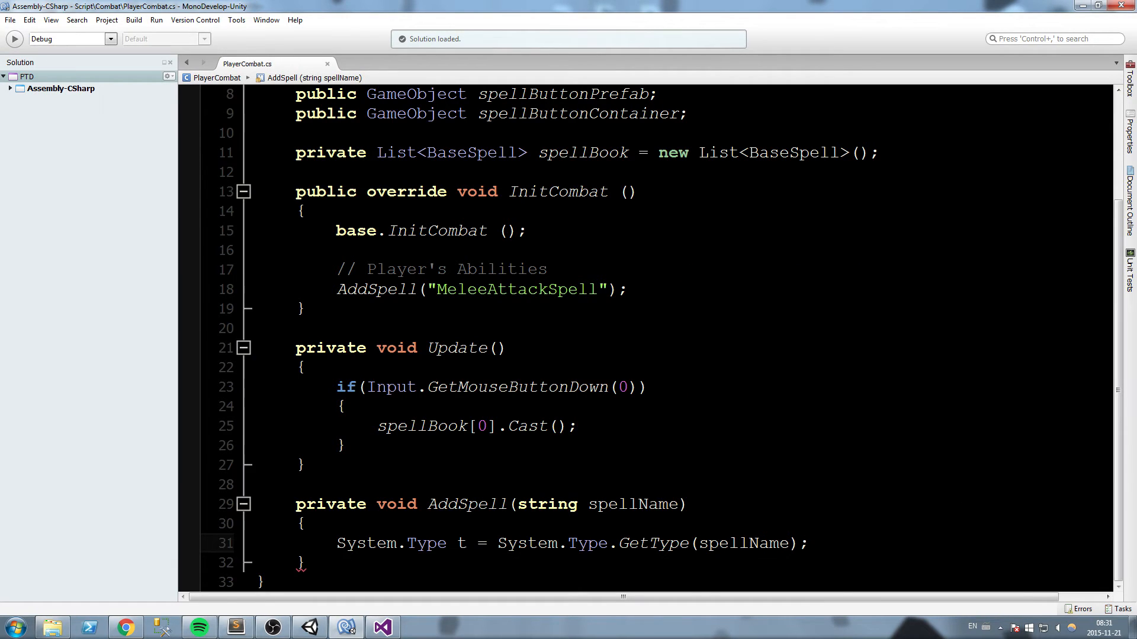
double_click(460, 544)
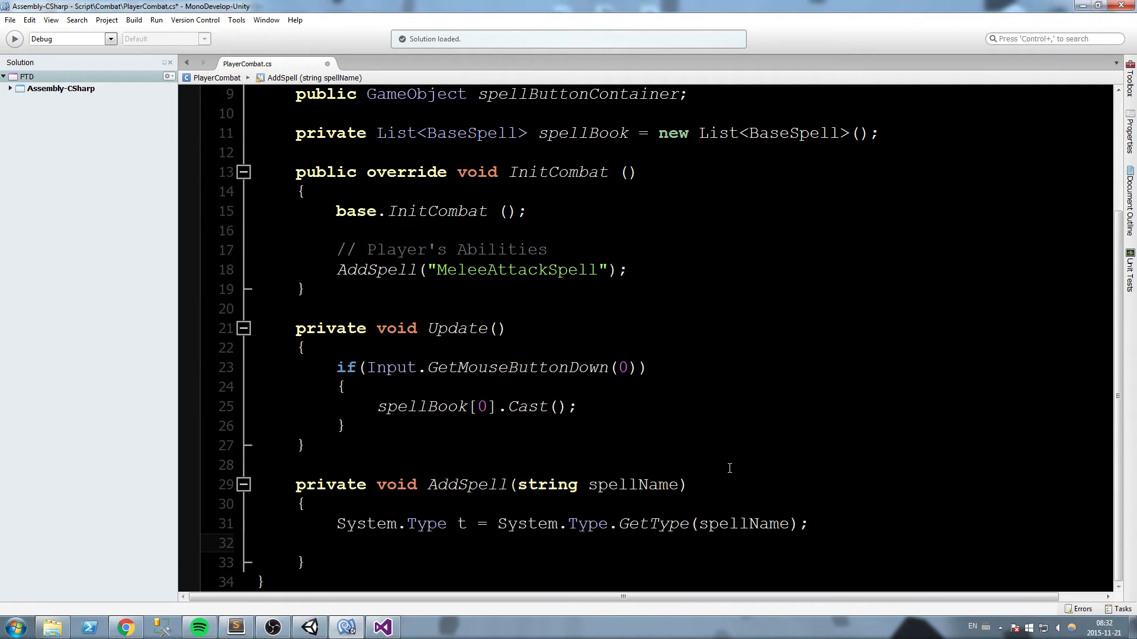
- Create the spell with gameObject.AddComponent(t) as BaseSpell
text(BaseSpell spell)
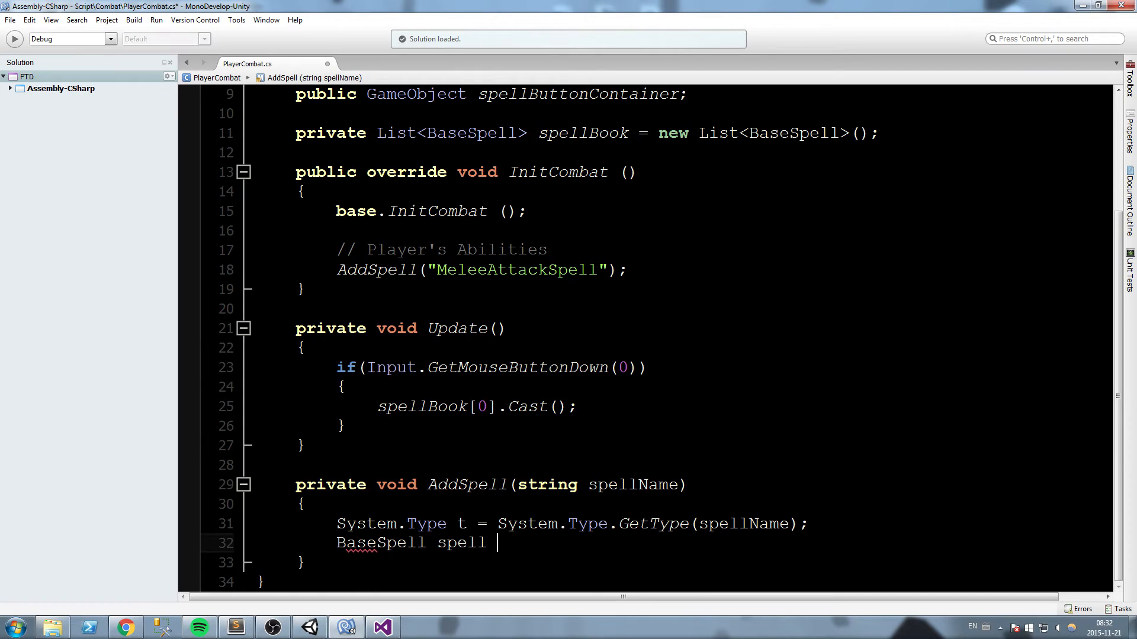
text(gameObject.AddComponent(t)
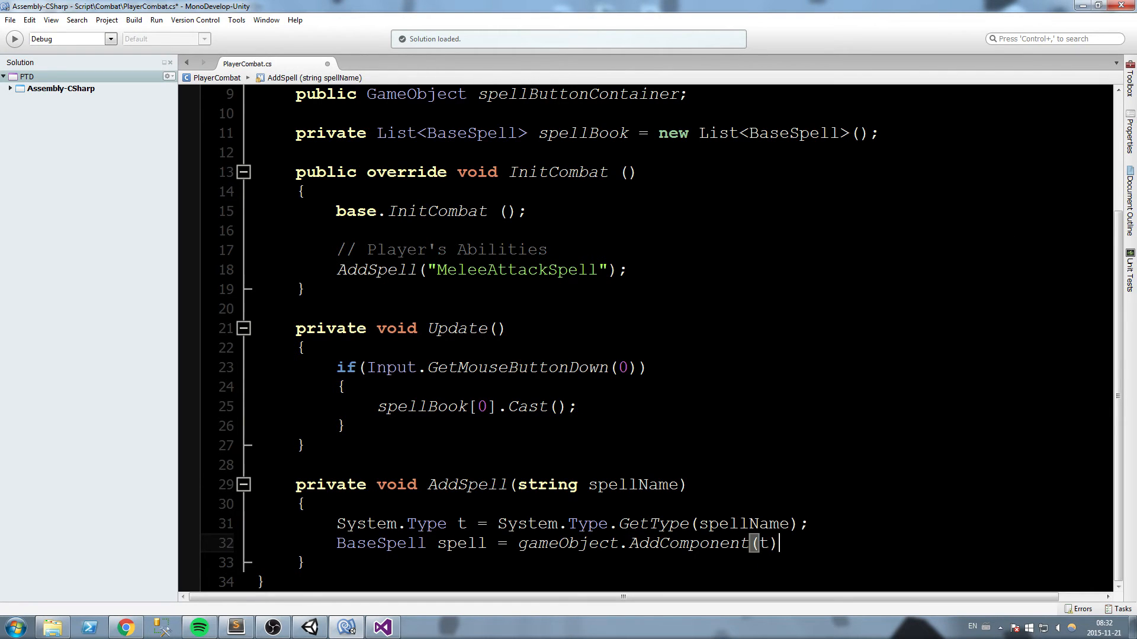
text(as BaseSpell;)
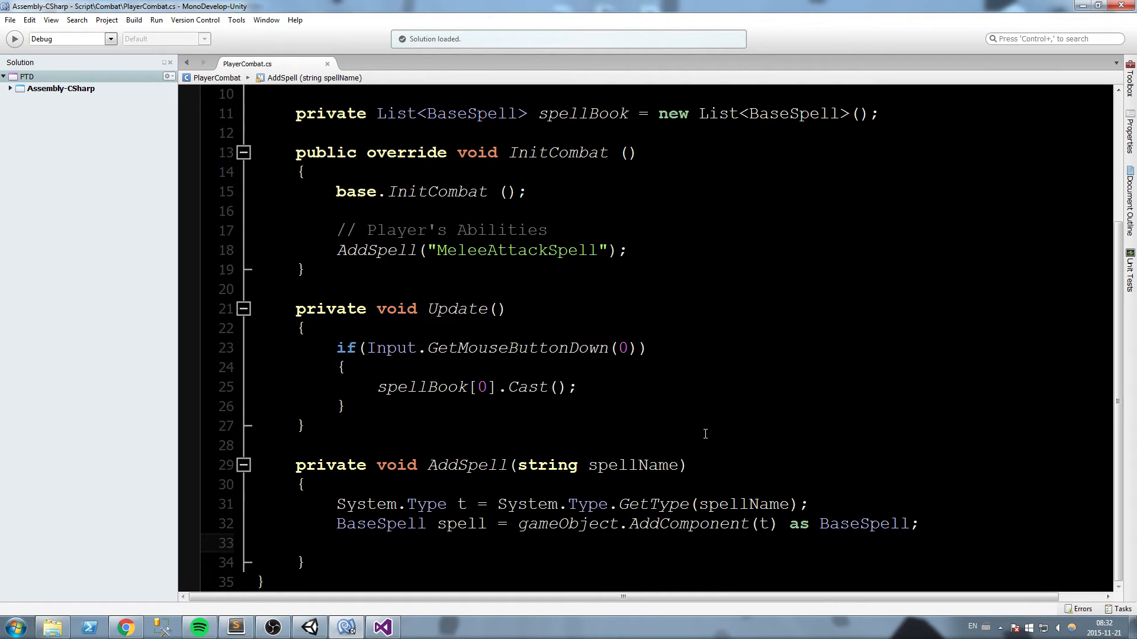
click(338, 543)
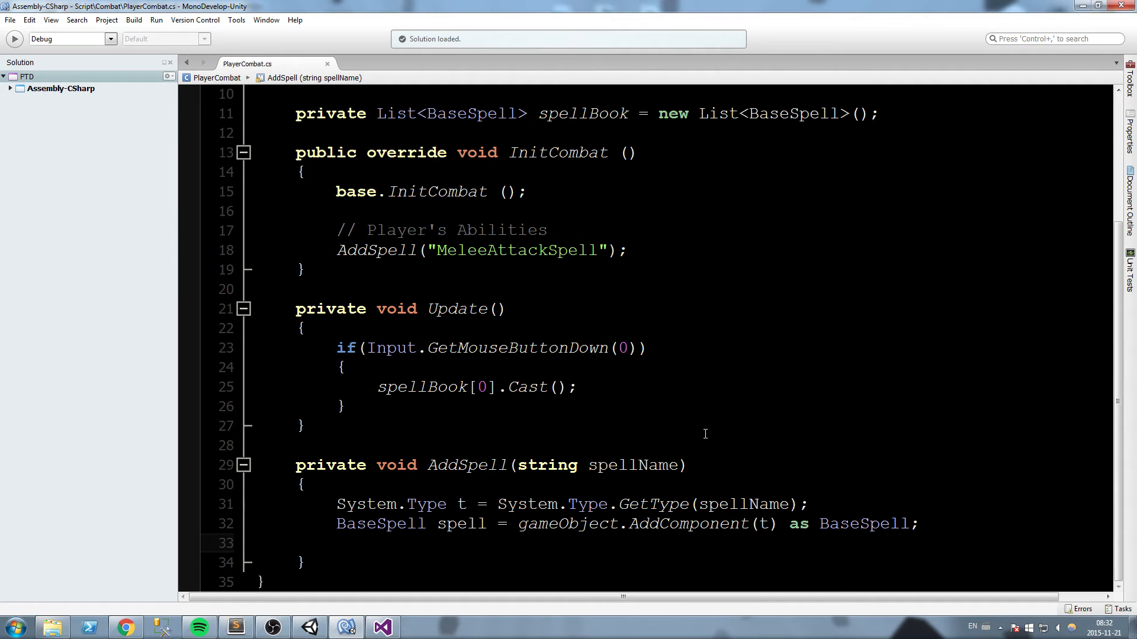
click(337, 544)
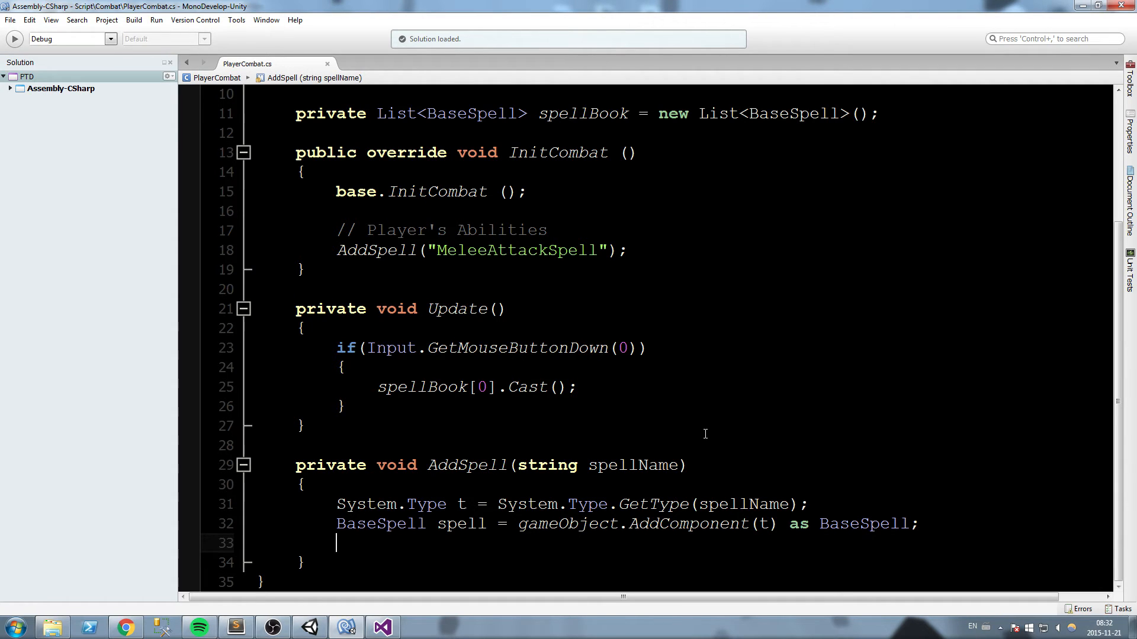
- Navigate from the BaseSpell type in PlayerCombat to the BaseSpell script
double_click(461, 543)
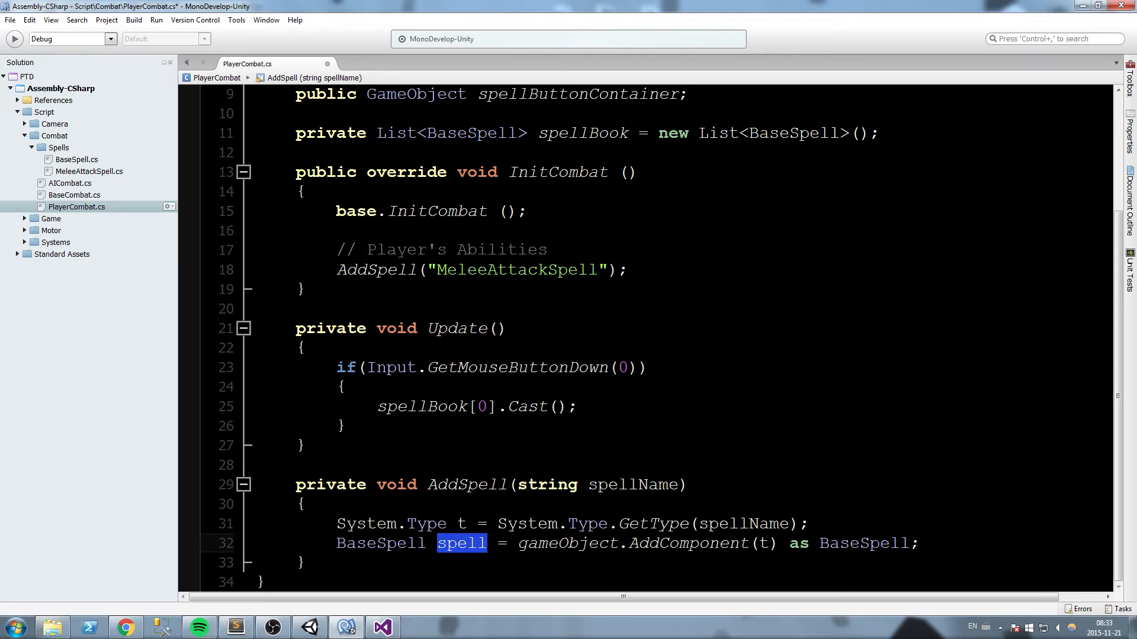
mouse_move(380, 544)
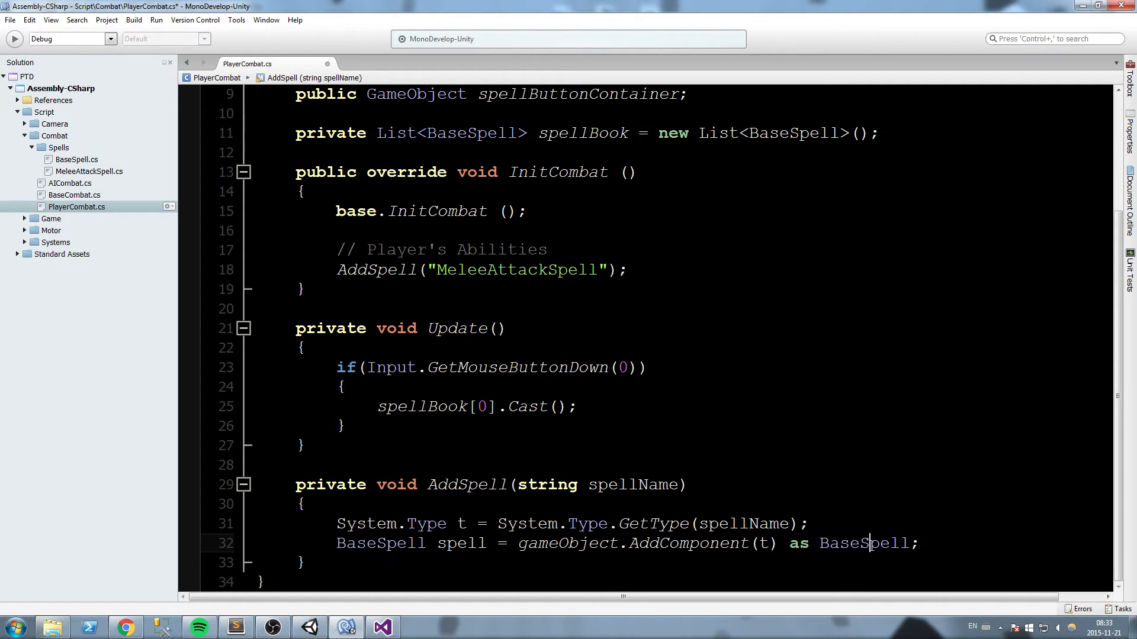
double_click(472, 133)
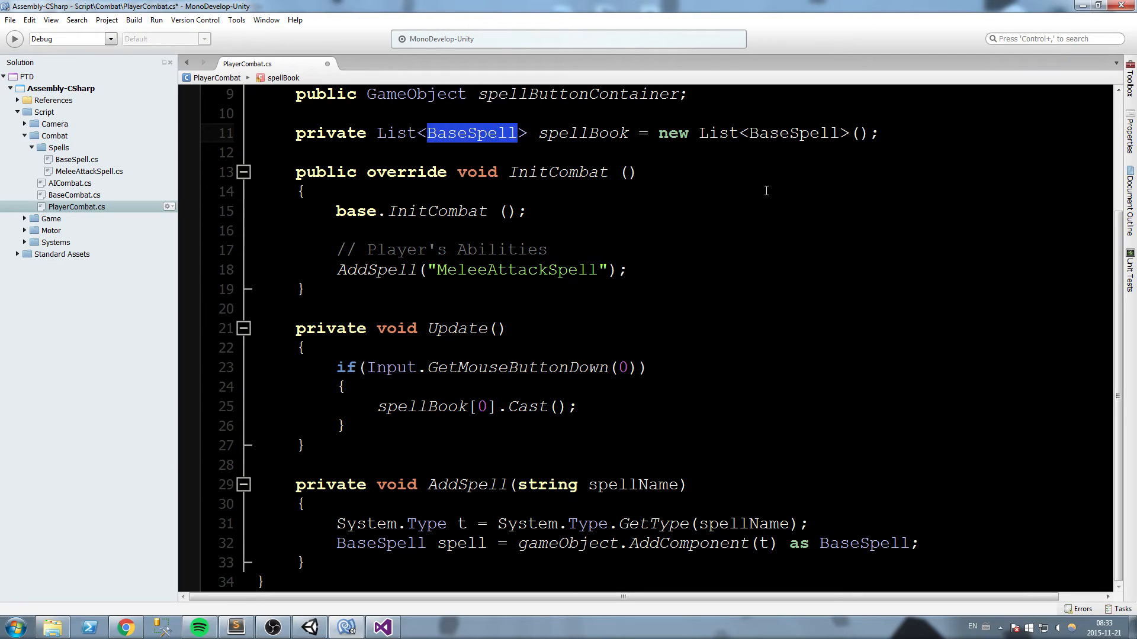
click(77, 159)
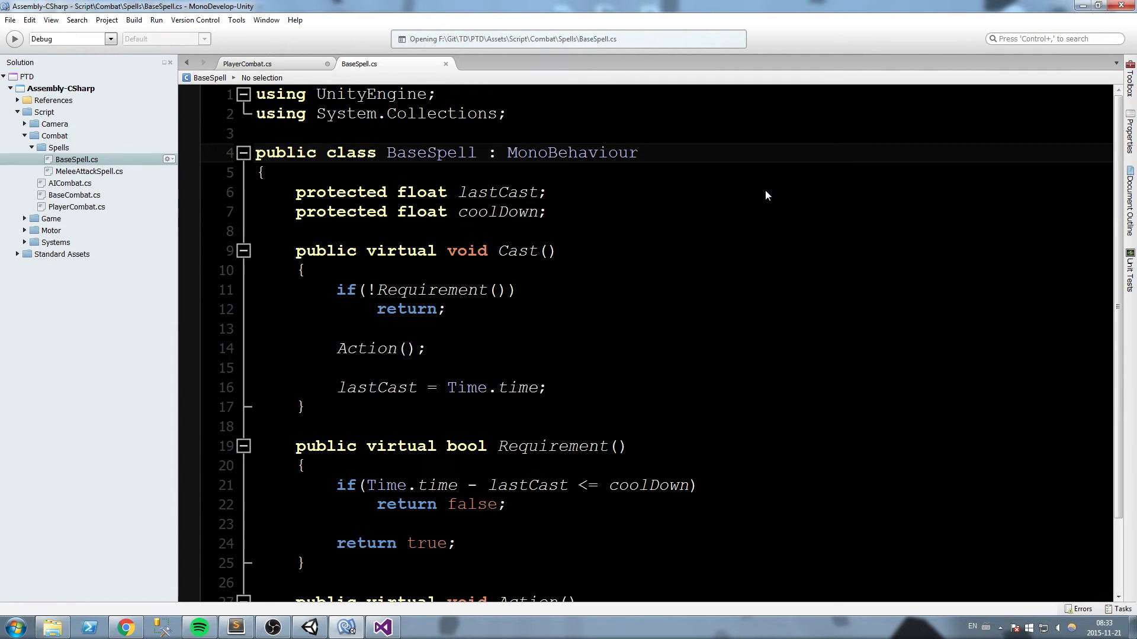
click(504, 212)
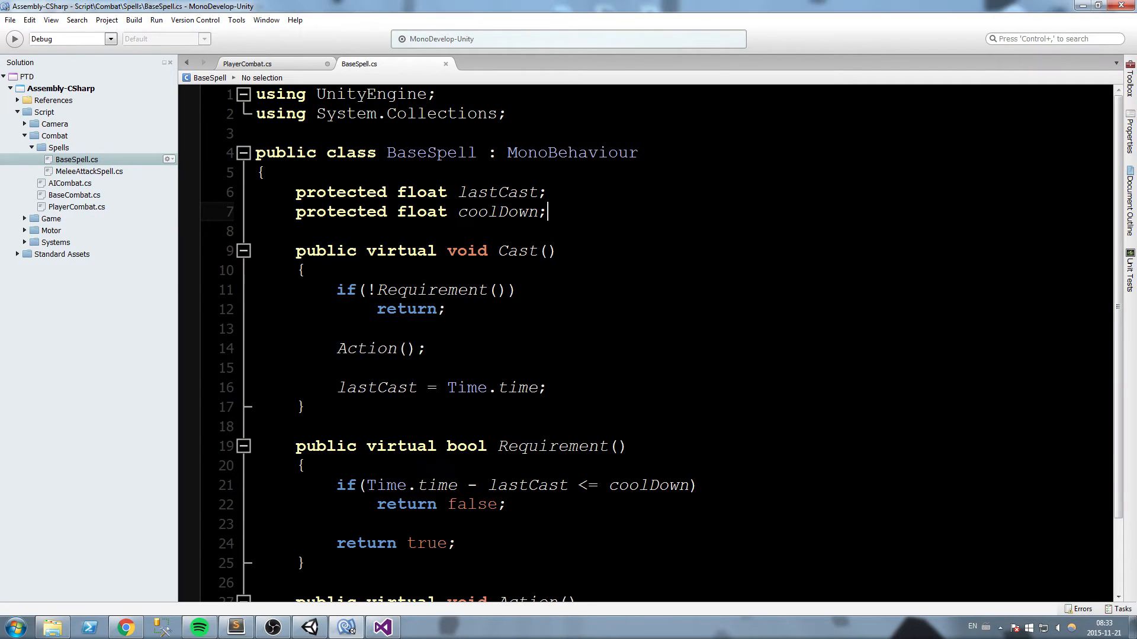
- Import UnityEngine.UI and declare public Button SpellButton{set;get;} below coolDown
click(508, 114)
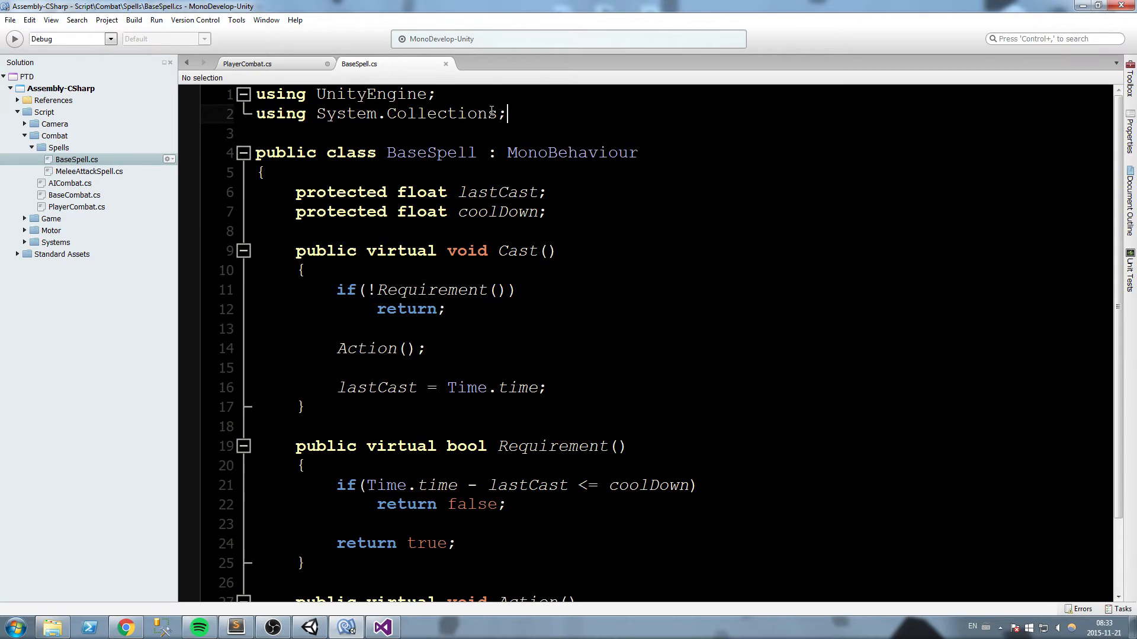
text(UnityEngine.UI;)
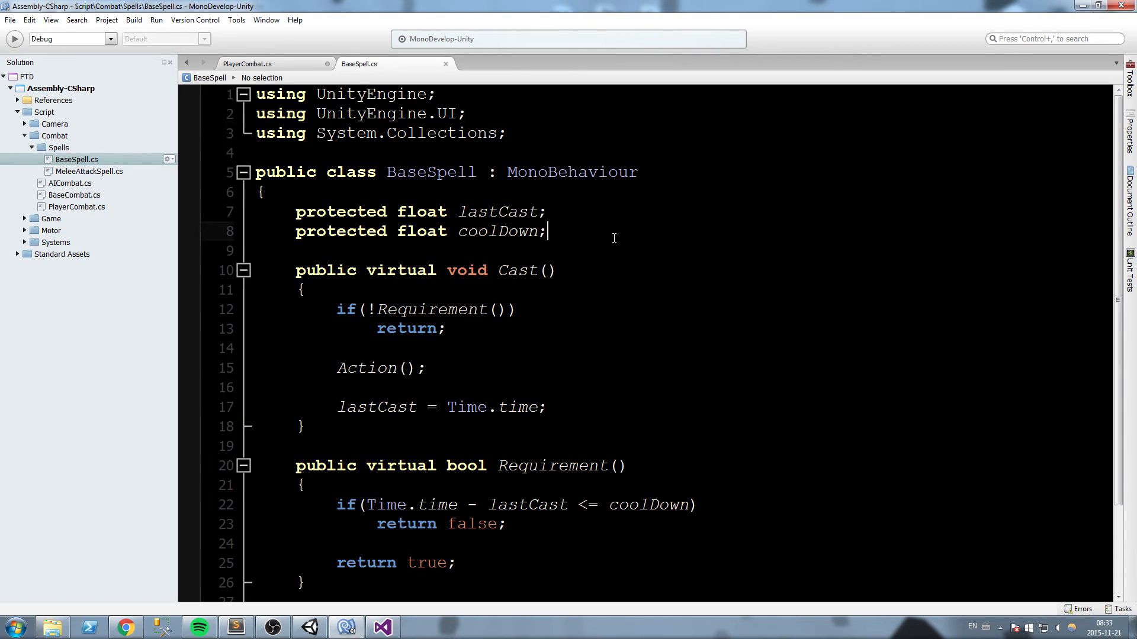
text(pulb)
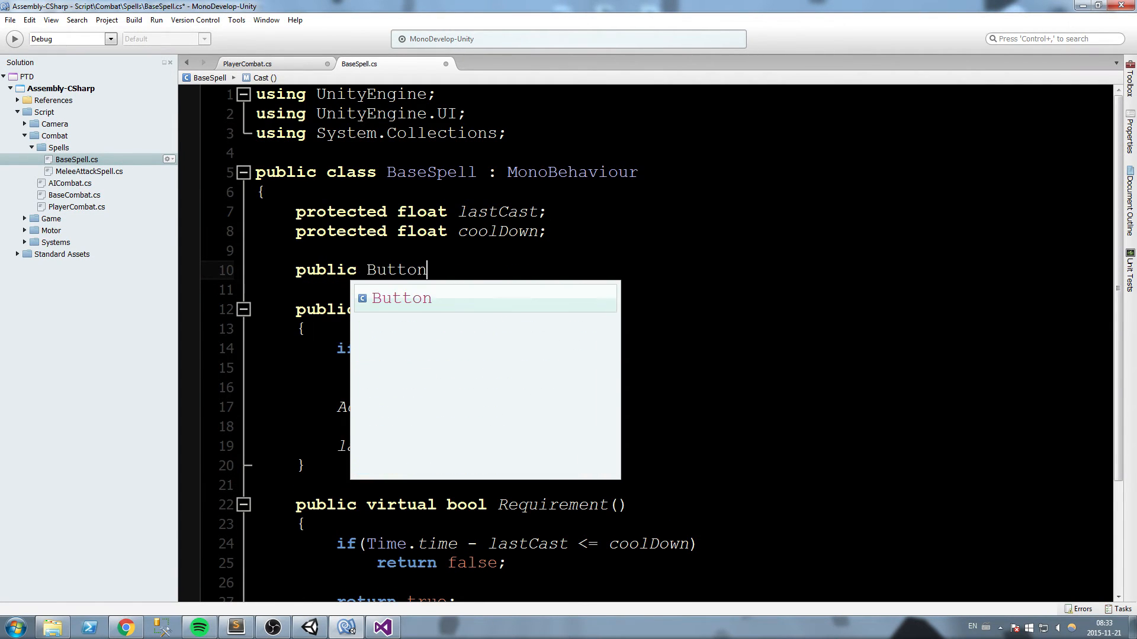
text(SpellBut)
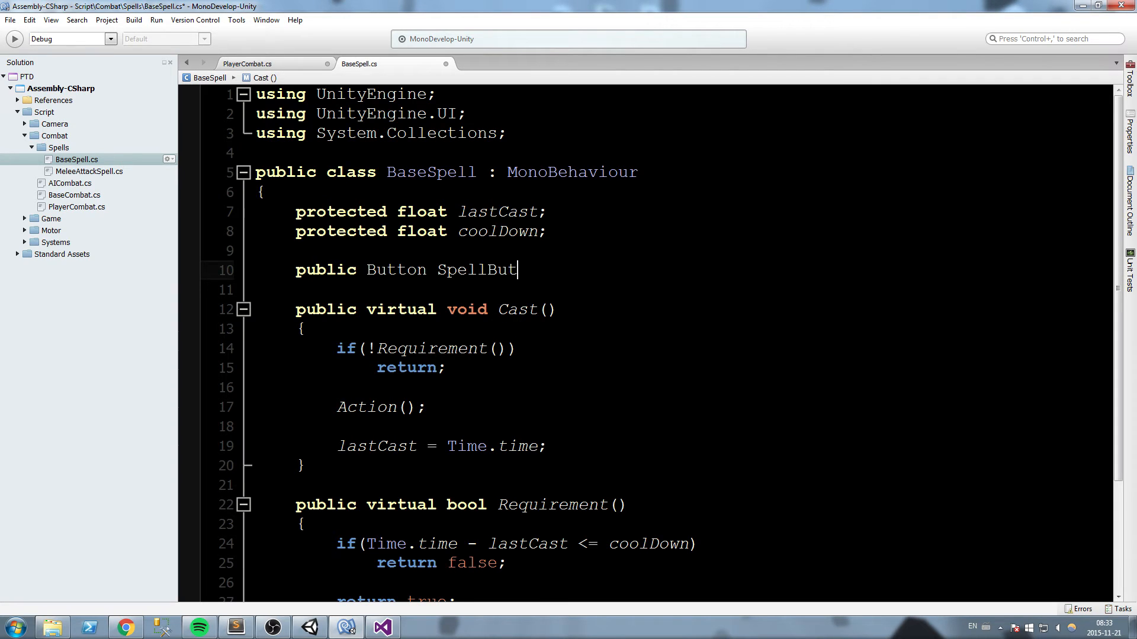
text(ton{set;get})
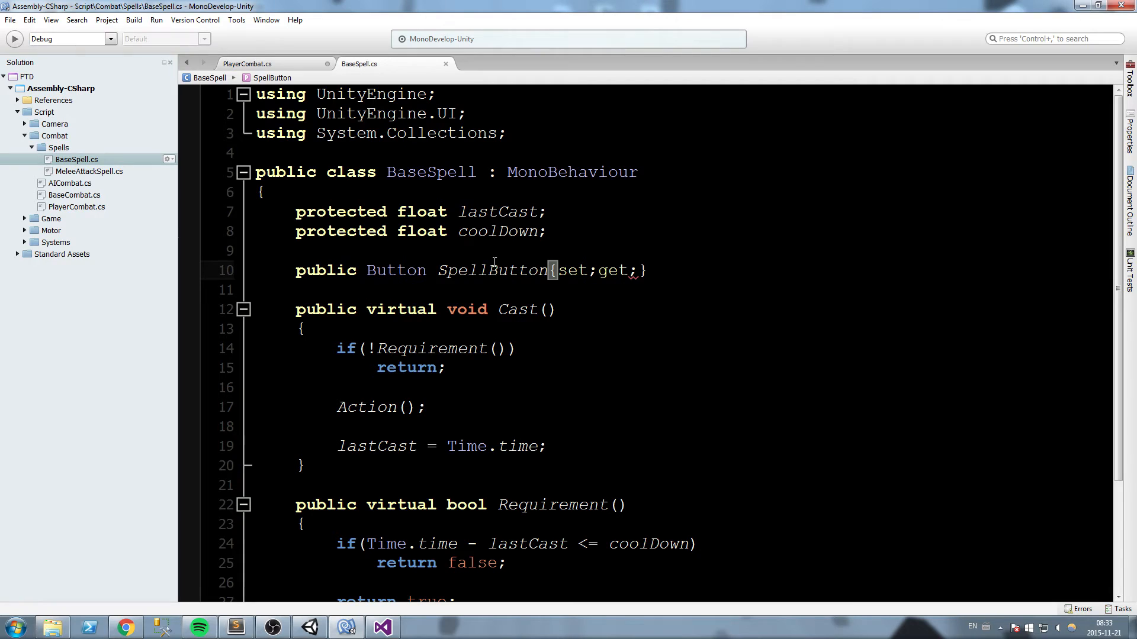
double_click(492, 270)
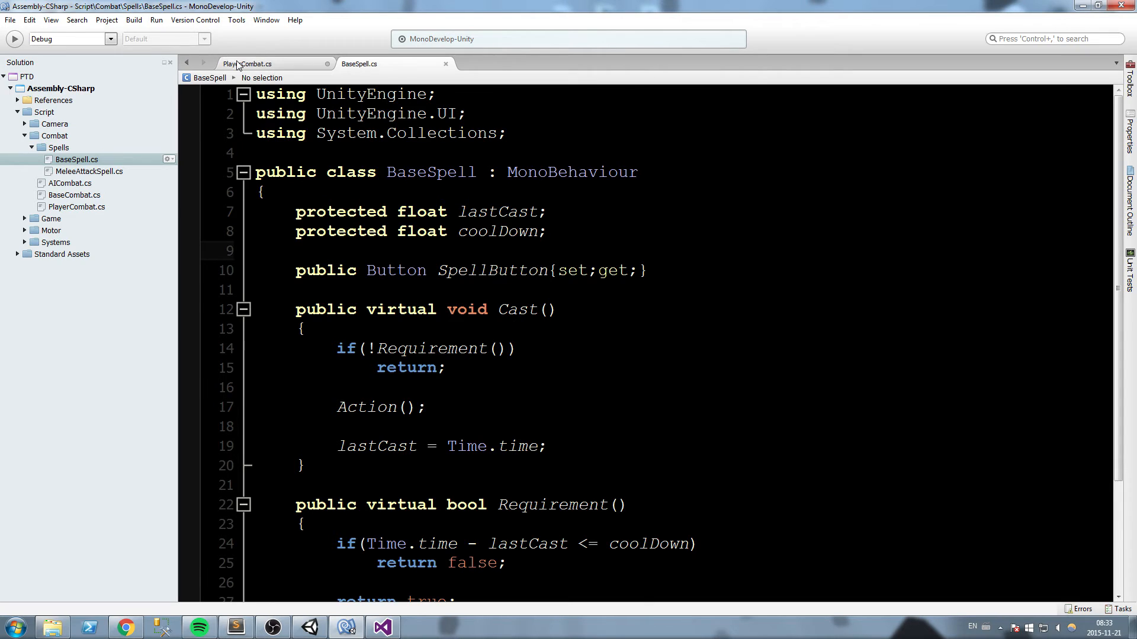
- Write spell.SpellButton = Instantiate(spellButtonPrefab).GetComponent<Button>(); in AddSpell
click(246, 64)
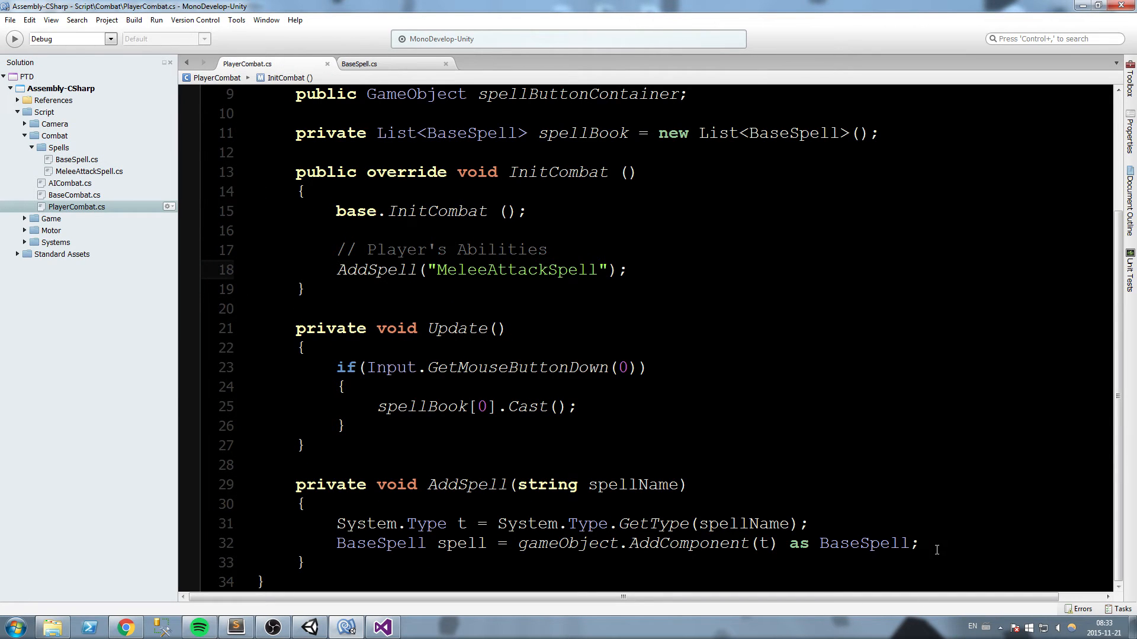
text(spell)
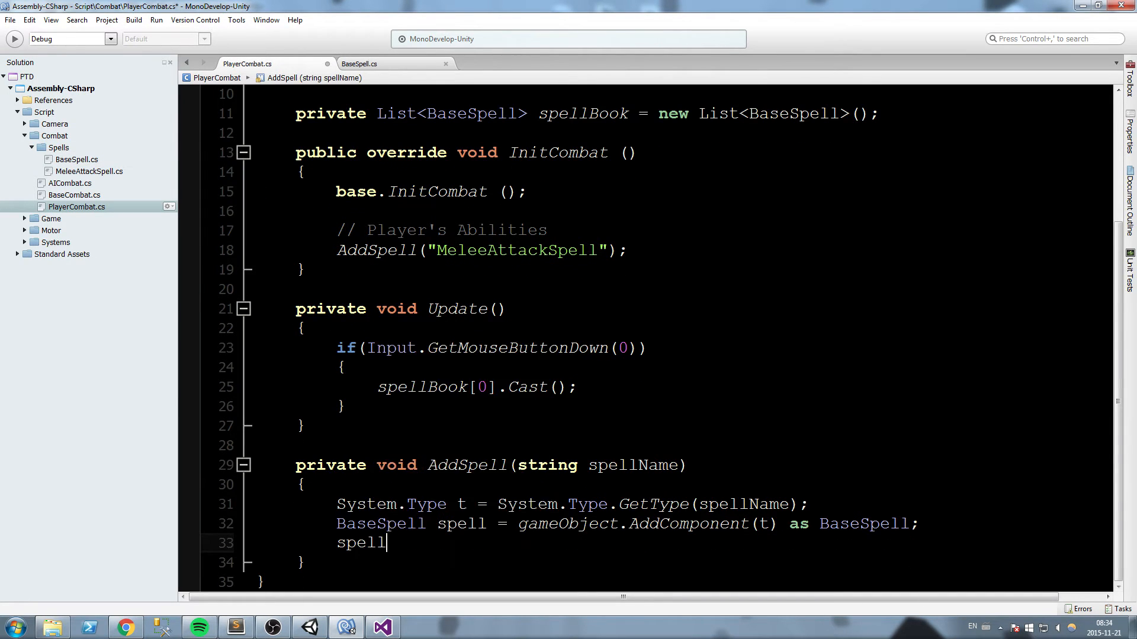
text(.SpellButton)
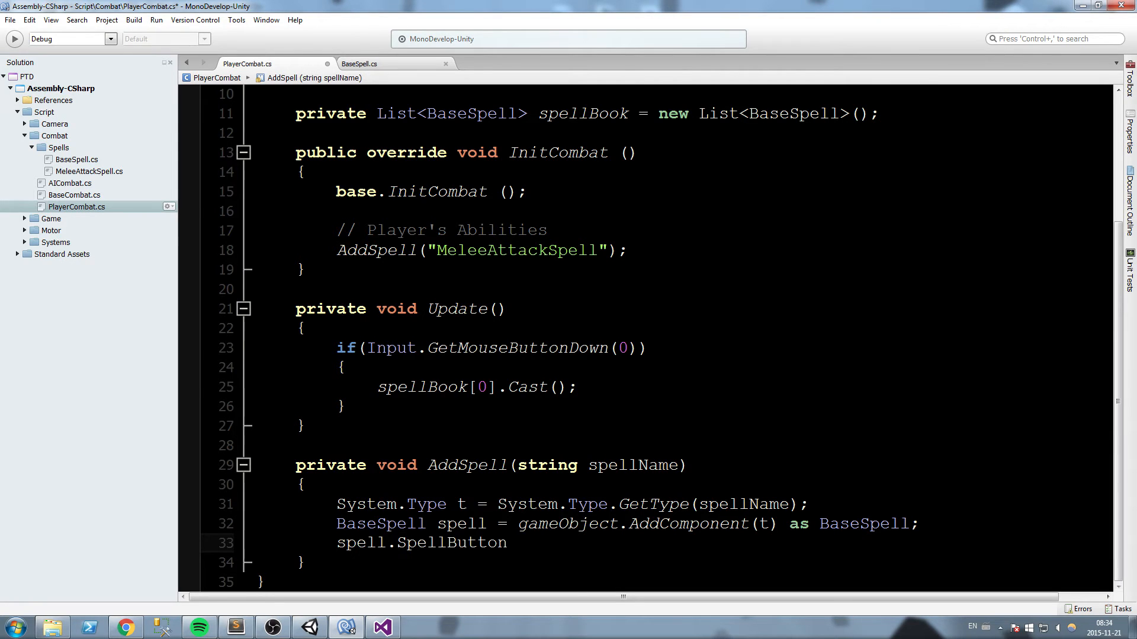
text(= Instantiate)
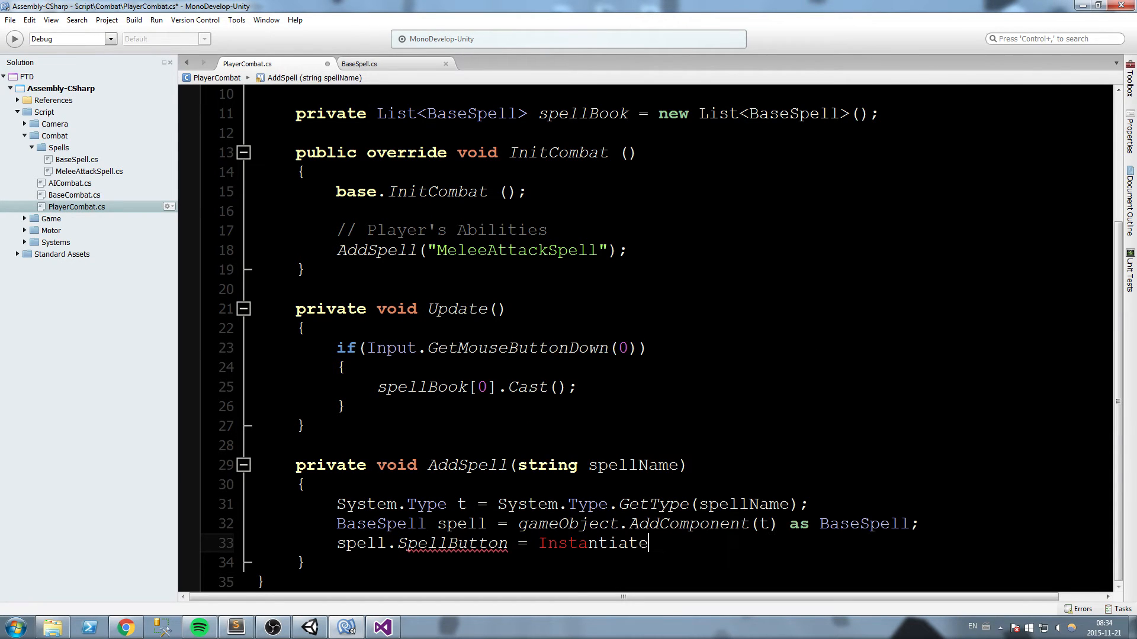
text(()
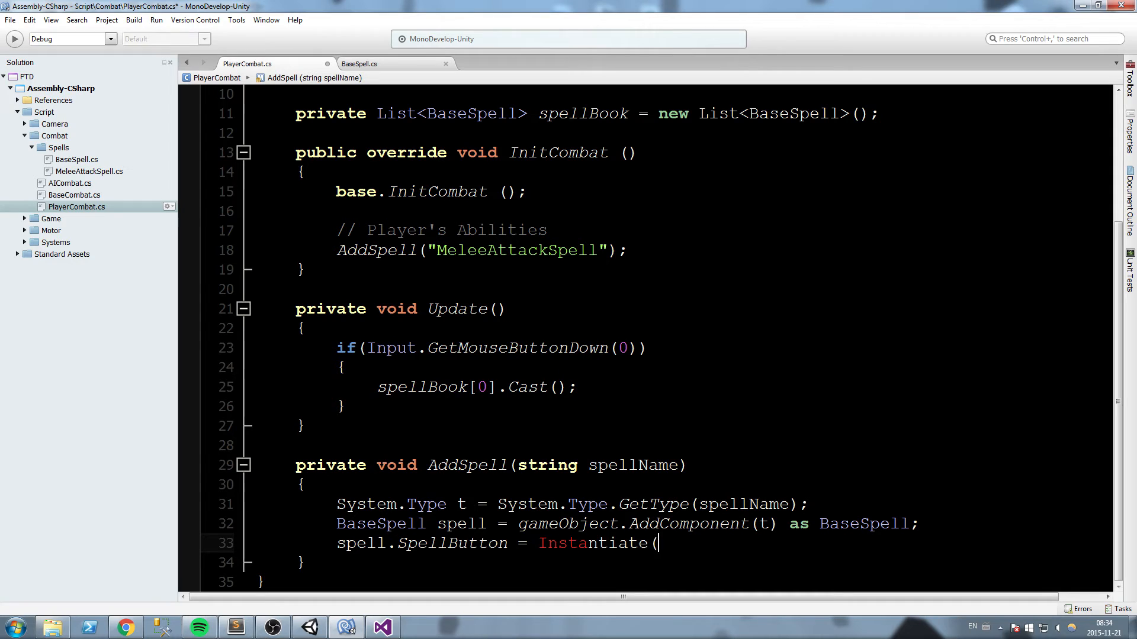
text(spellButtonPrefab).)
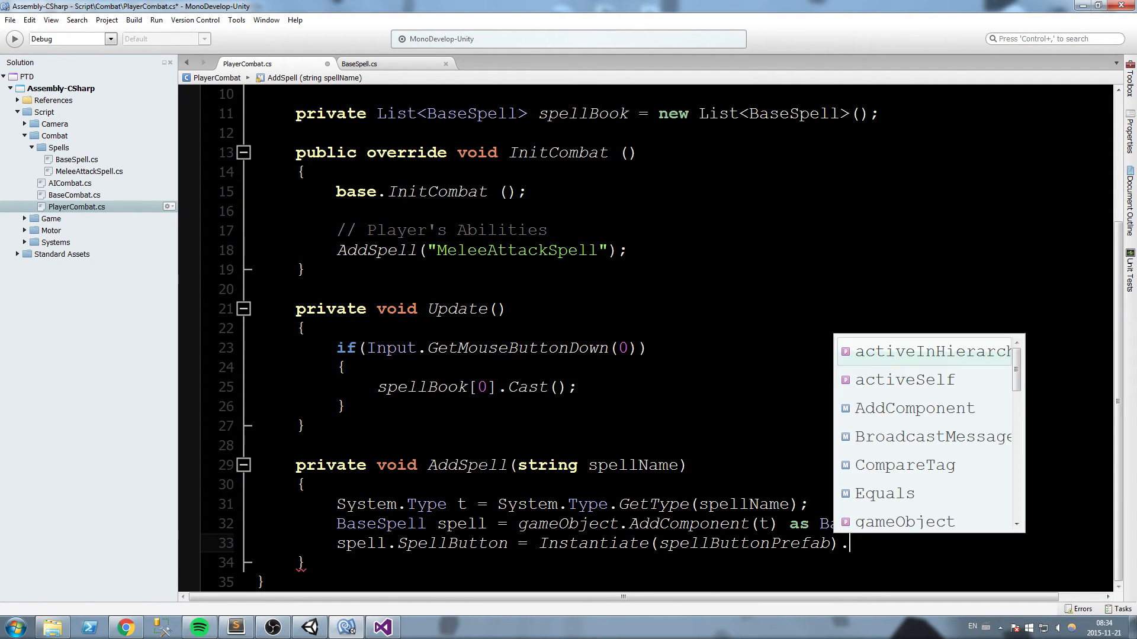
text(GetComponent<)
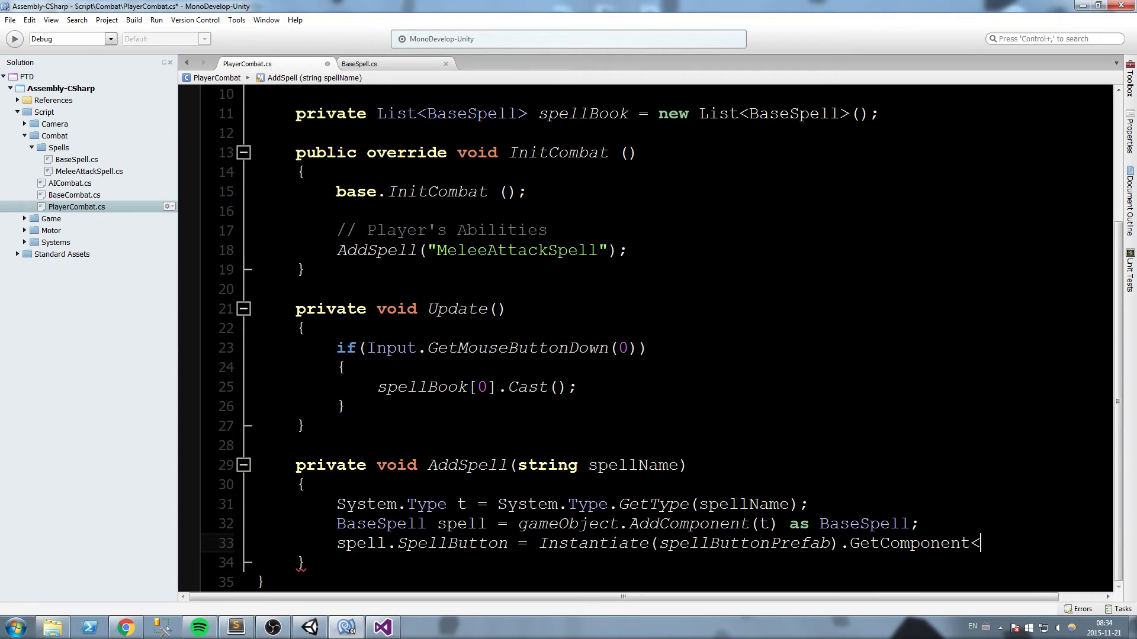
text(Button>();)
text(spell.SpellButton)
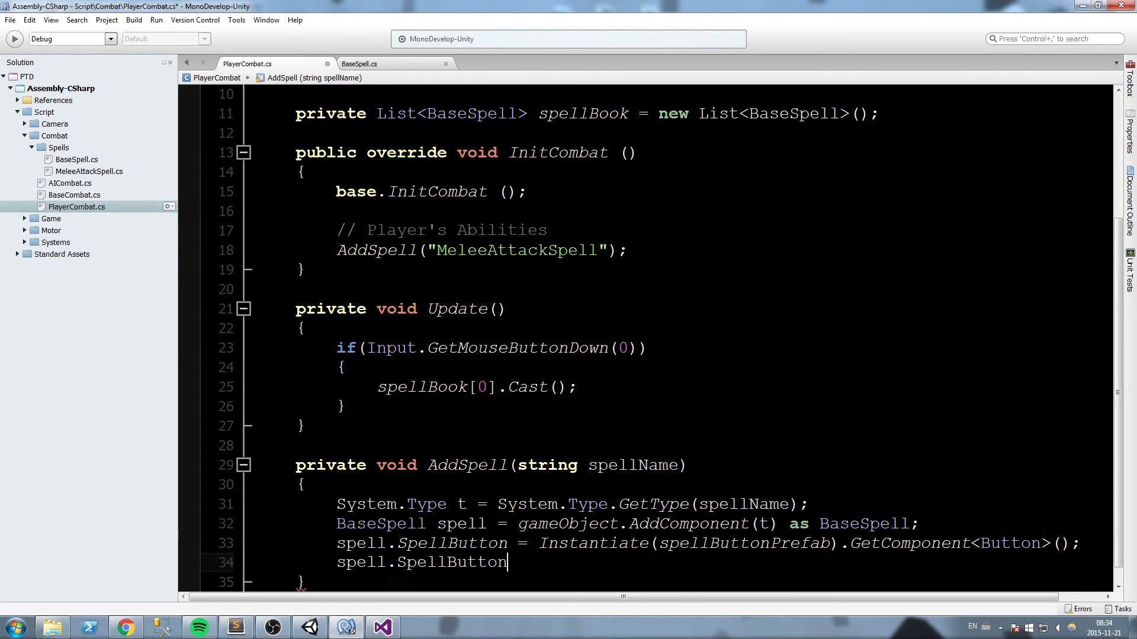
- Parent the new button with spell.SpellButton.transform.SetParent(spellButtonContainer.transform);
text(.transform.SetParent)
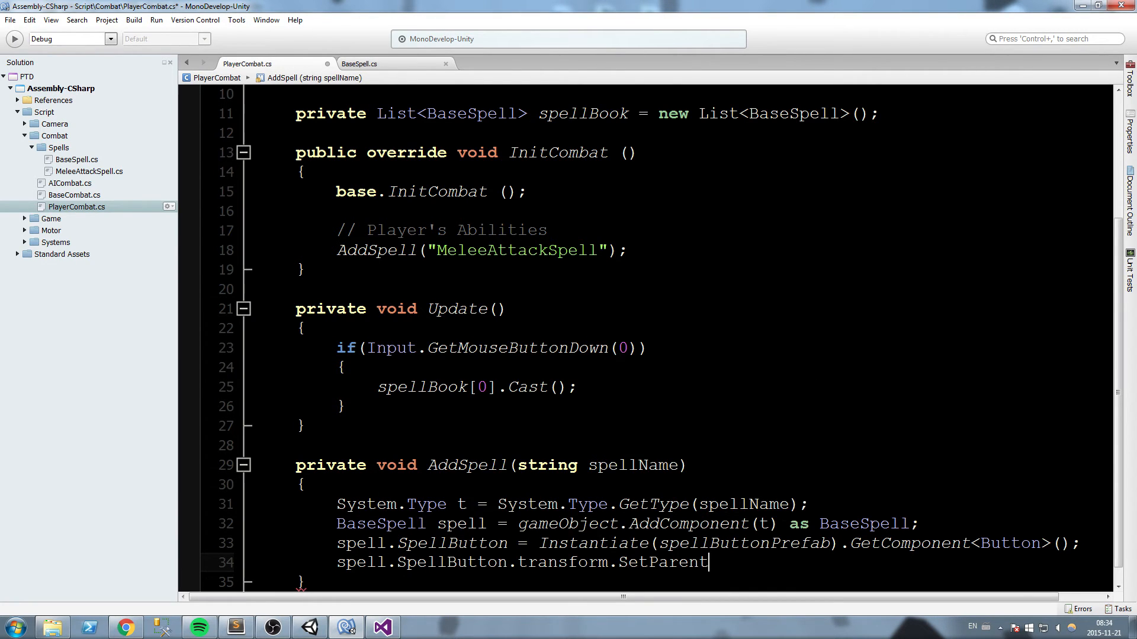
text(())
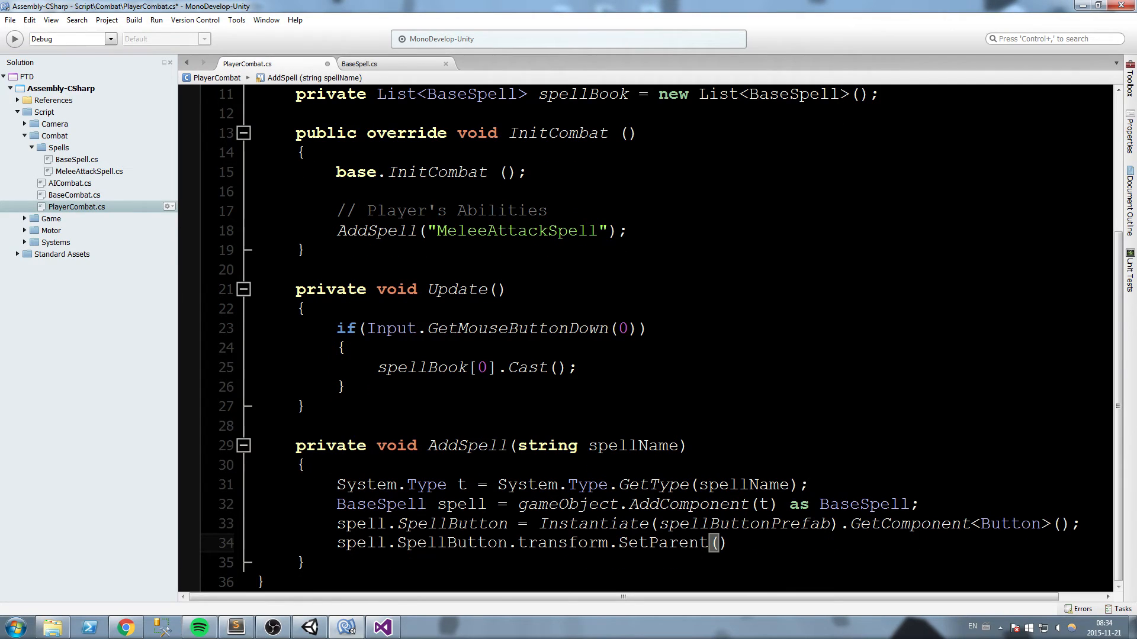
text(spellButtonContainer)
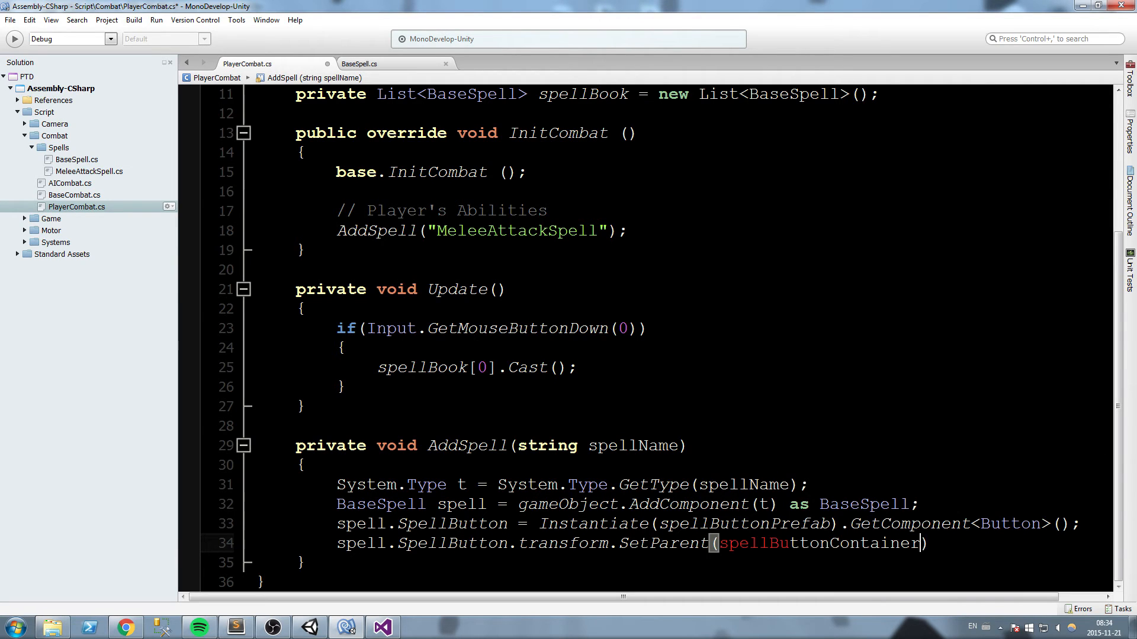
text(.transform);)
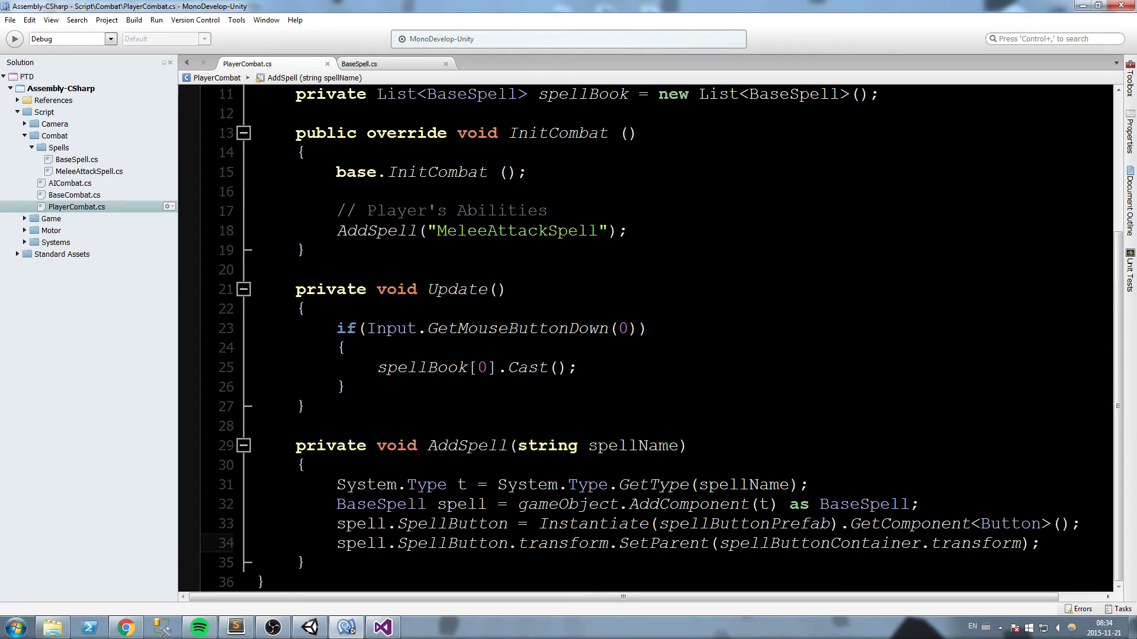
text(s)
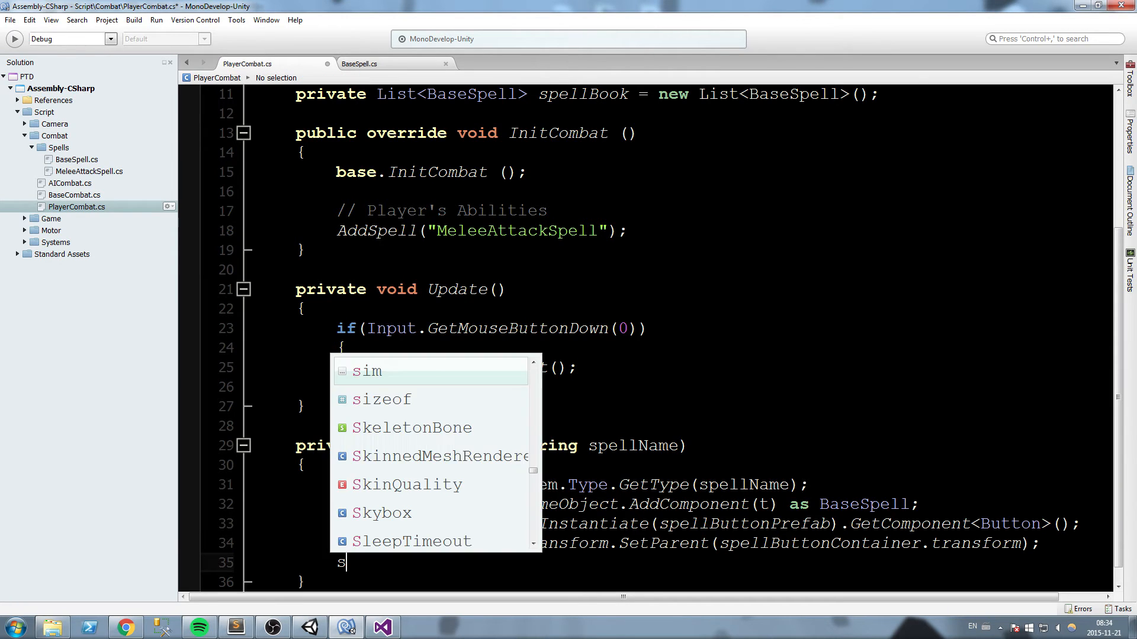
- Add spellBook.Add(spell); and review the spell, SpellButton and MeleeAttackSpell references
text(pell.ad)
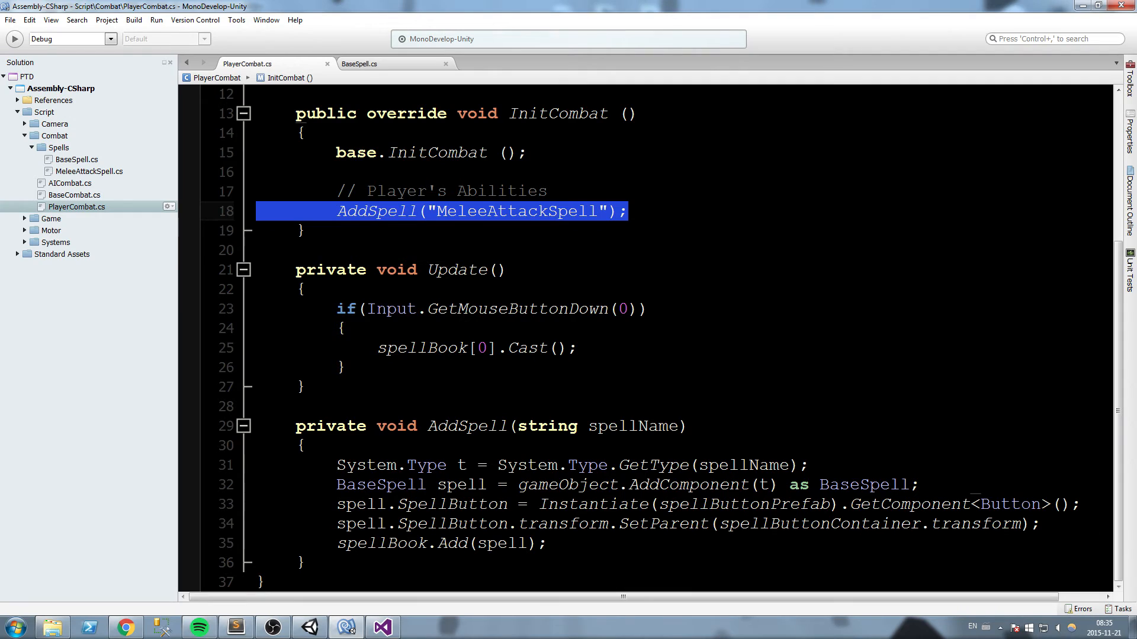
double_click(460, 485)
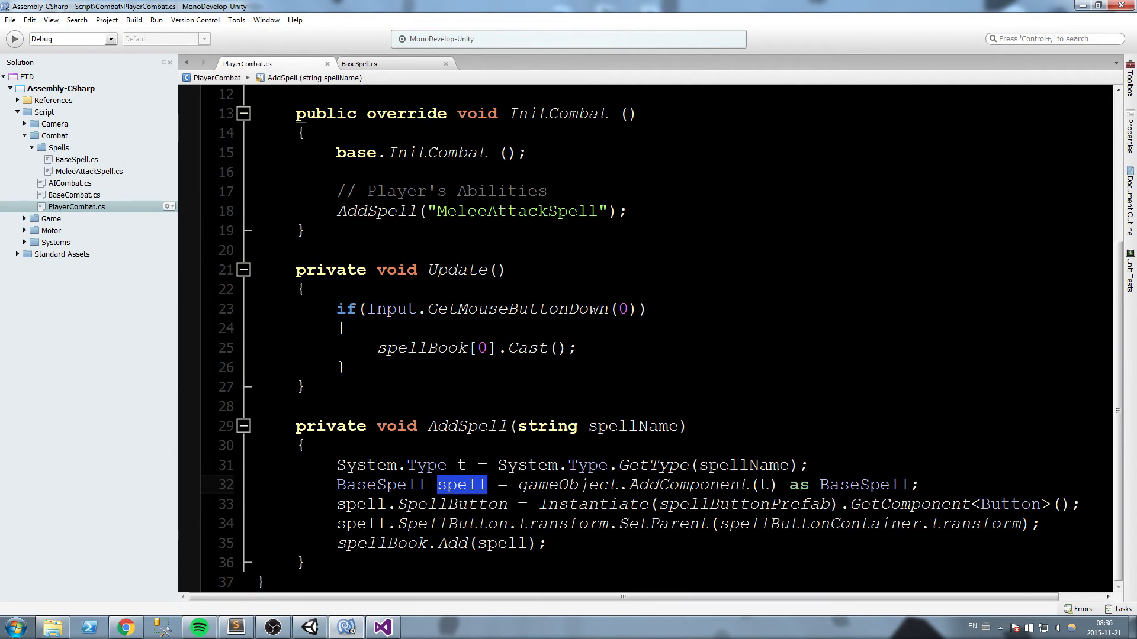
double_click(451, 504)
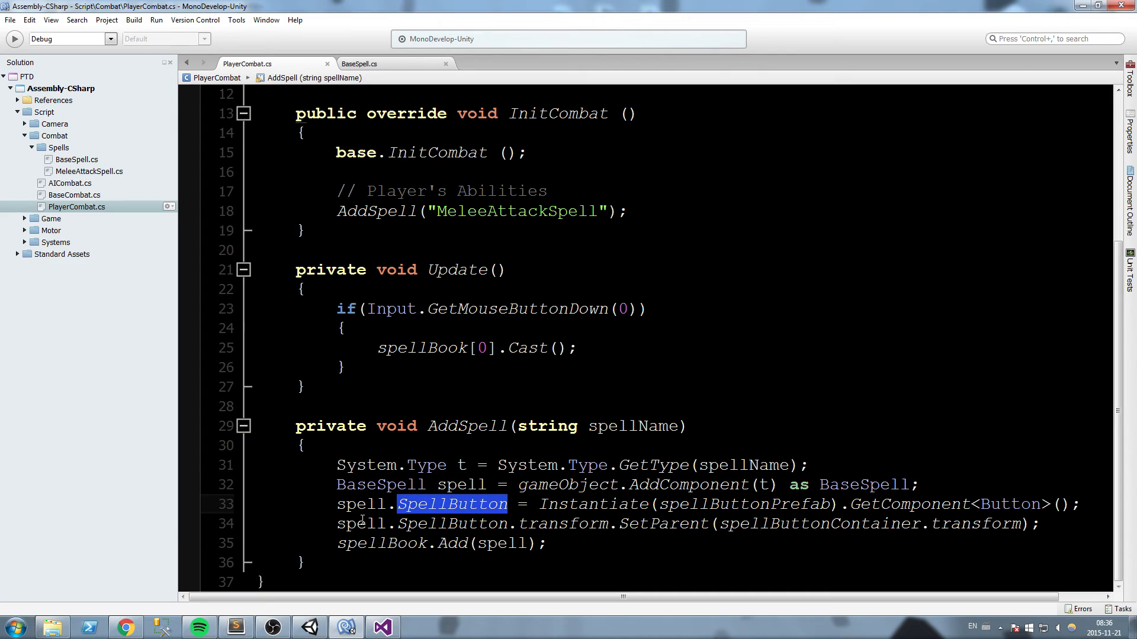
mouse_move(977, 503)
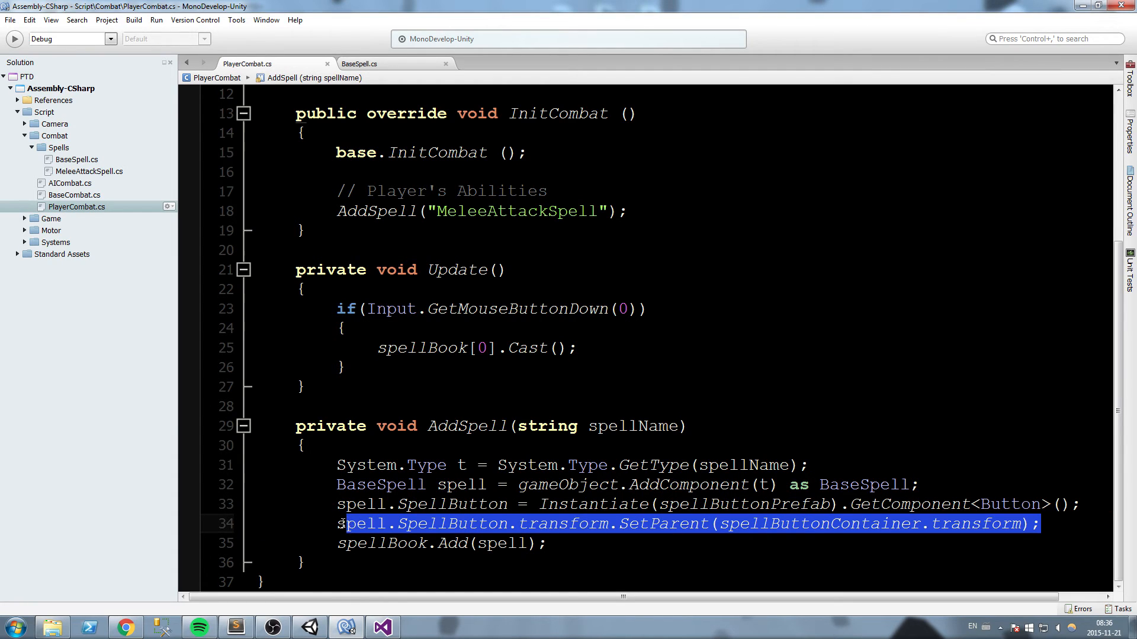
mouse_move(642, 484)
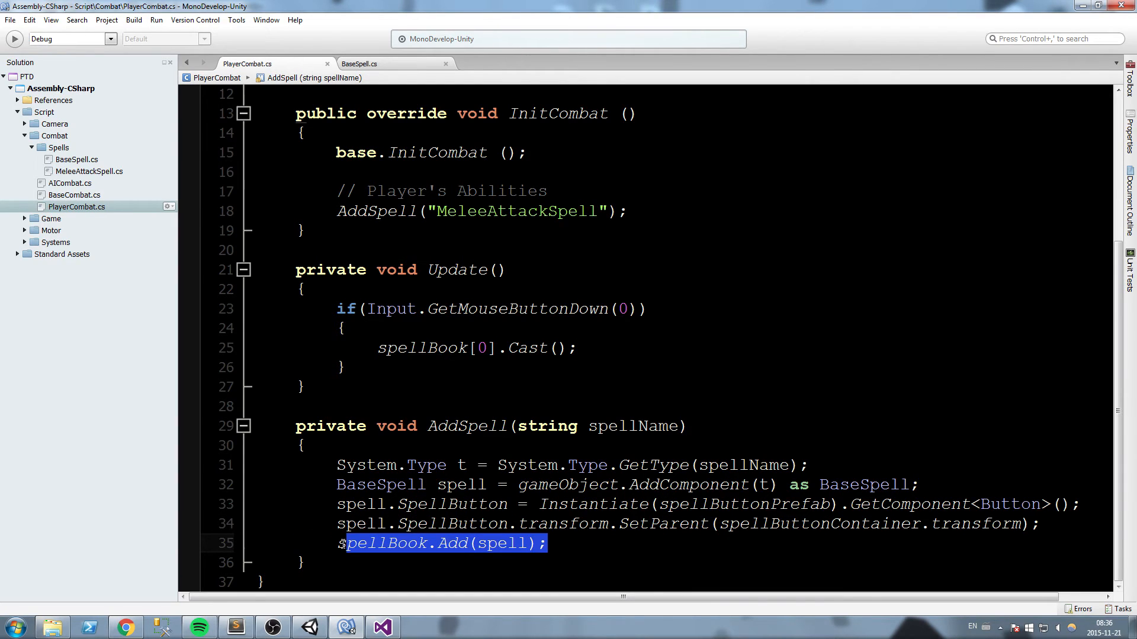
double_click(554, 211)
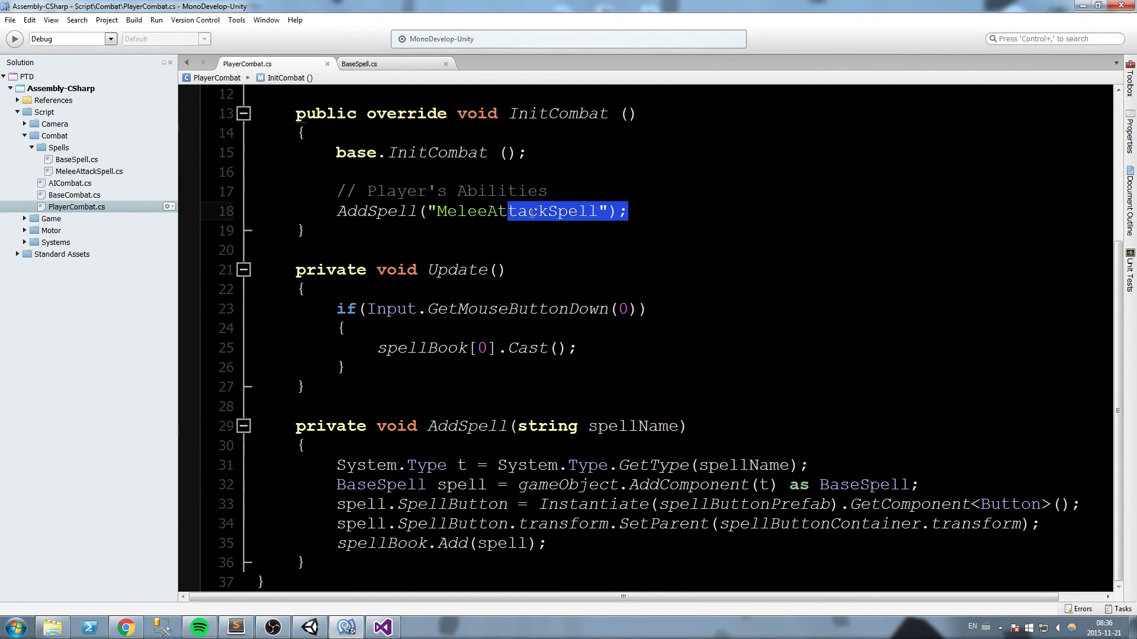
- Play-test in Unity, casting once; the console reports spellButtonPrefab unassigned
click(629, 211)
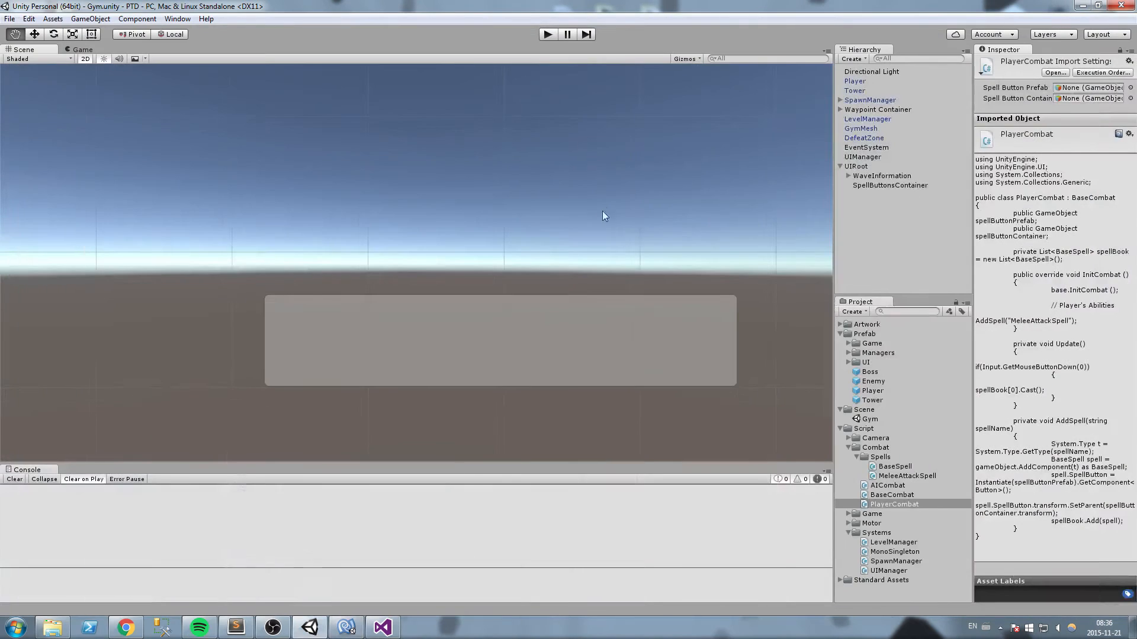
click(547, 34)
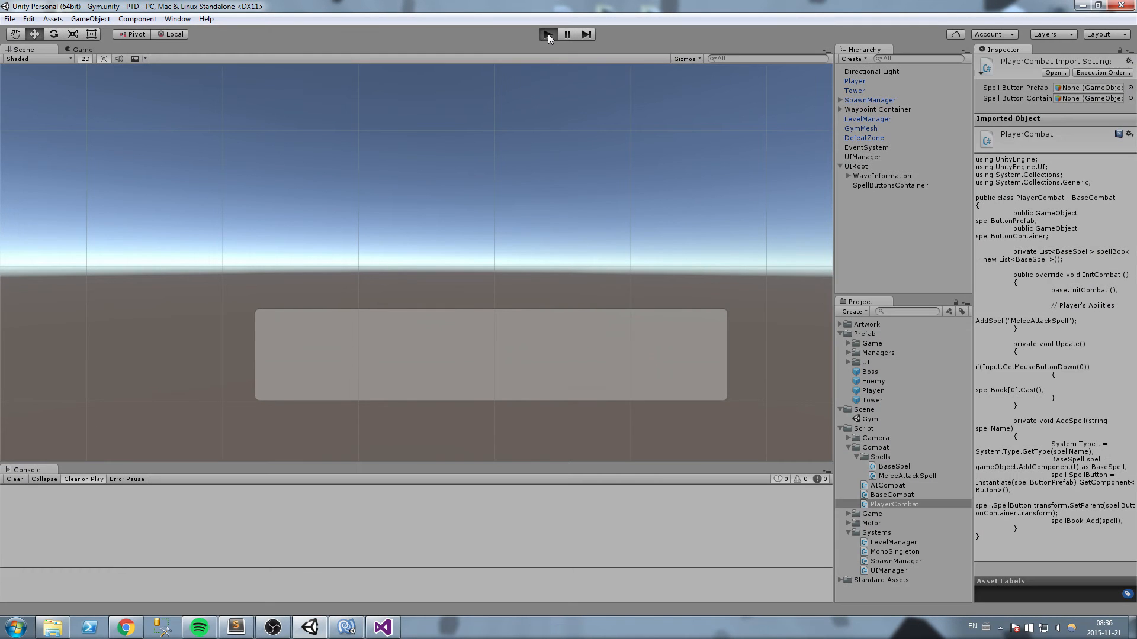
click(547, 35)
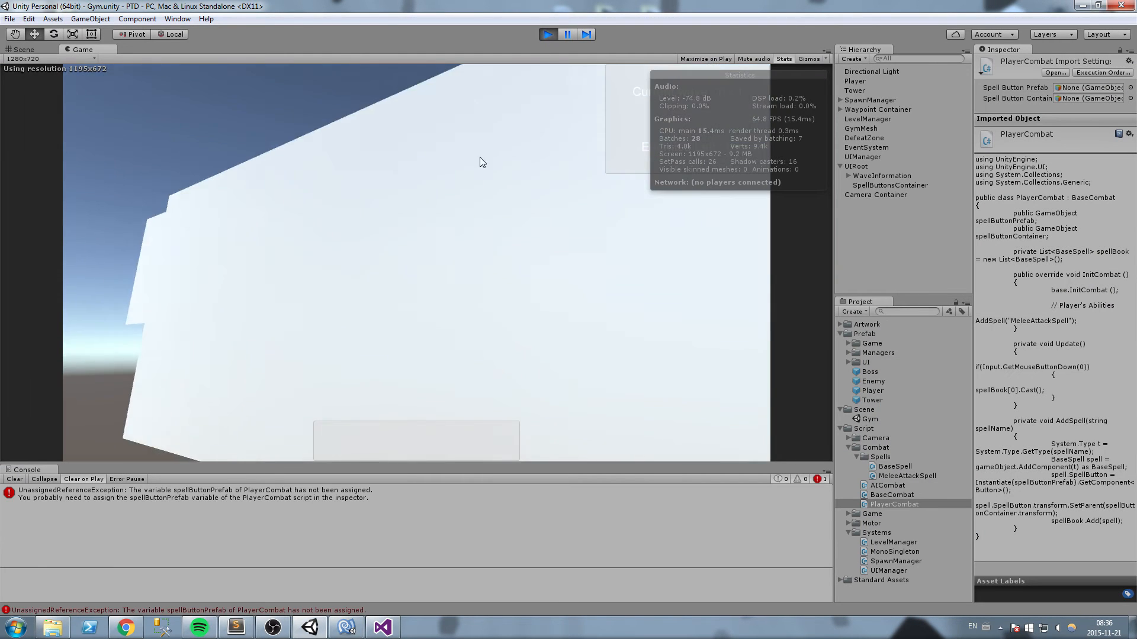
click(547, 34)
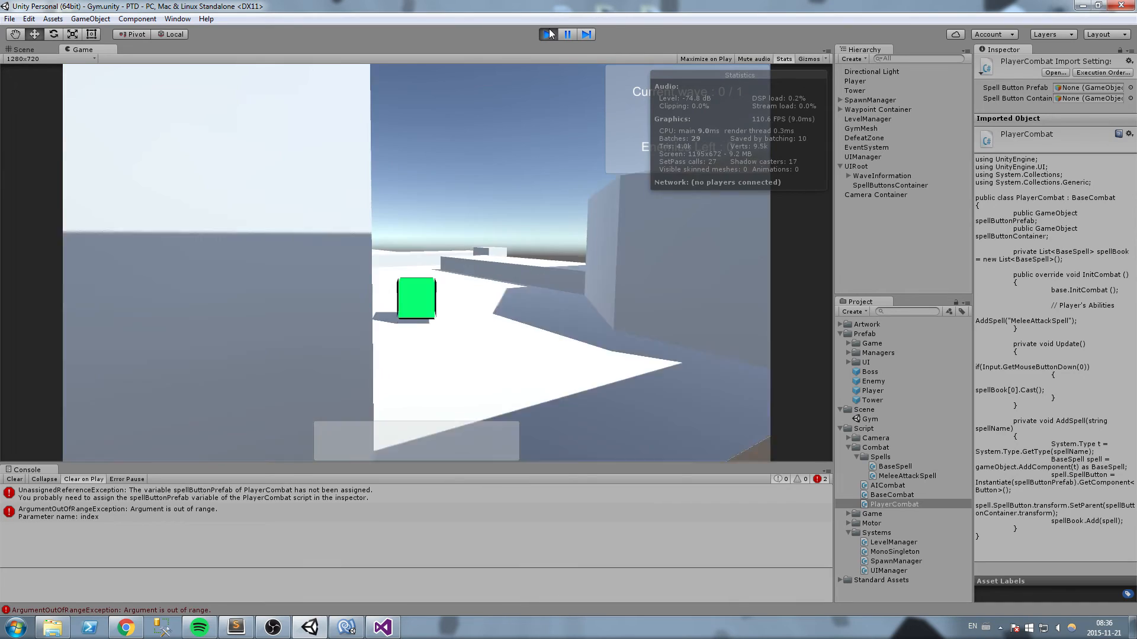
click(547, 34)
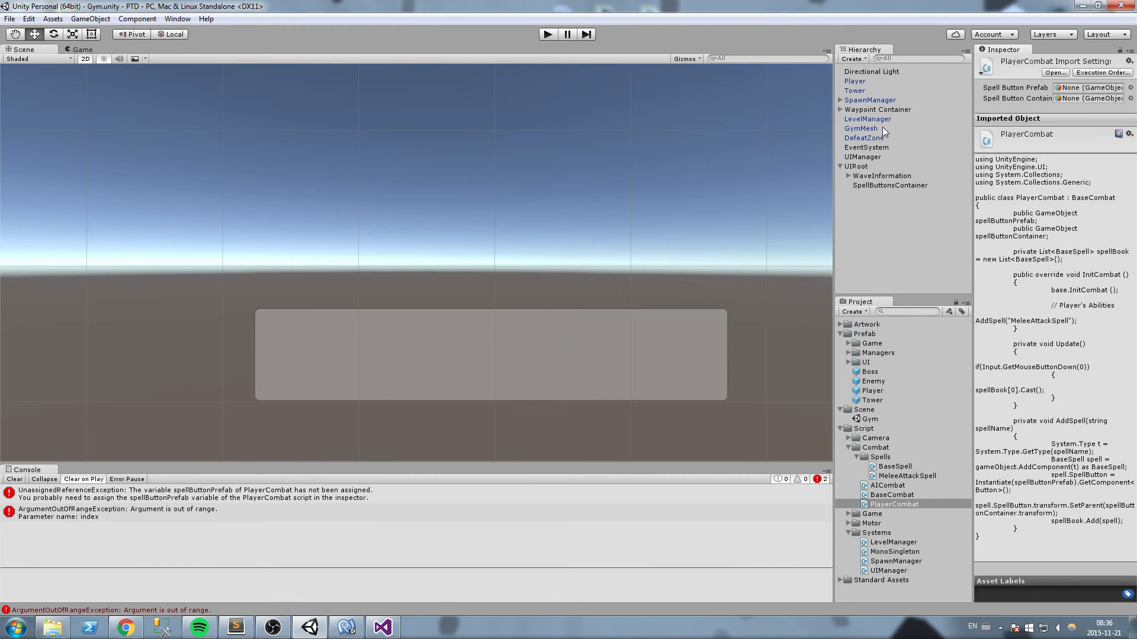
- Assign SpellButton prefab and SpellButtonsContainer to the Player's Player Combat component
click(855, 80)
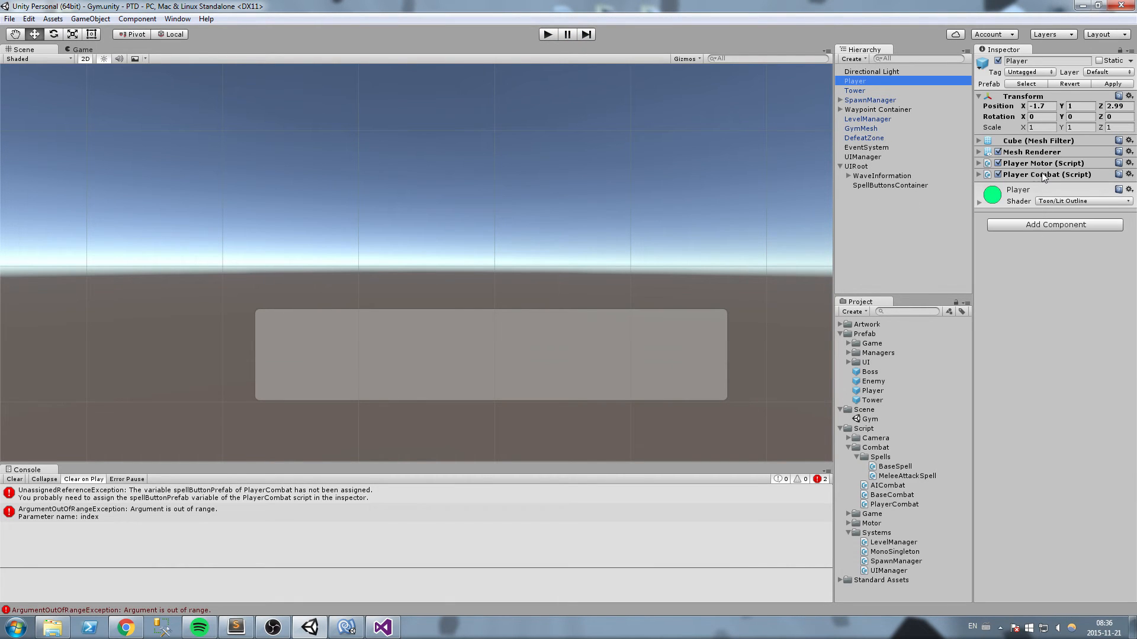
click(979, 174)
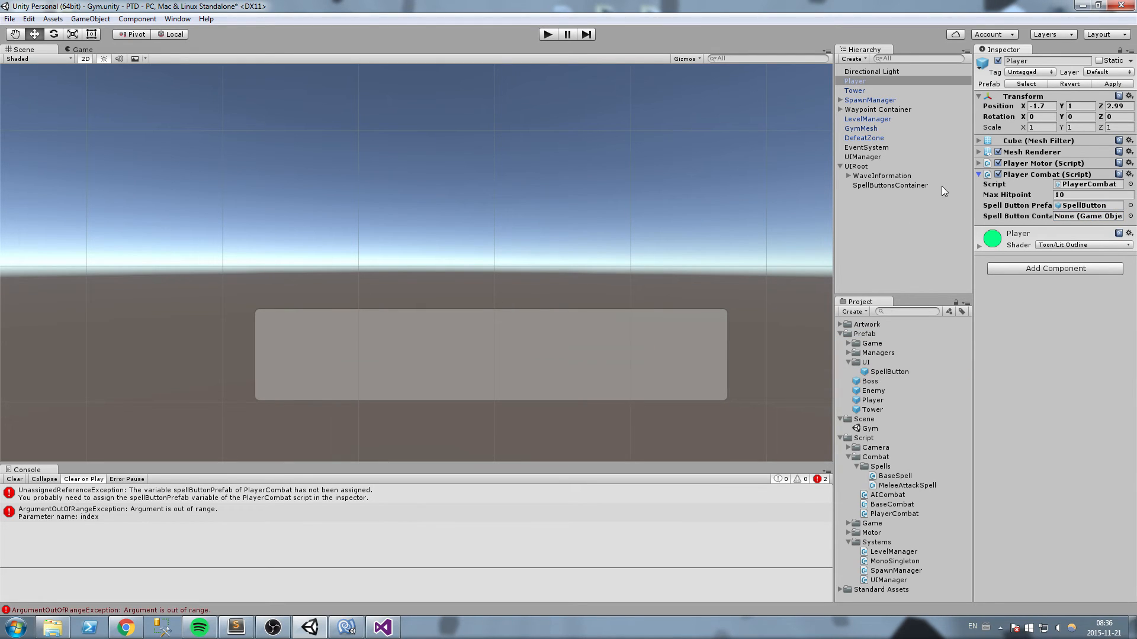
click(890, 185)
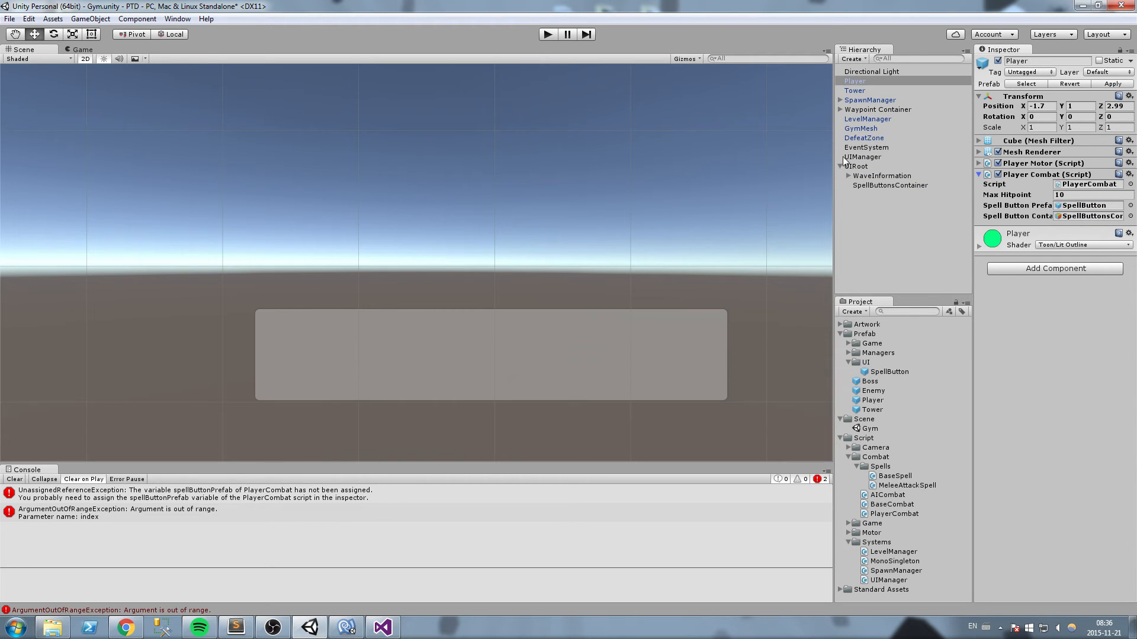
click(547, 34)
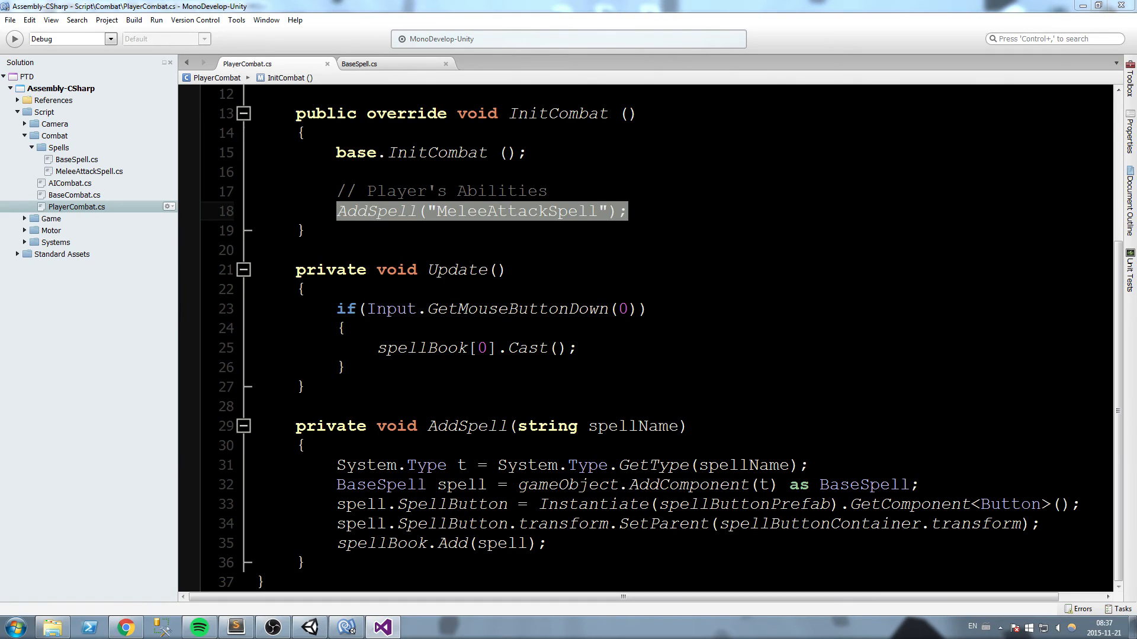
- Start a foreach over spellBook inside Update()
click(576, 348)
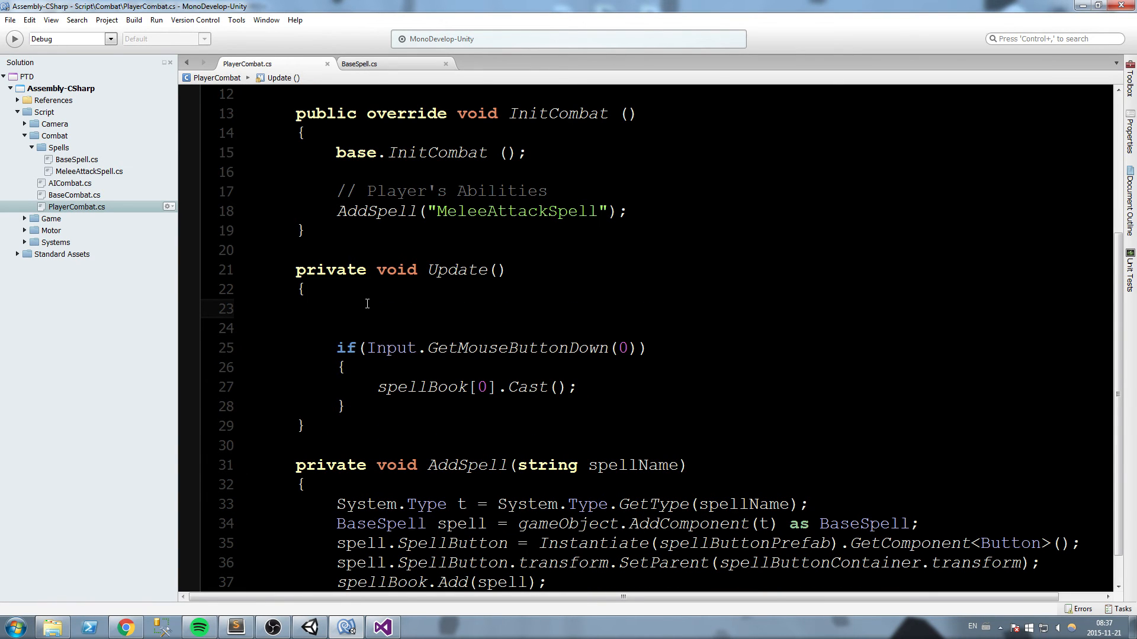
text(foreach(BaseSpell spell in spellBook)
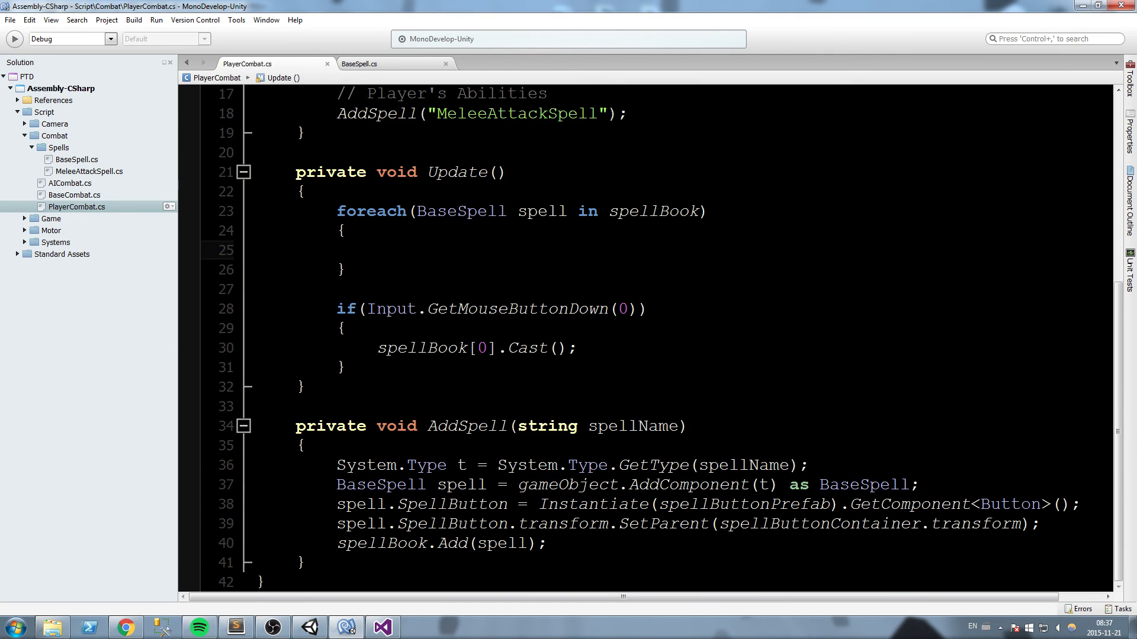
double_click(467, 425)
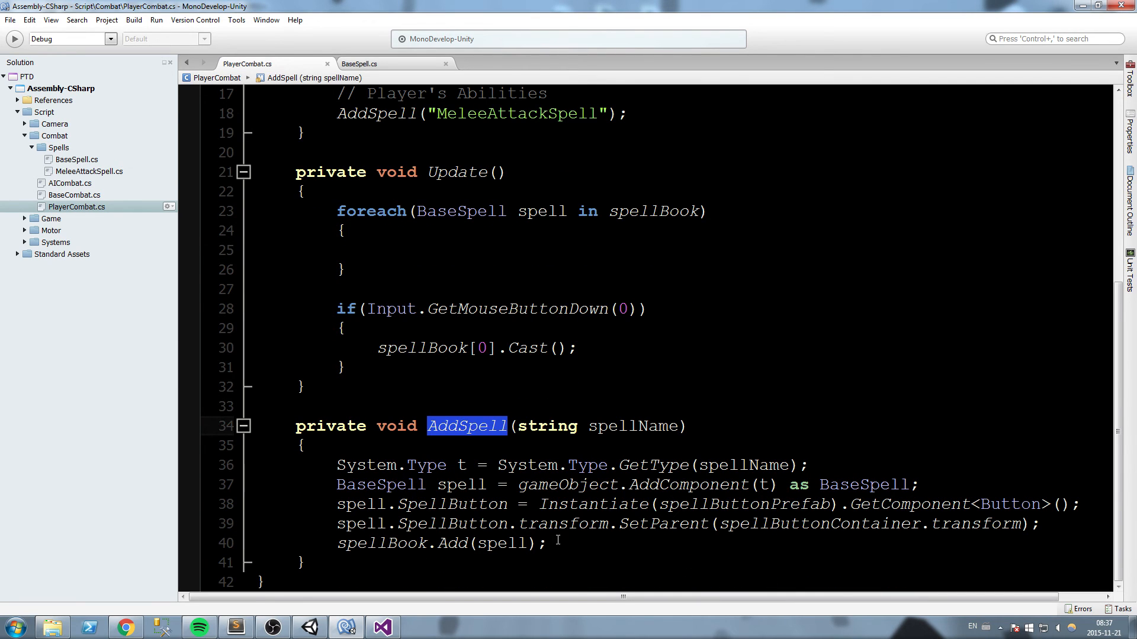
double_click(381, 544)
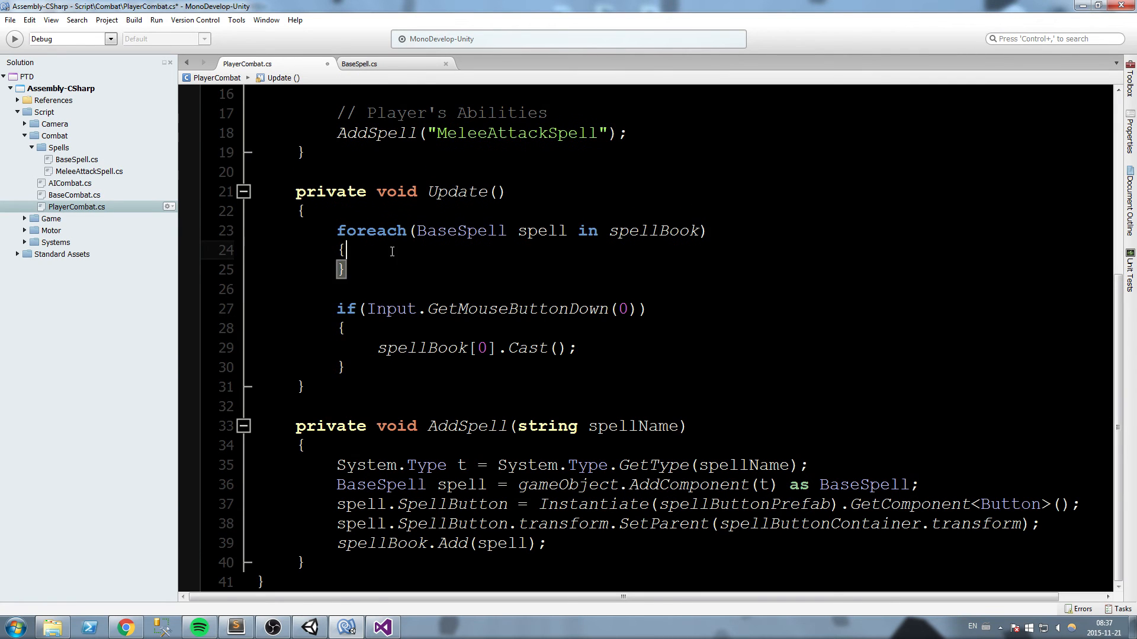
- When spell.SpellButton != null, set spell.SpellButton.interactable = spell.Requirement();
text(if()
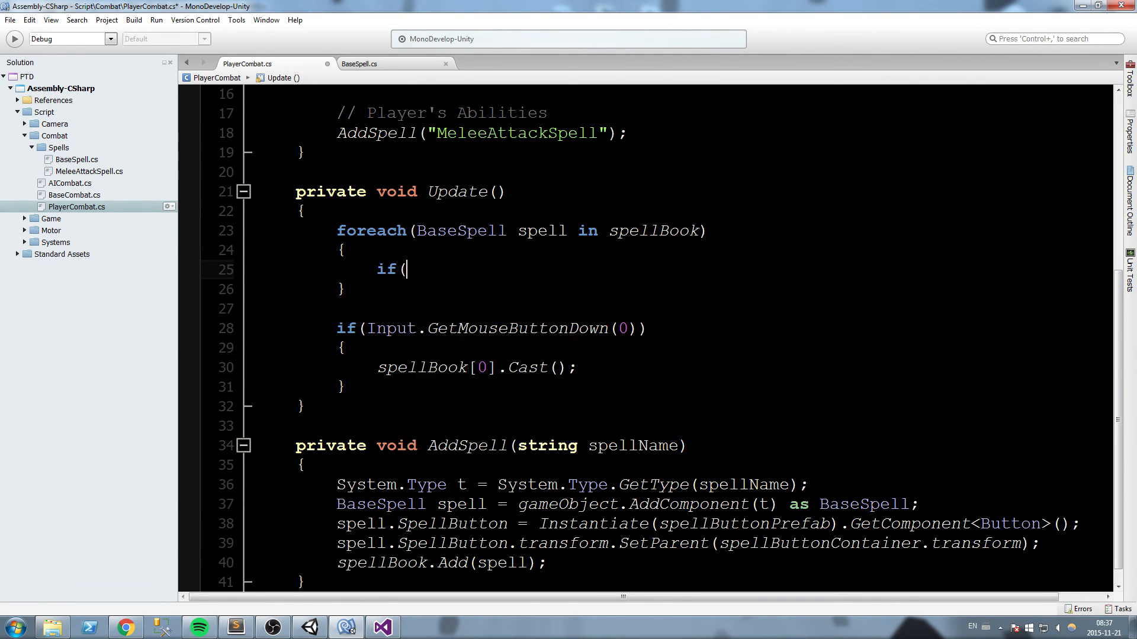
text(spell.spe)
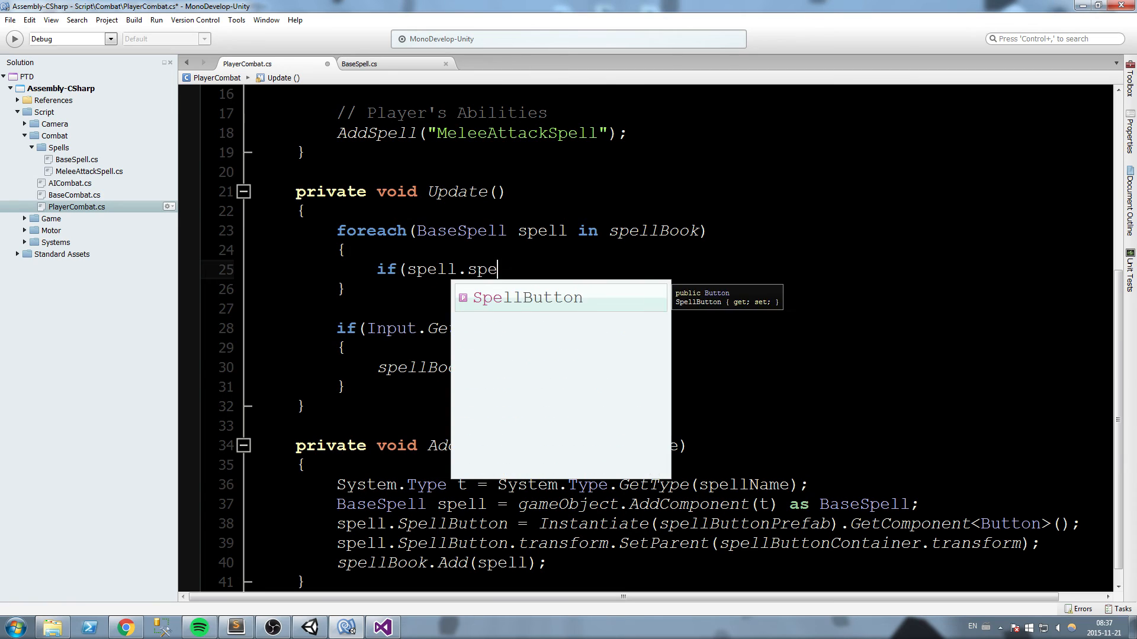
text(llButton !)
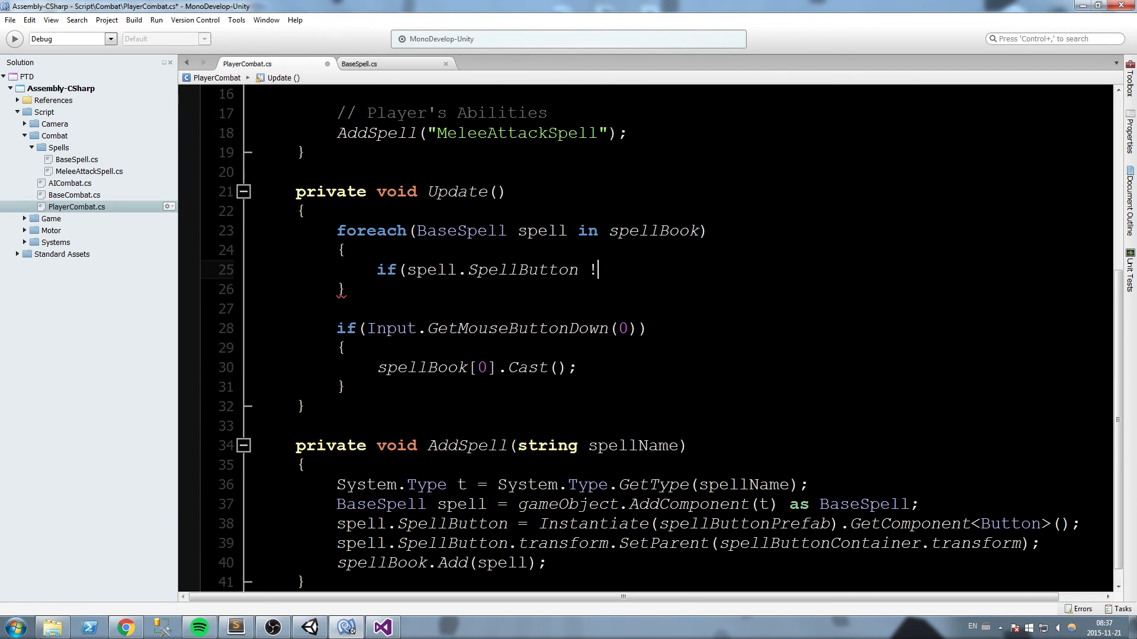
text(= null))
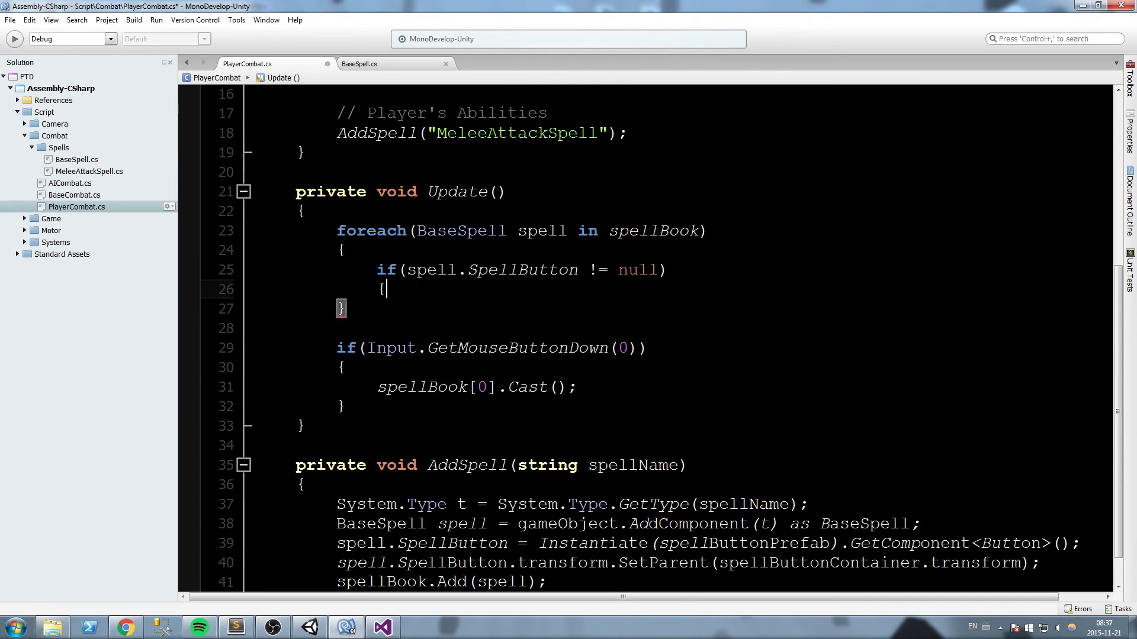
text(})
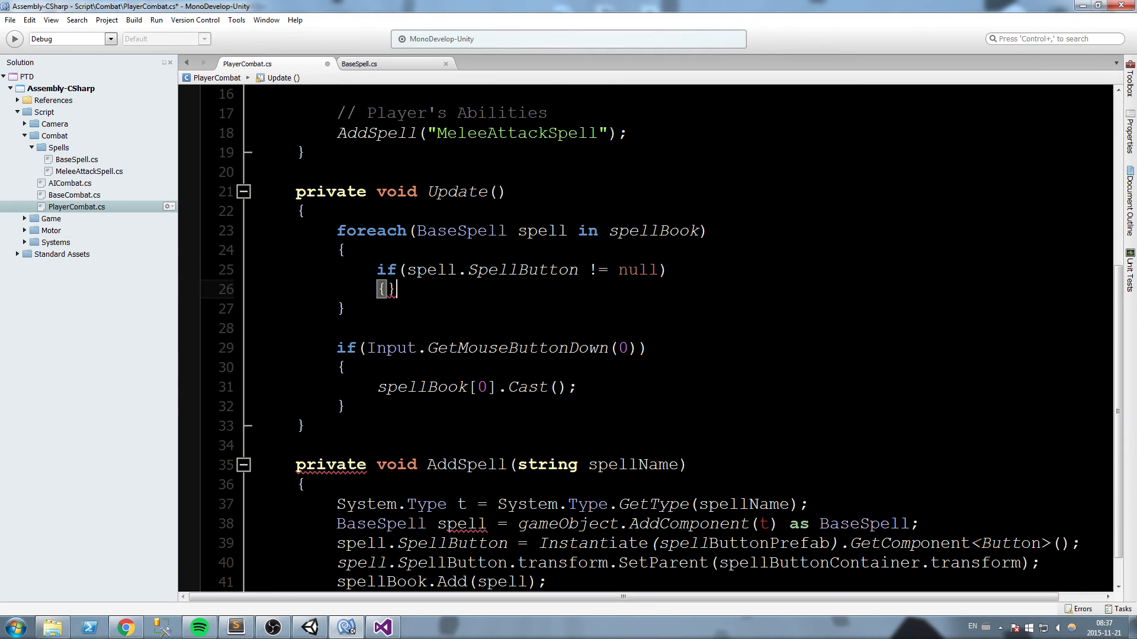
text(spell.)
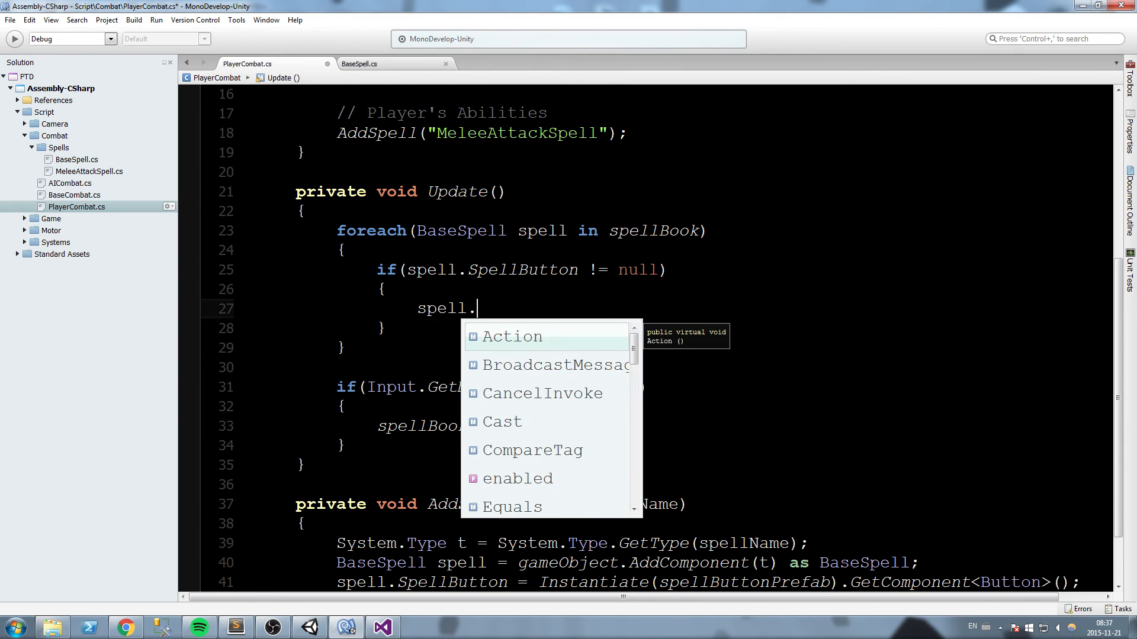
text(SpellButton.interactable =)
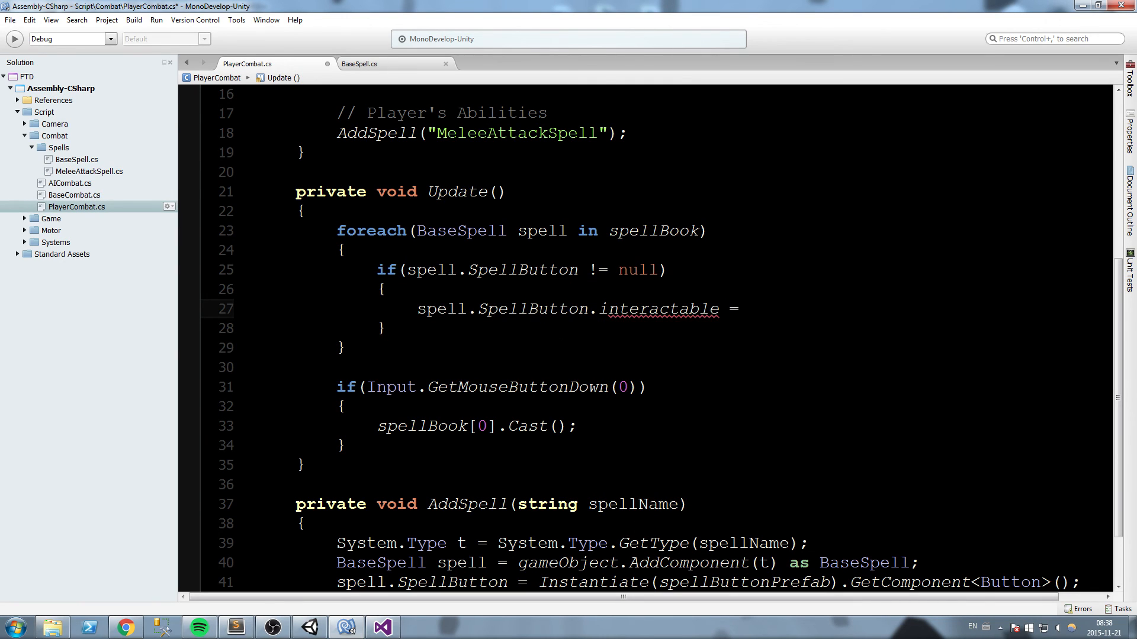
text(spel)
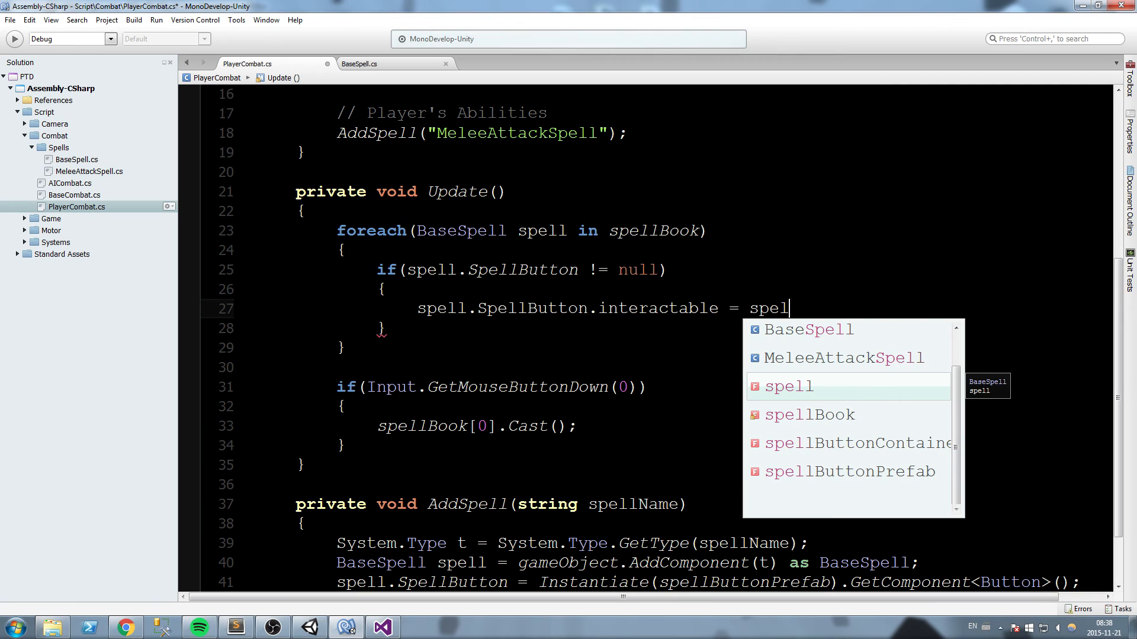
text(.re)
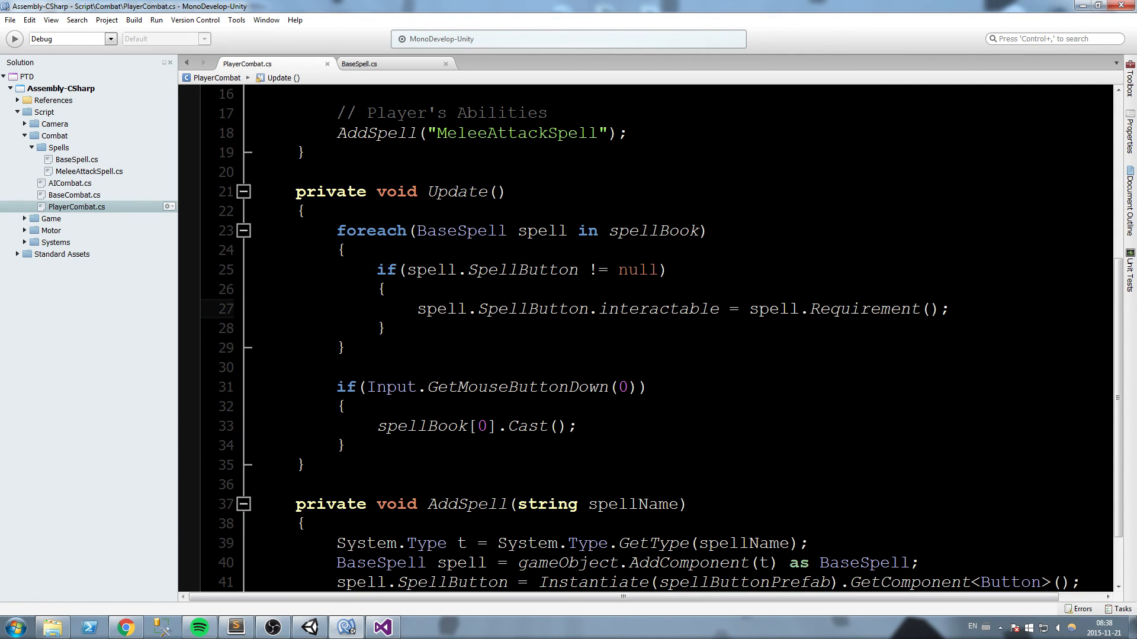
click(360, 64)
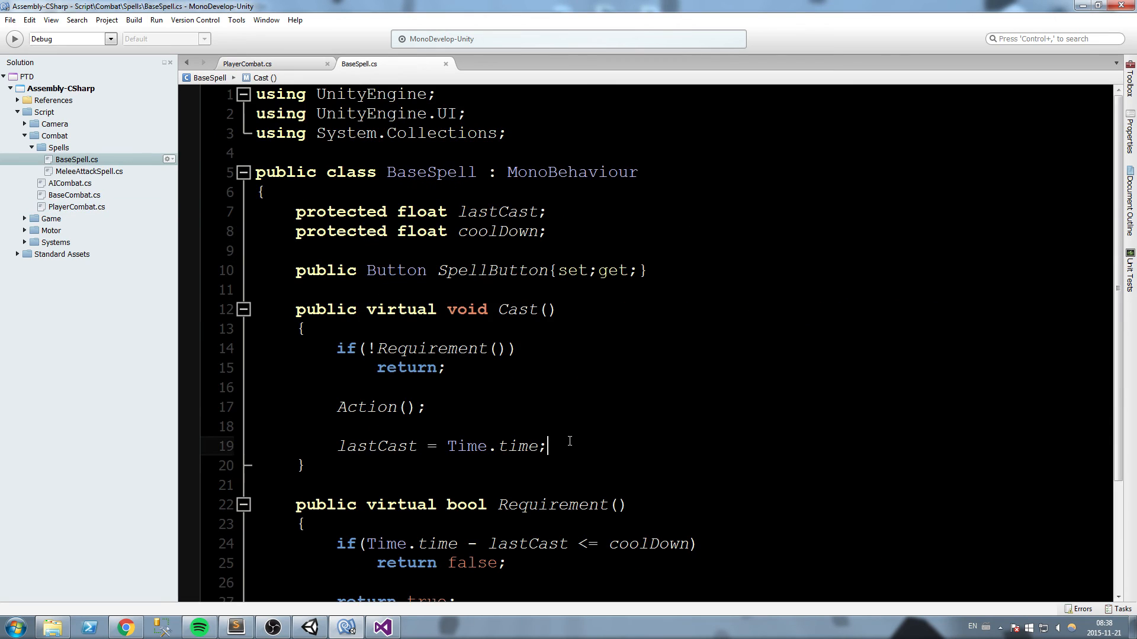
scroll(down, 3)
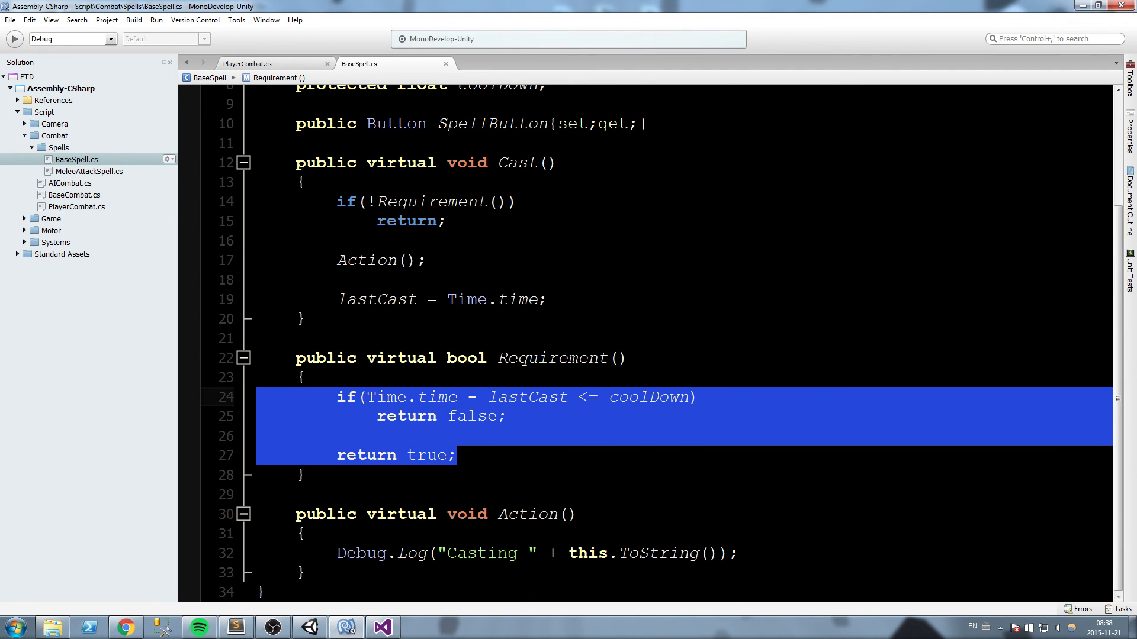
click(337, 436)
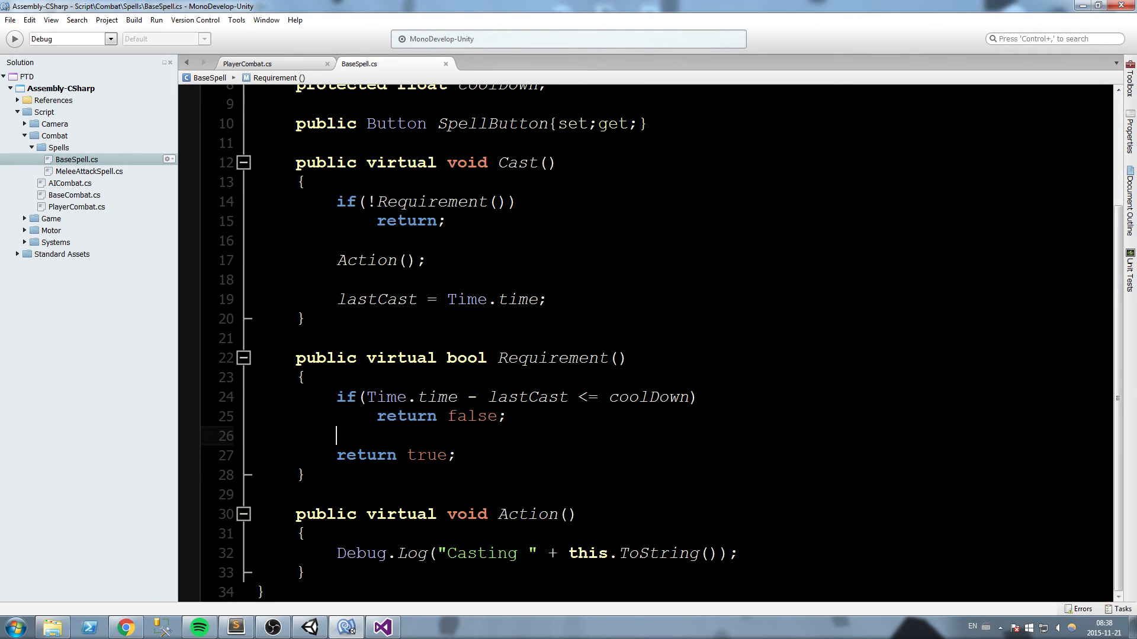
click(248, 64)
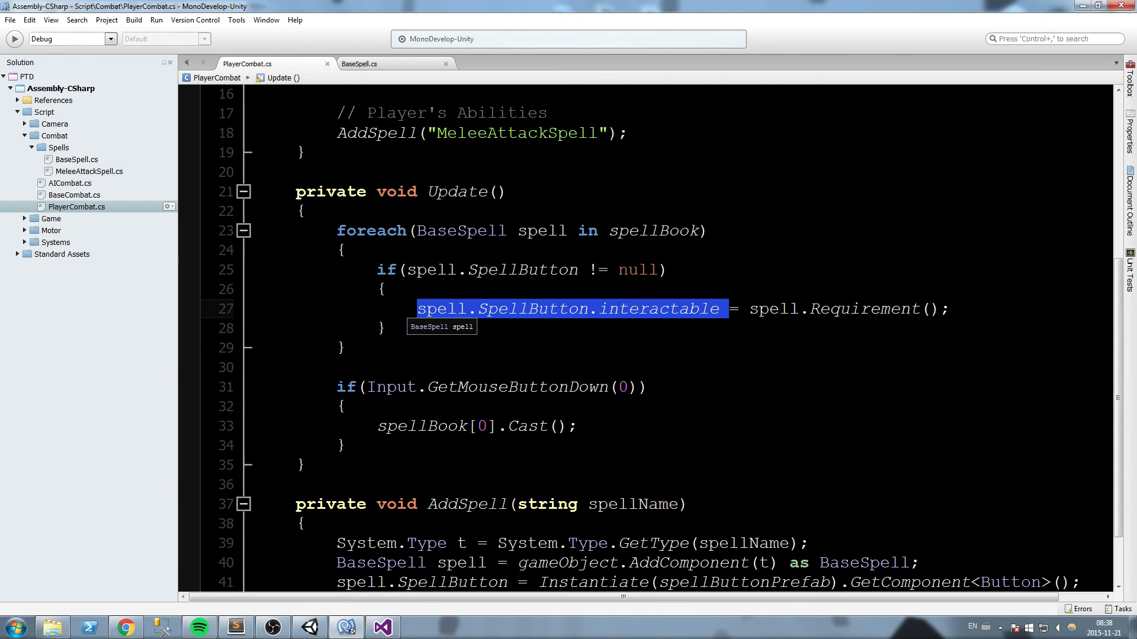
mouse_move(717, 332)
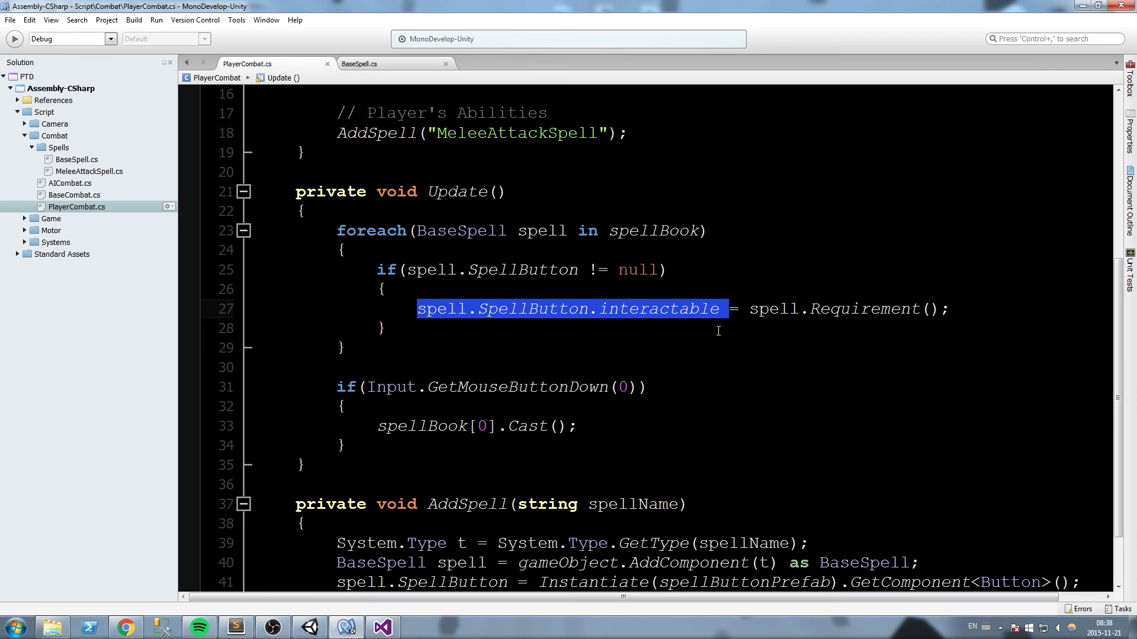
double_click(775, 309)
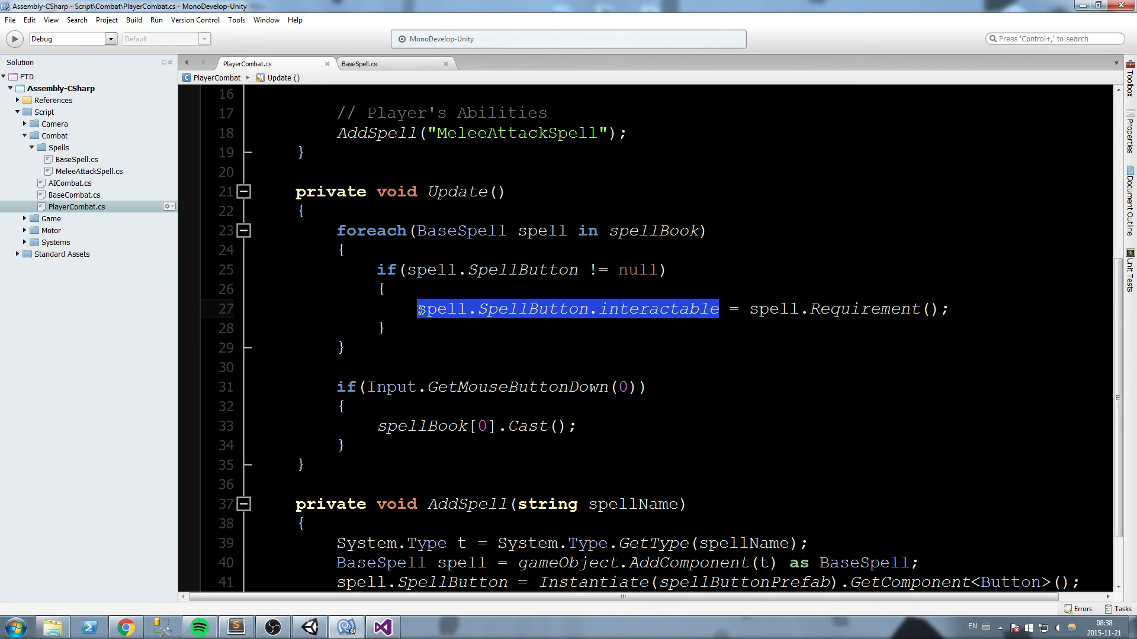
mouse_move(644, 349)
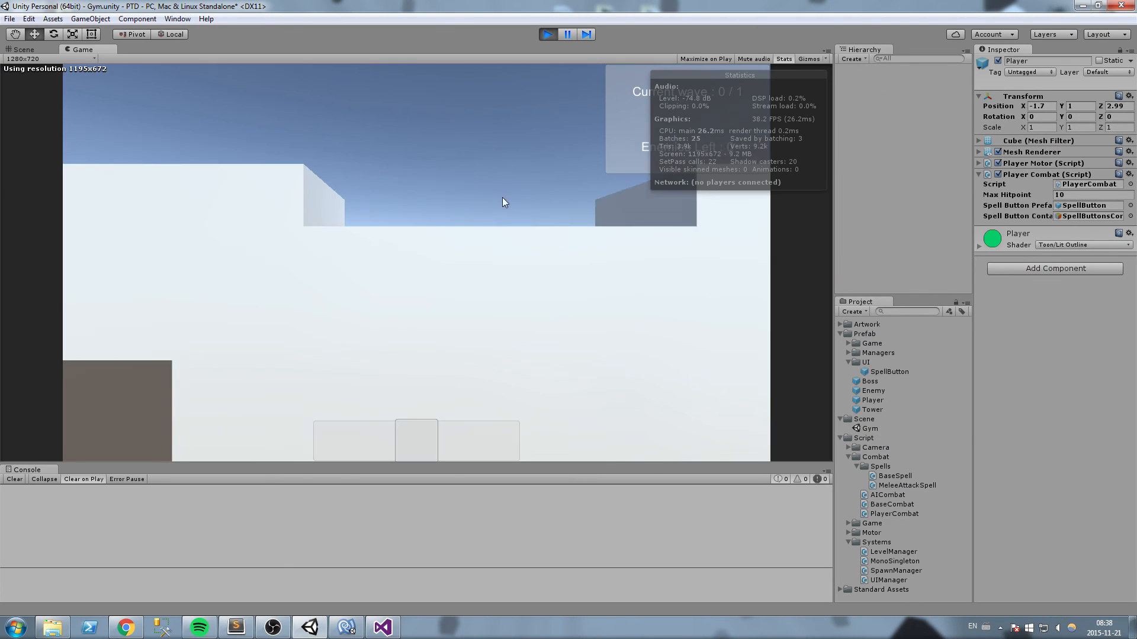
- Cast the melee spell once in the running game
click(547, 34)
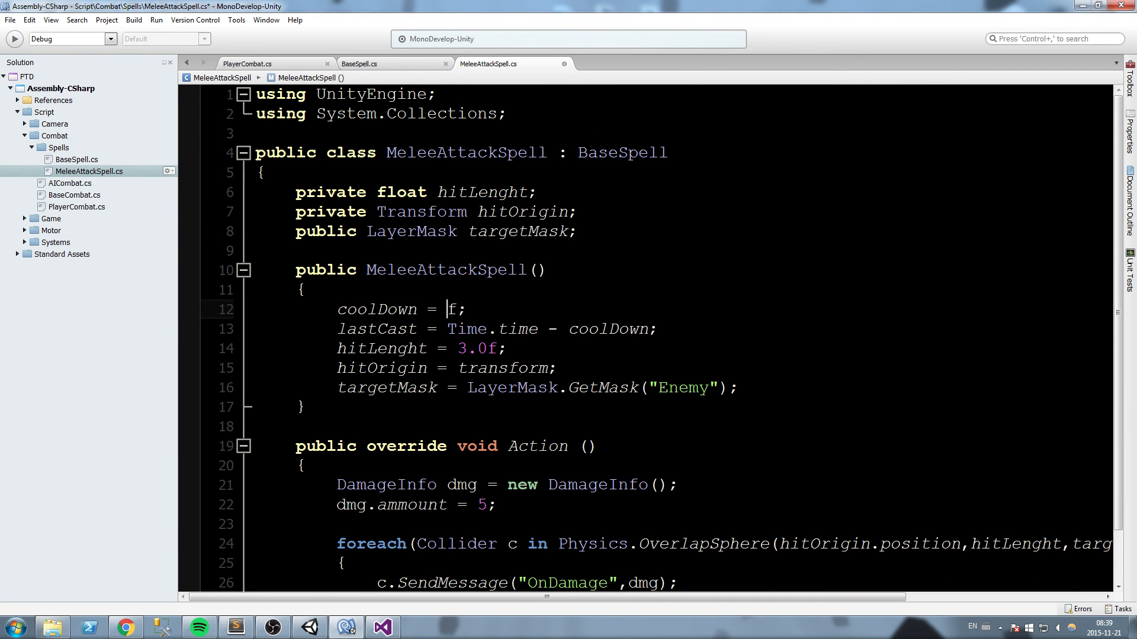
- Set MeleeAttackSpell coolDown to 2.0, check in Unity, then change it to 0.5
text(2.0)
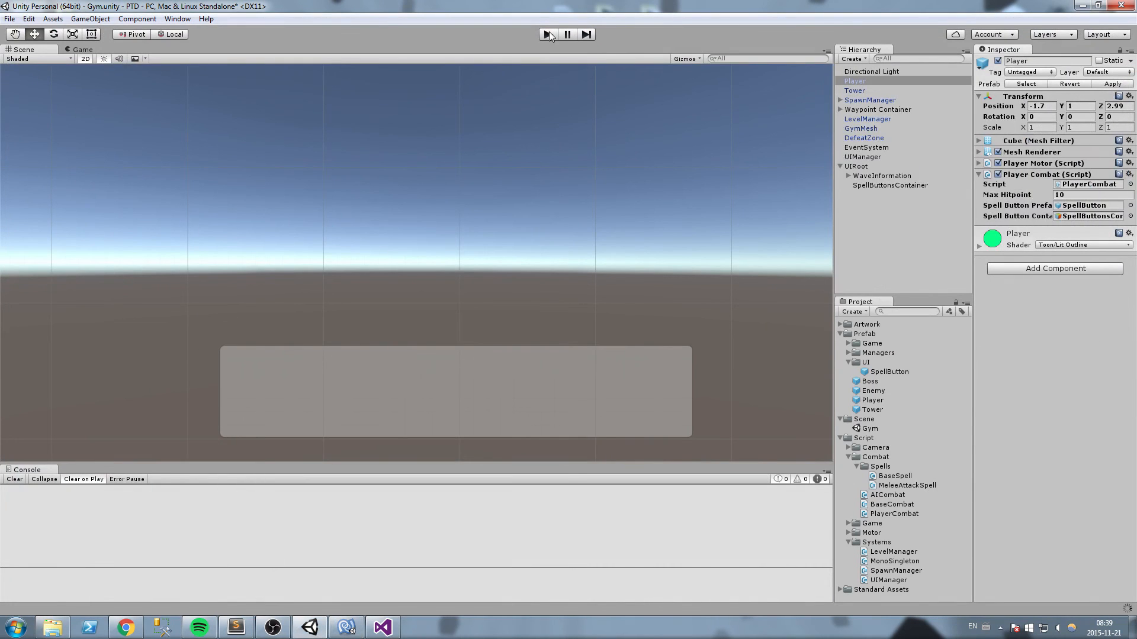
click(547, 34)
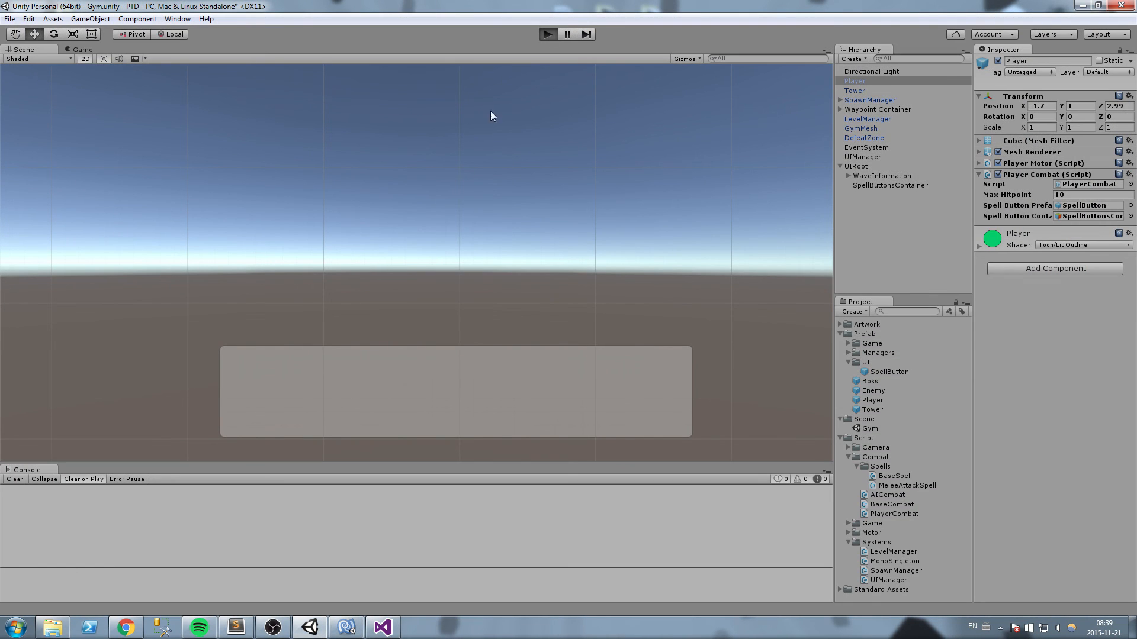
click(547, 34)
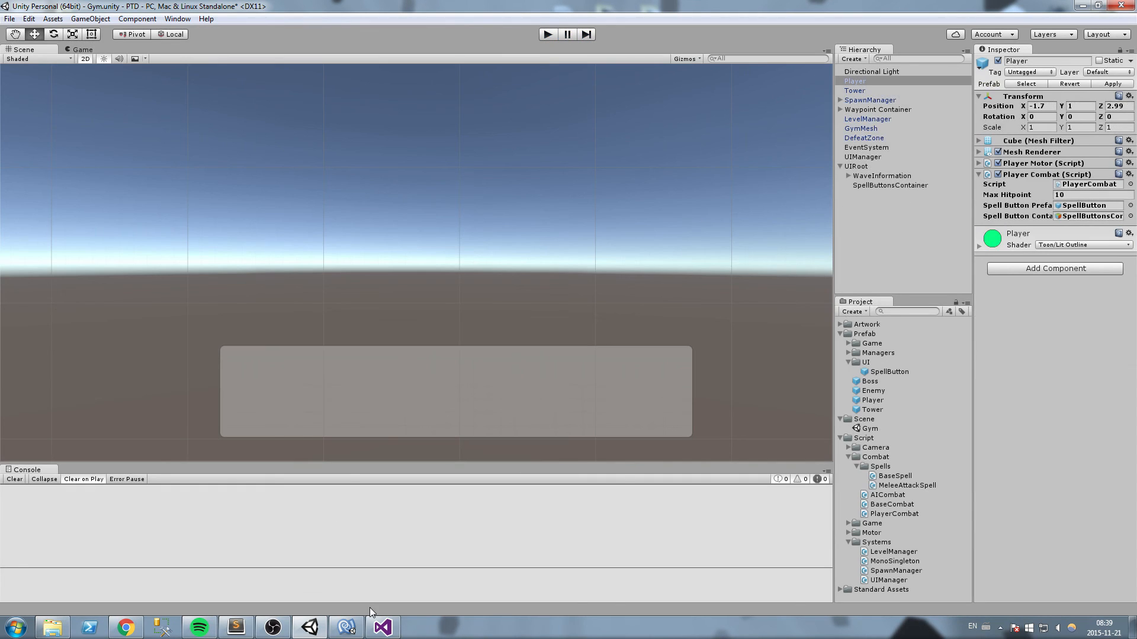
click(382, 628)
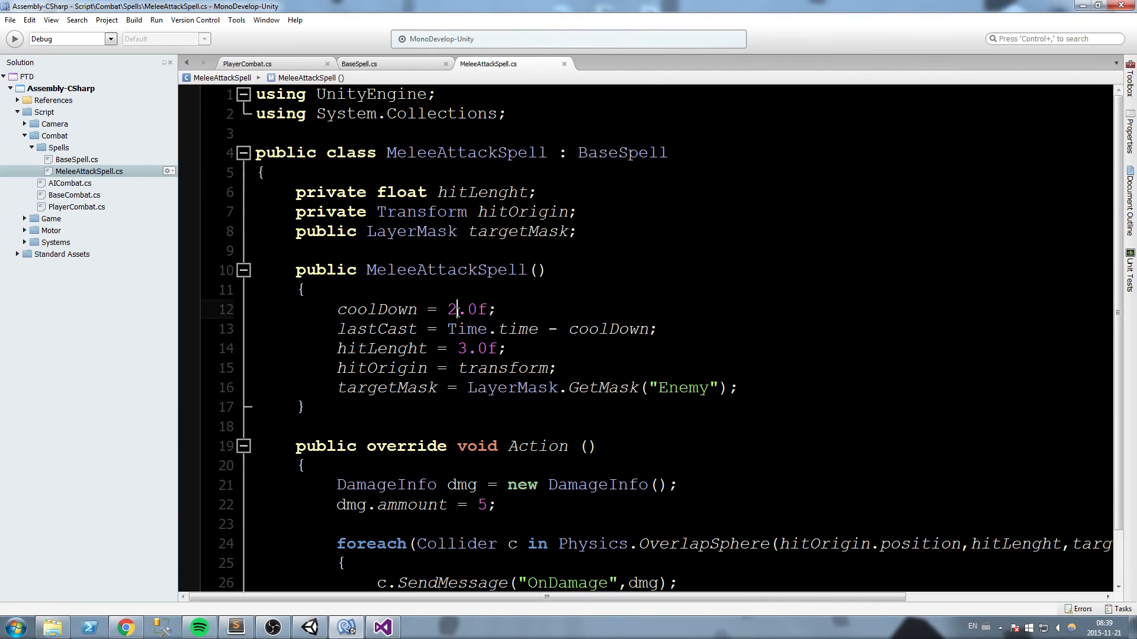
text(0.5)
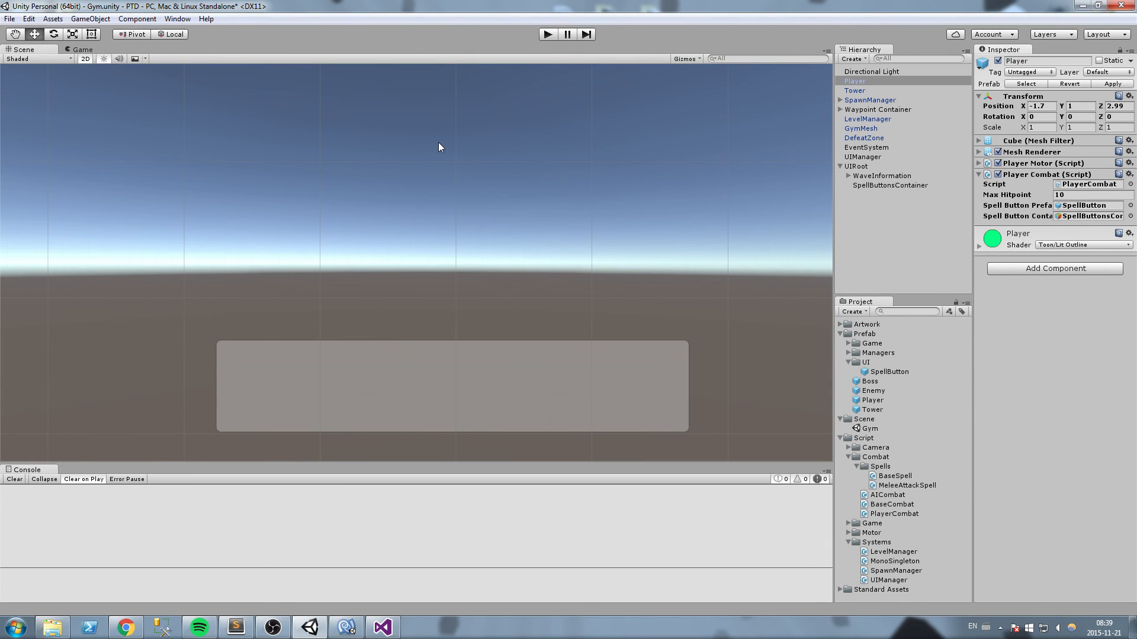
mouse_move(495, 95)
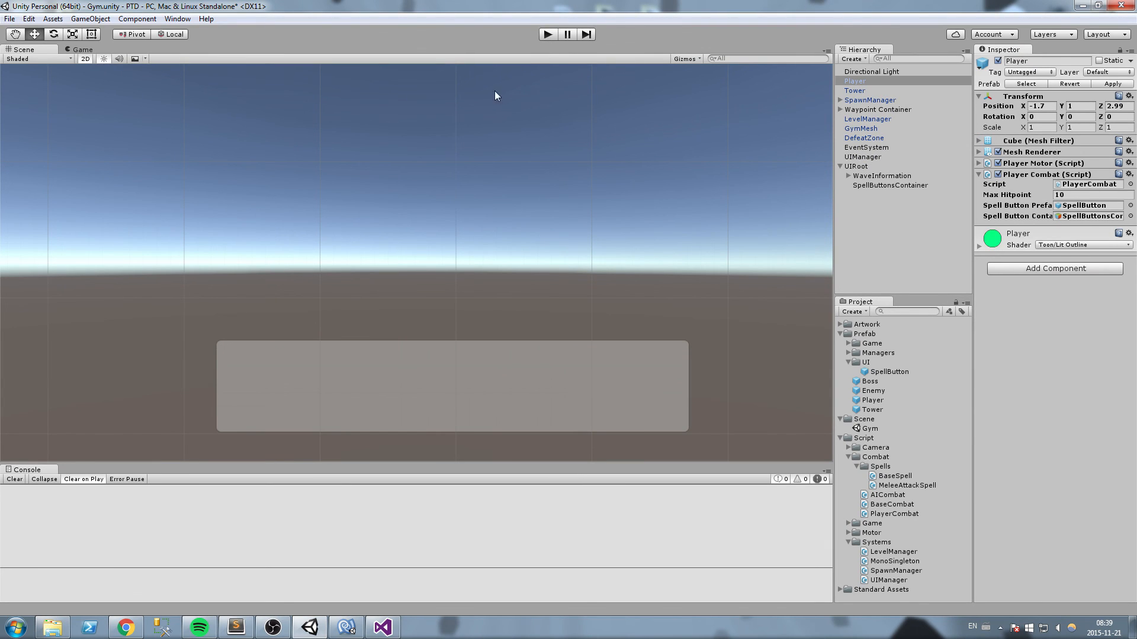
- Start play mode in Unity to test the cooldown greying
click(547, 34)
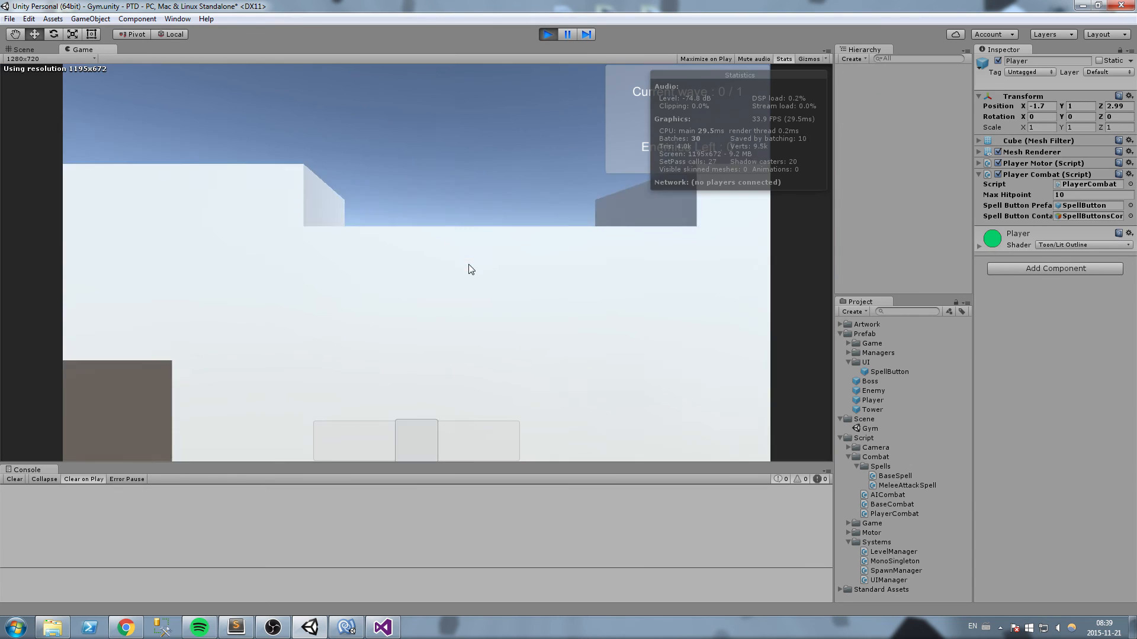